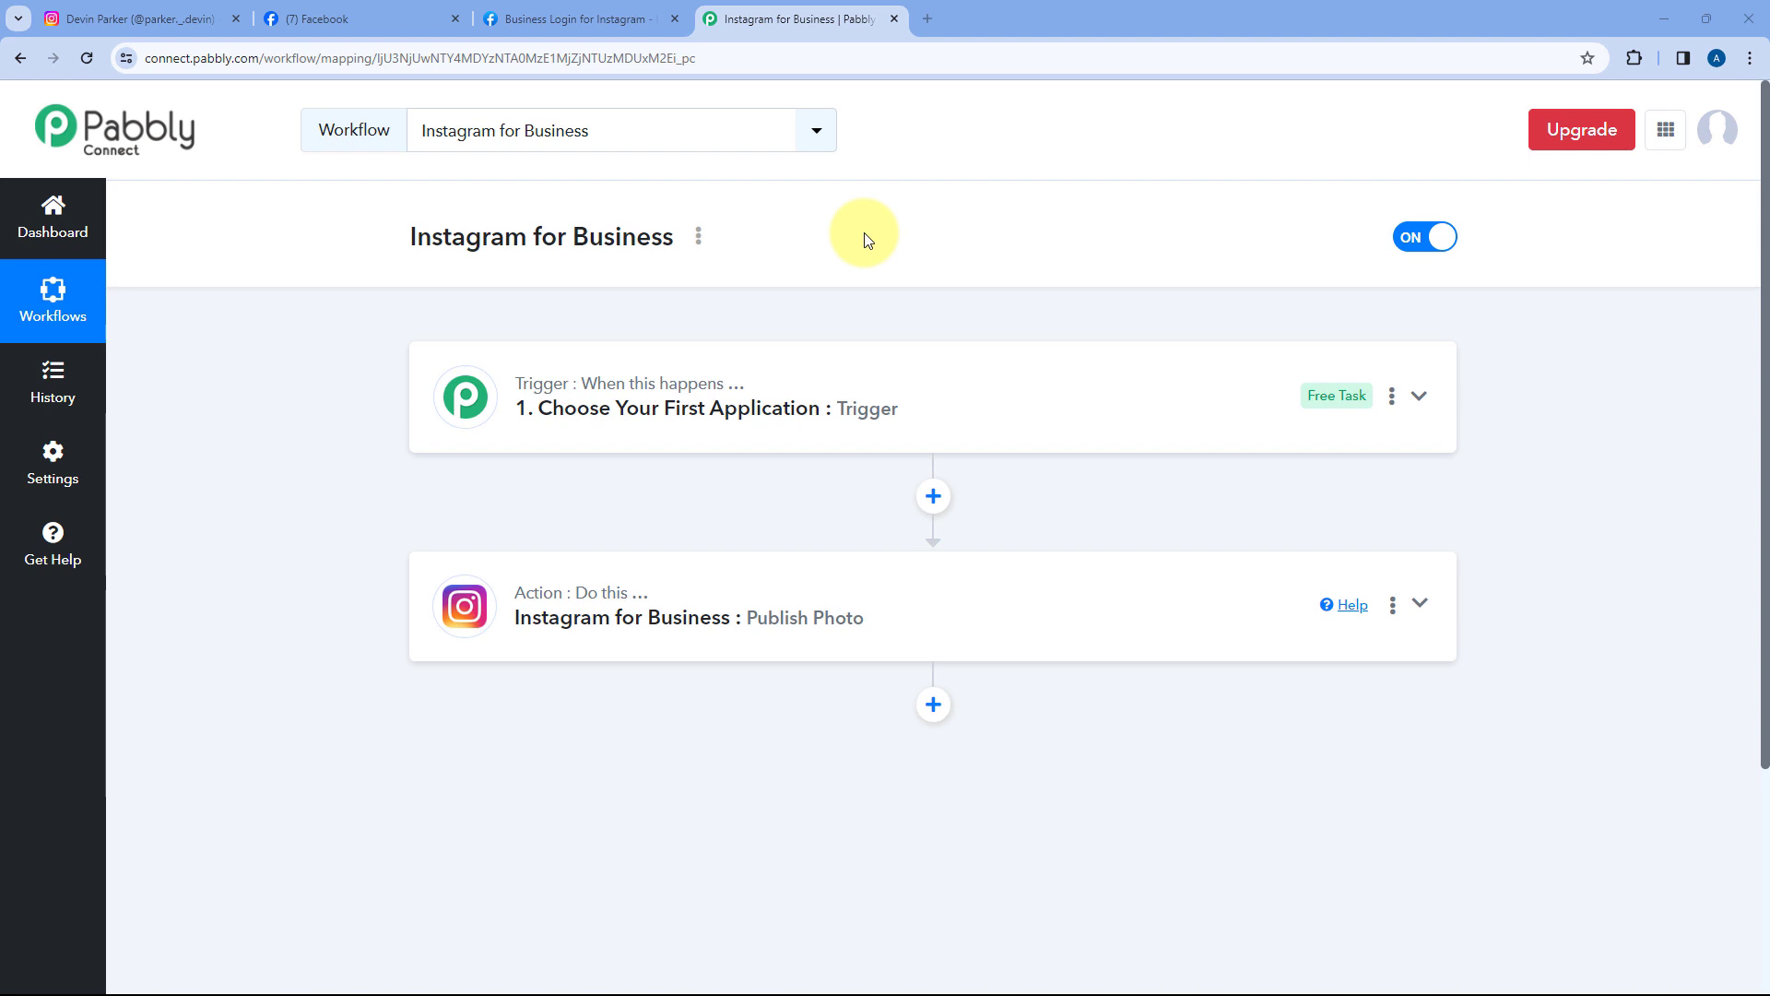
- Check the Publish Photo action's Instagram Account To Use list, which offers no accounts
scroll("down", 3)
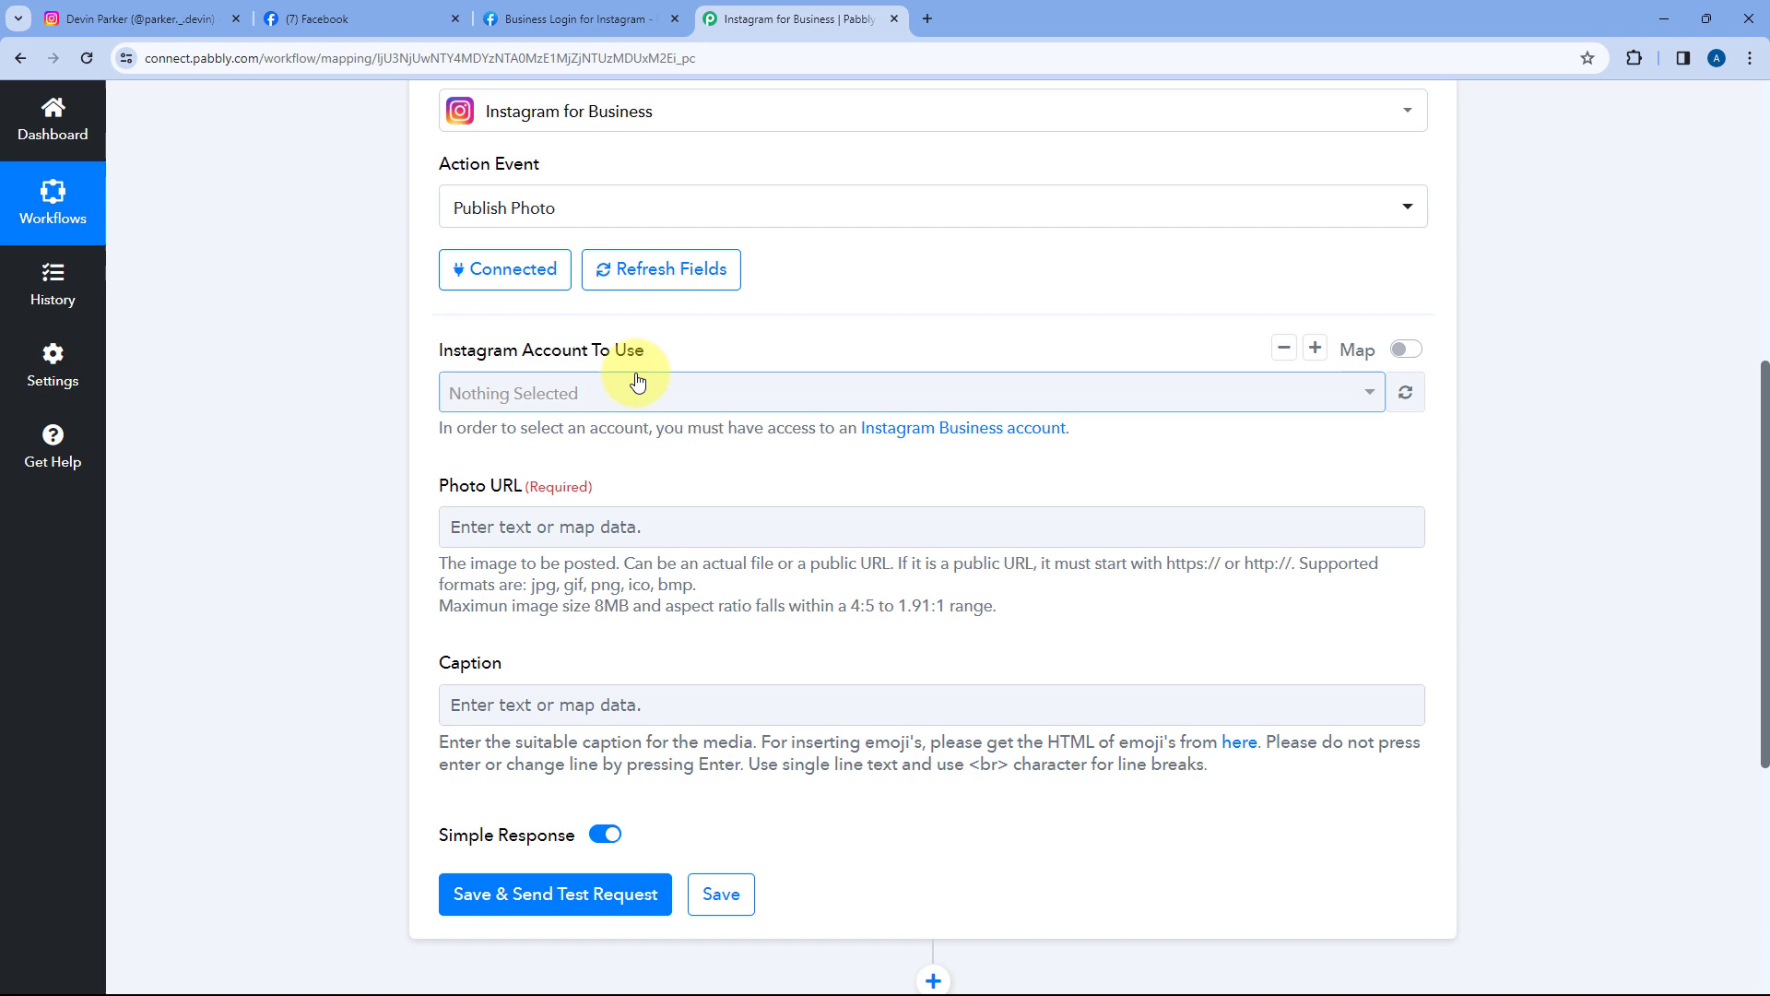
left_click(136, 20)
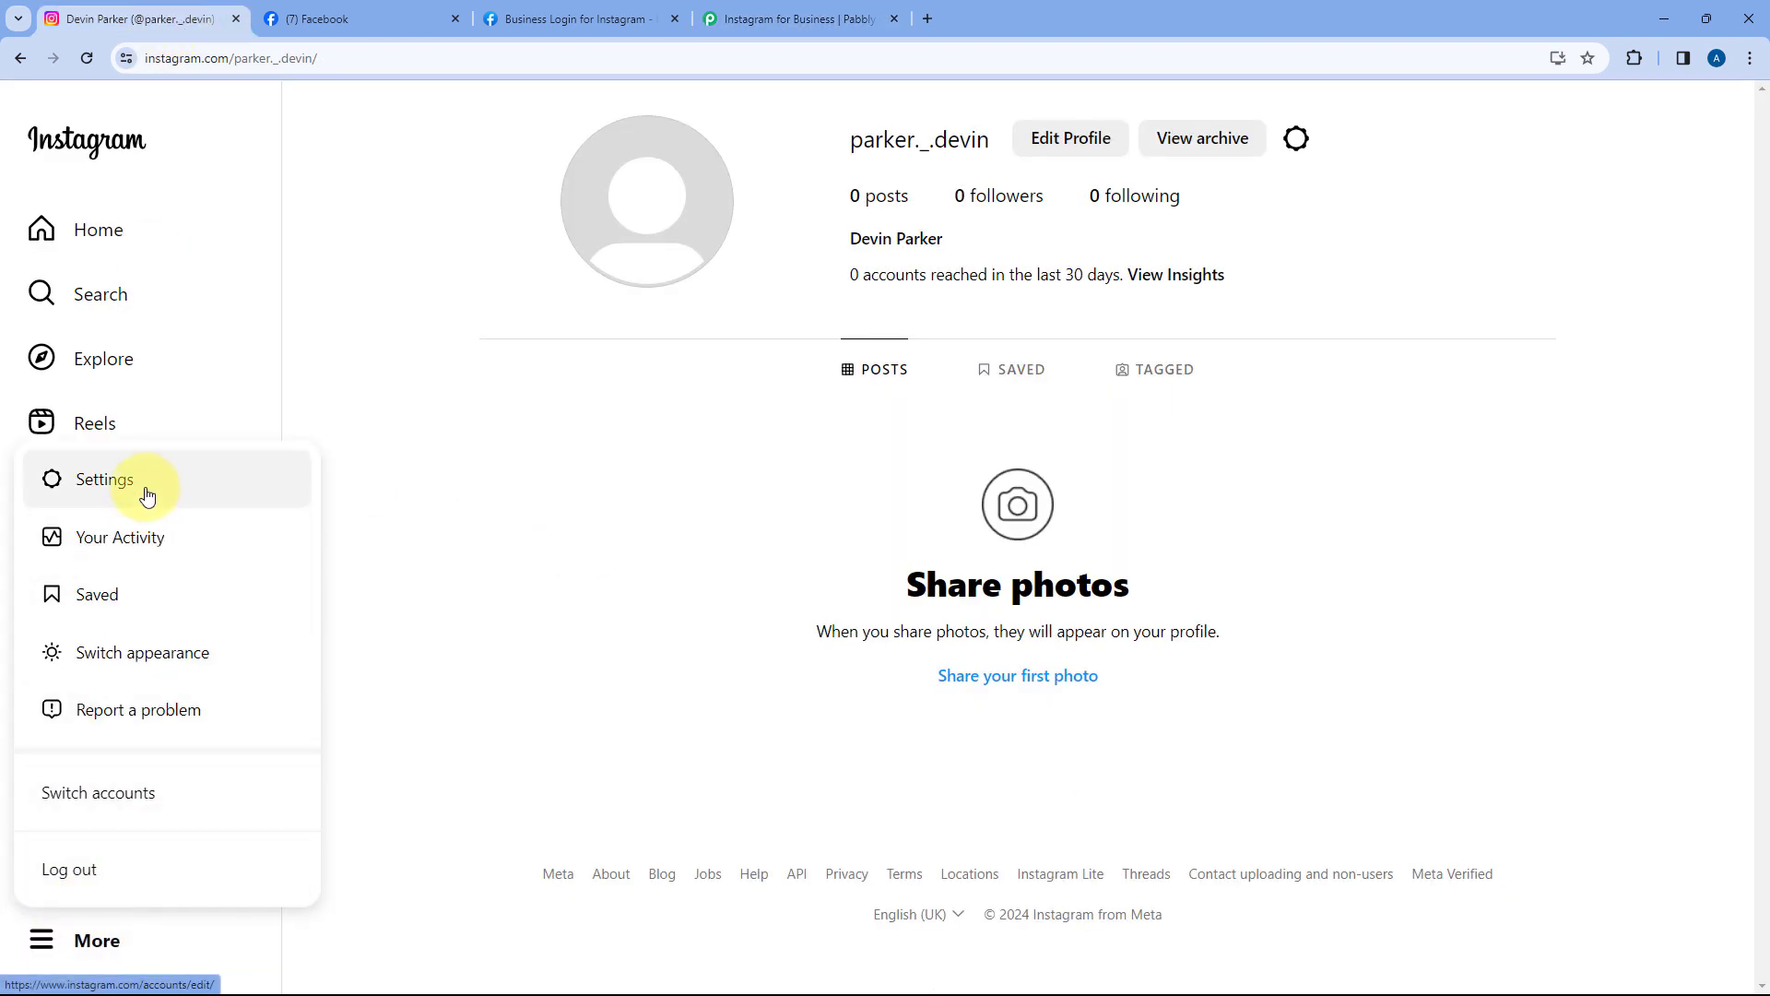
- Open Instagram Settings > Business tools and controls and emphasise the Business account heading
left_click(104, 478)
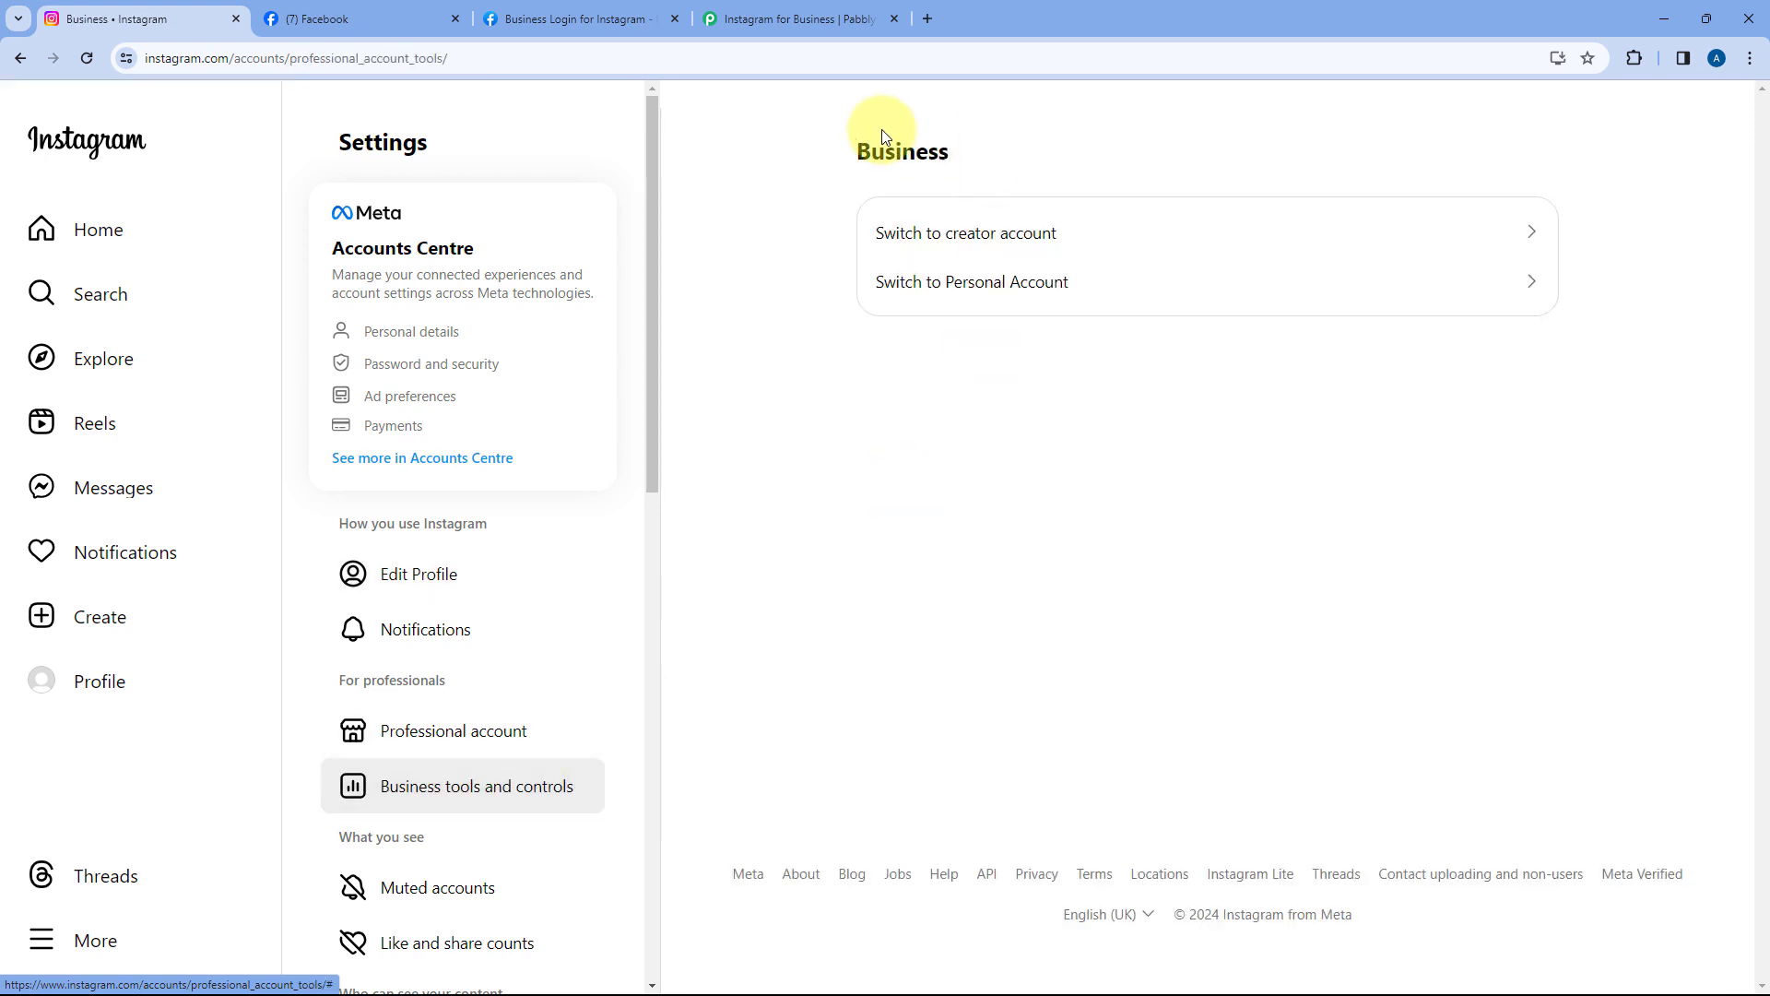
double_click(900, 151)
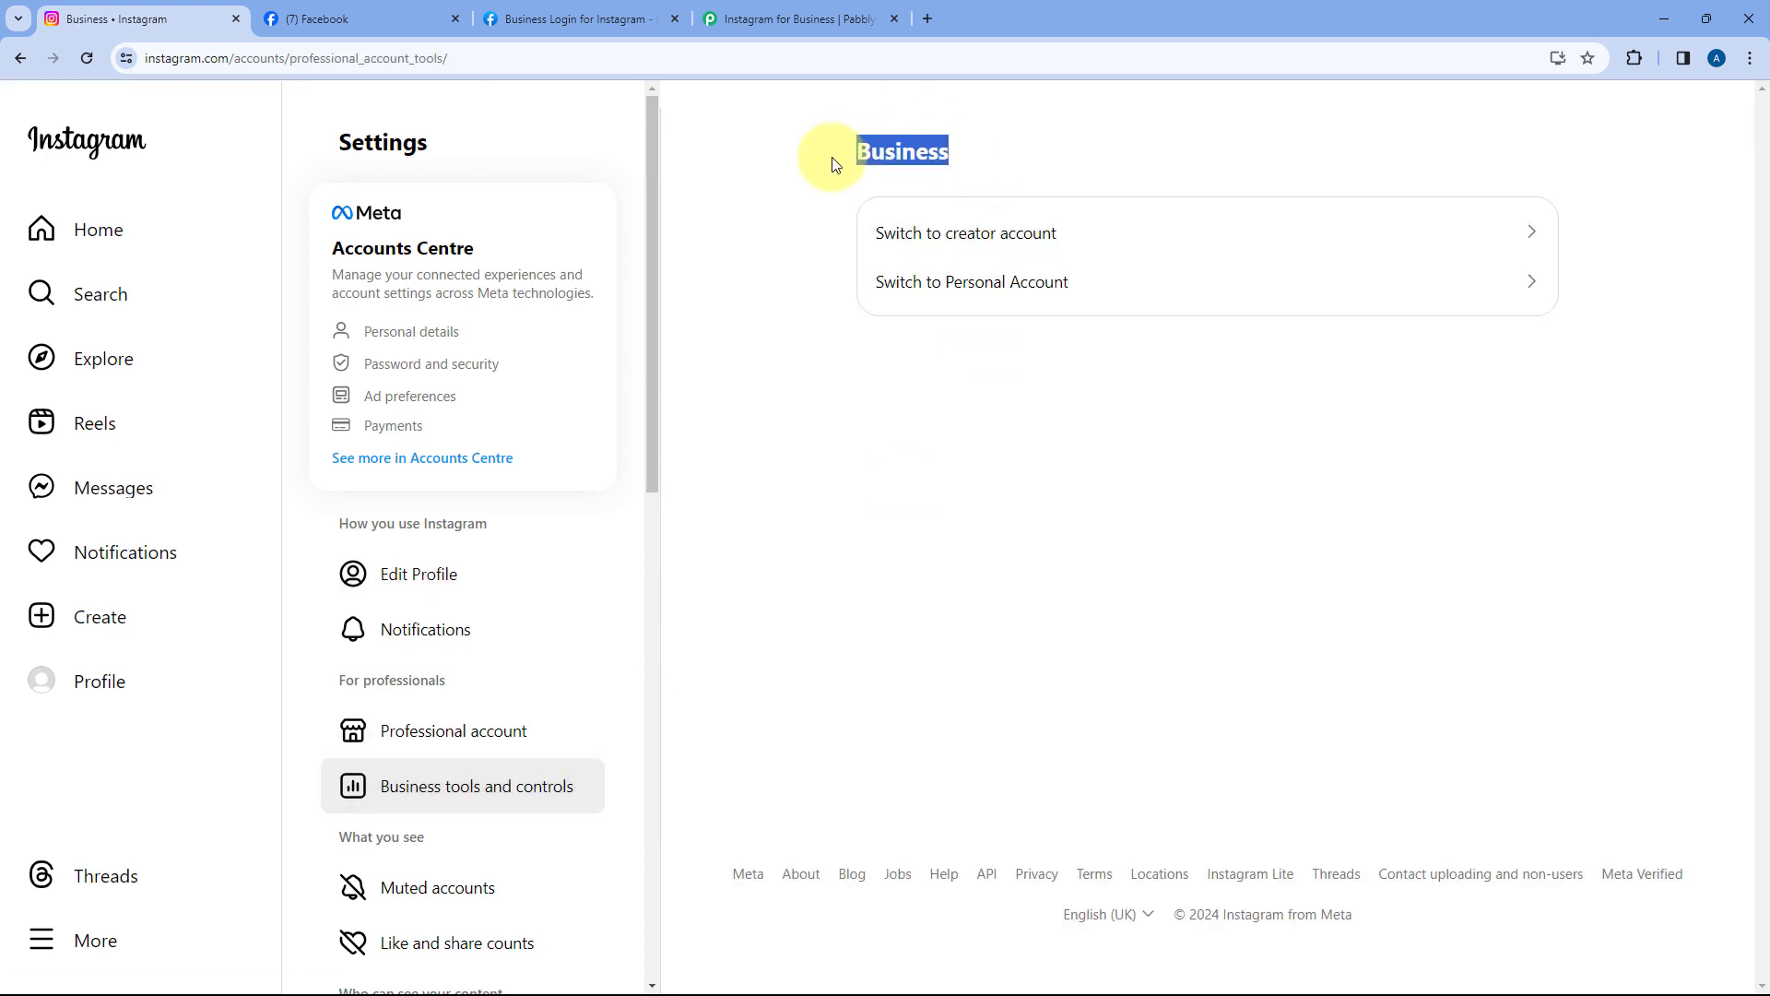
mouse_move(775, 203)
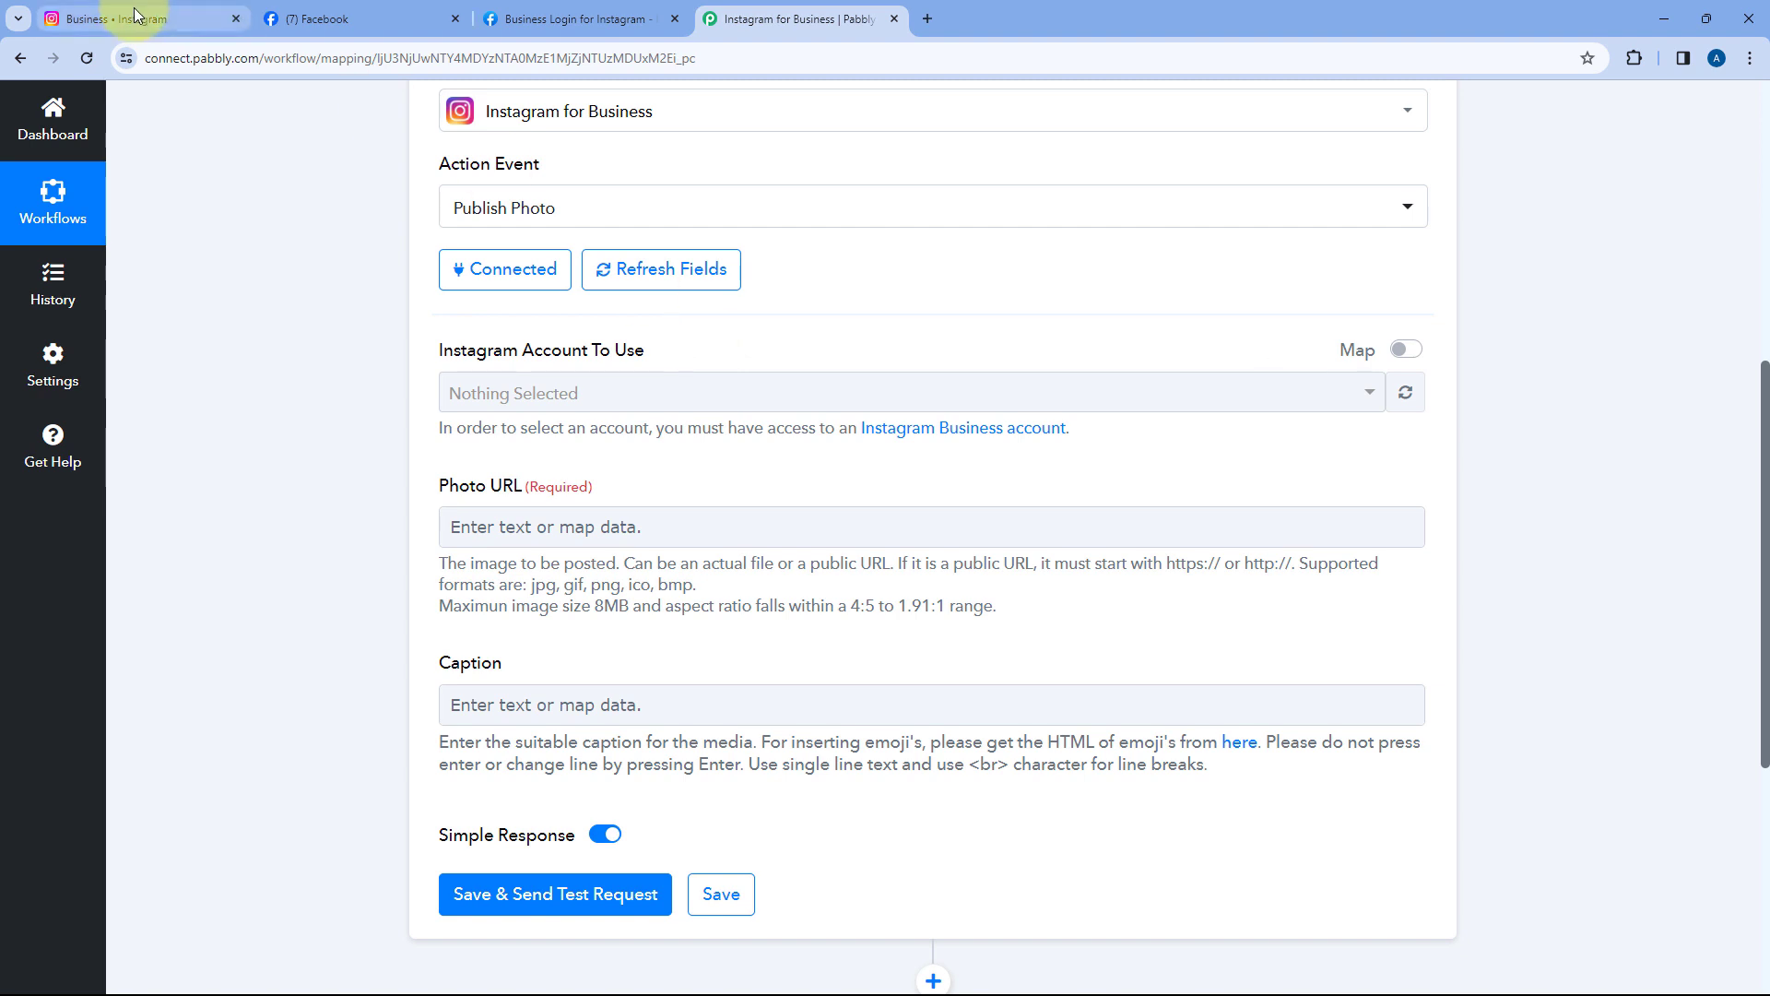
- Highlight the Business Login doc's rule: accounts must be Professional and linked to a Facebook Page
left_click(136, 19)
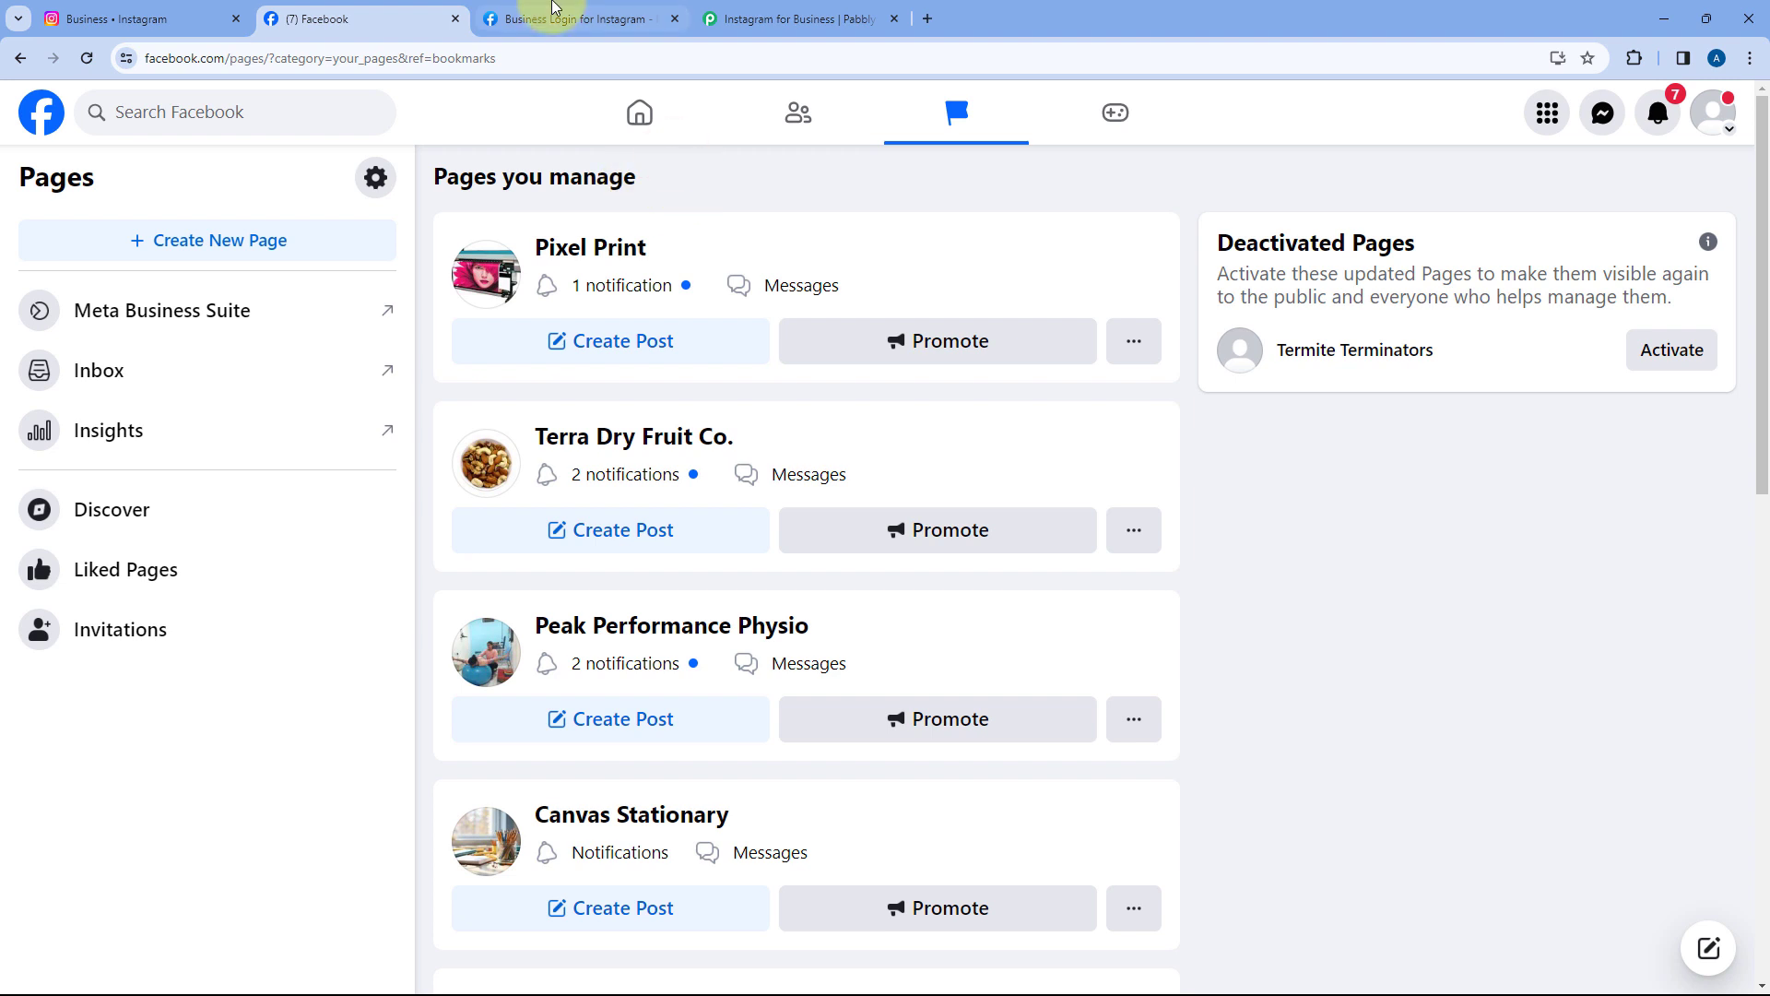
left_click(579, 18)
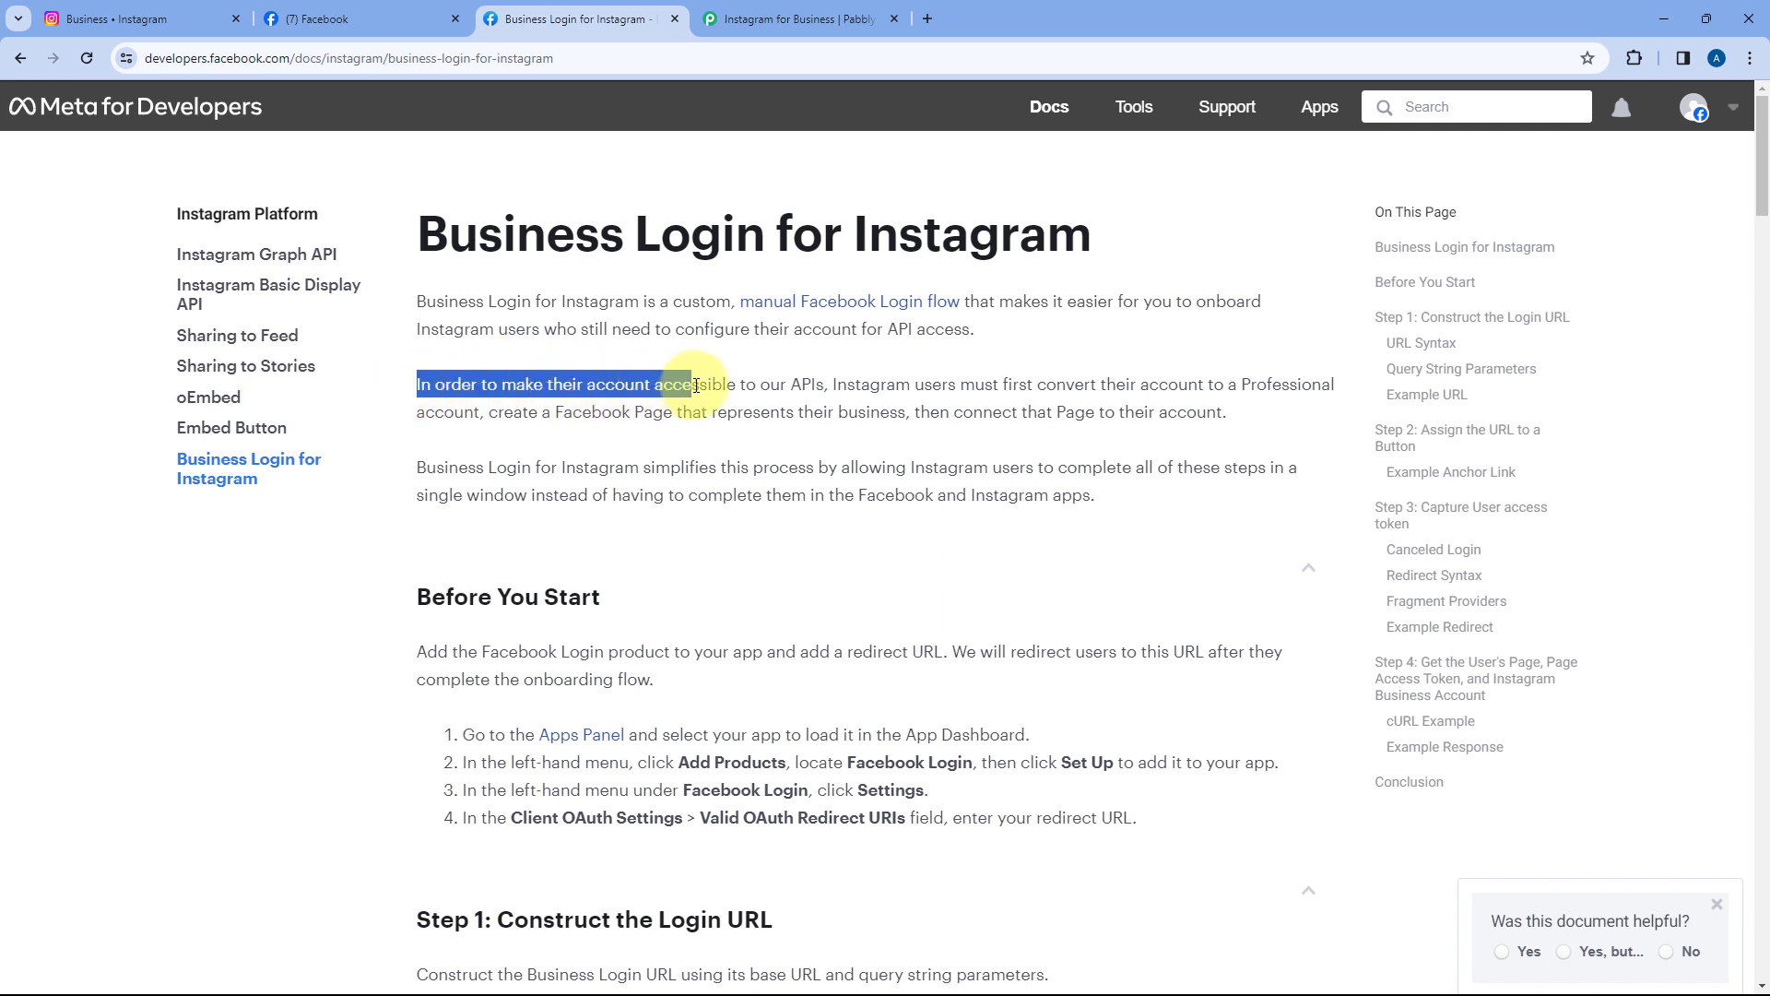
left_click_drag(694, 384, 925, 383)
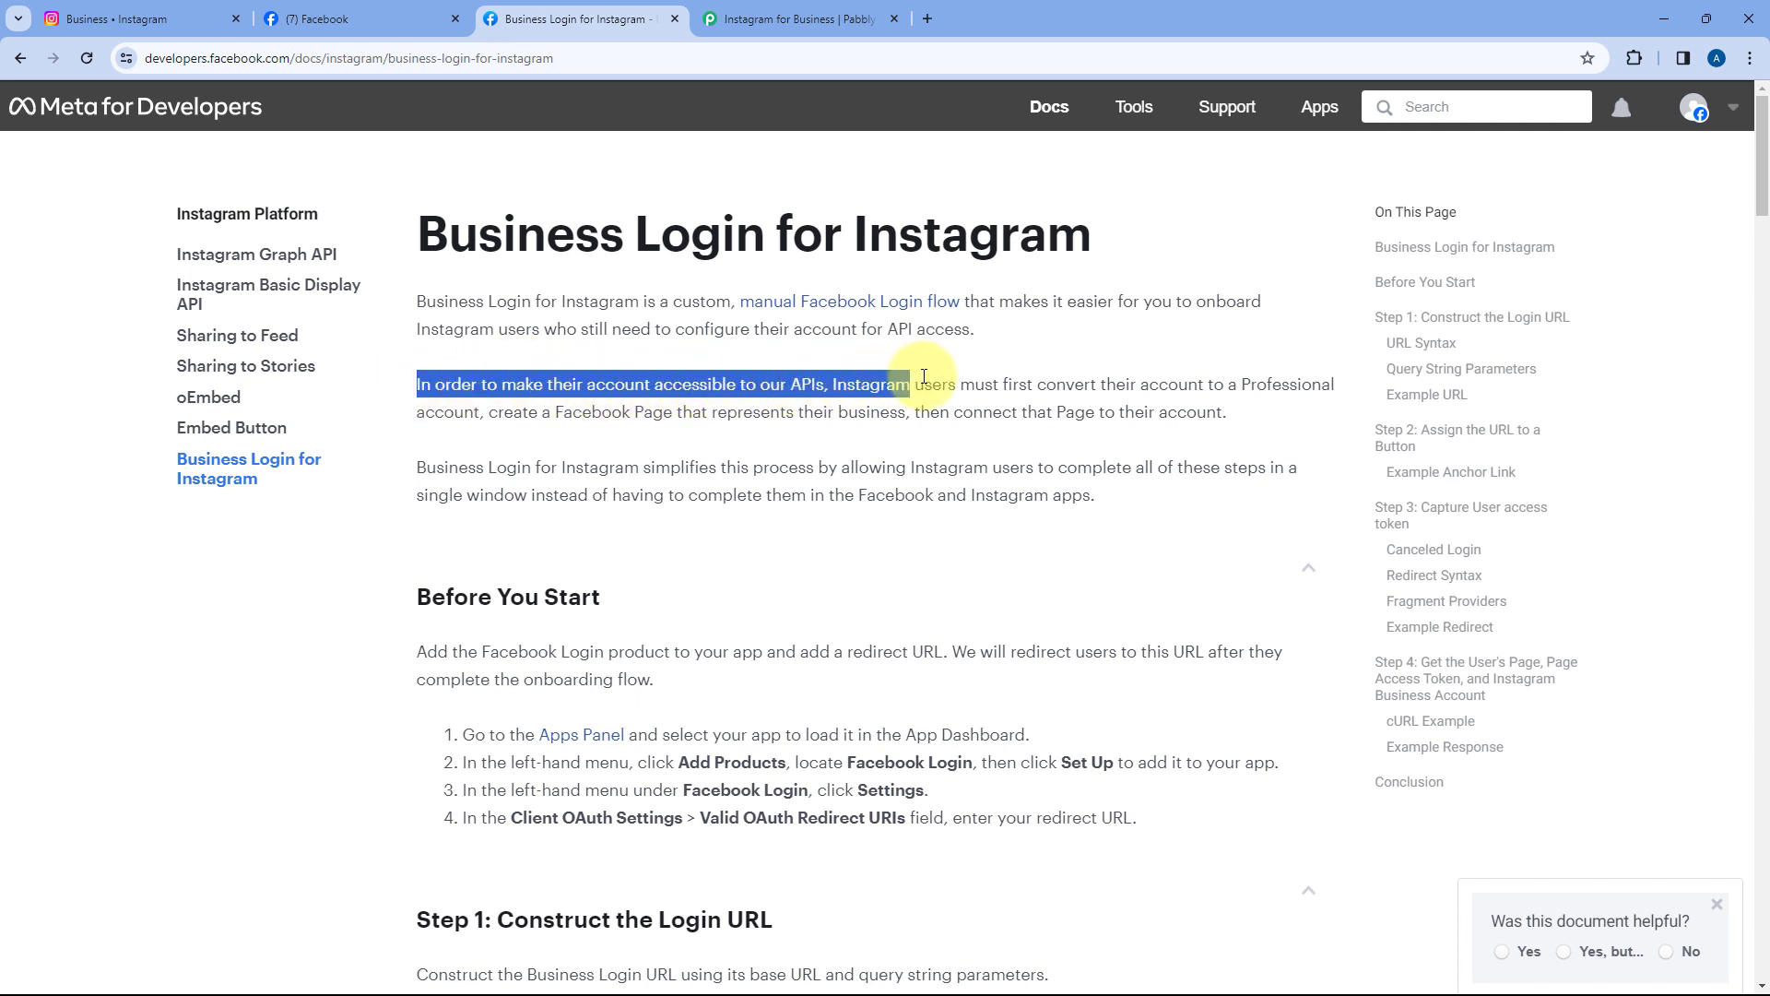
left_click_drag(922, 382, 1123, 382)
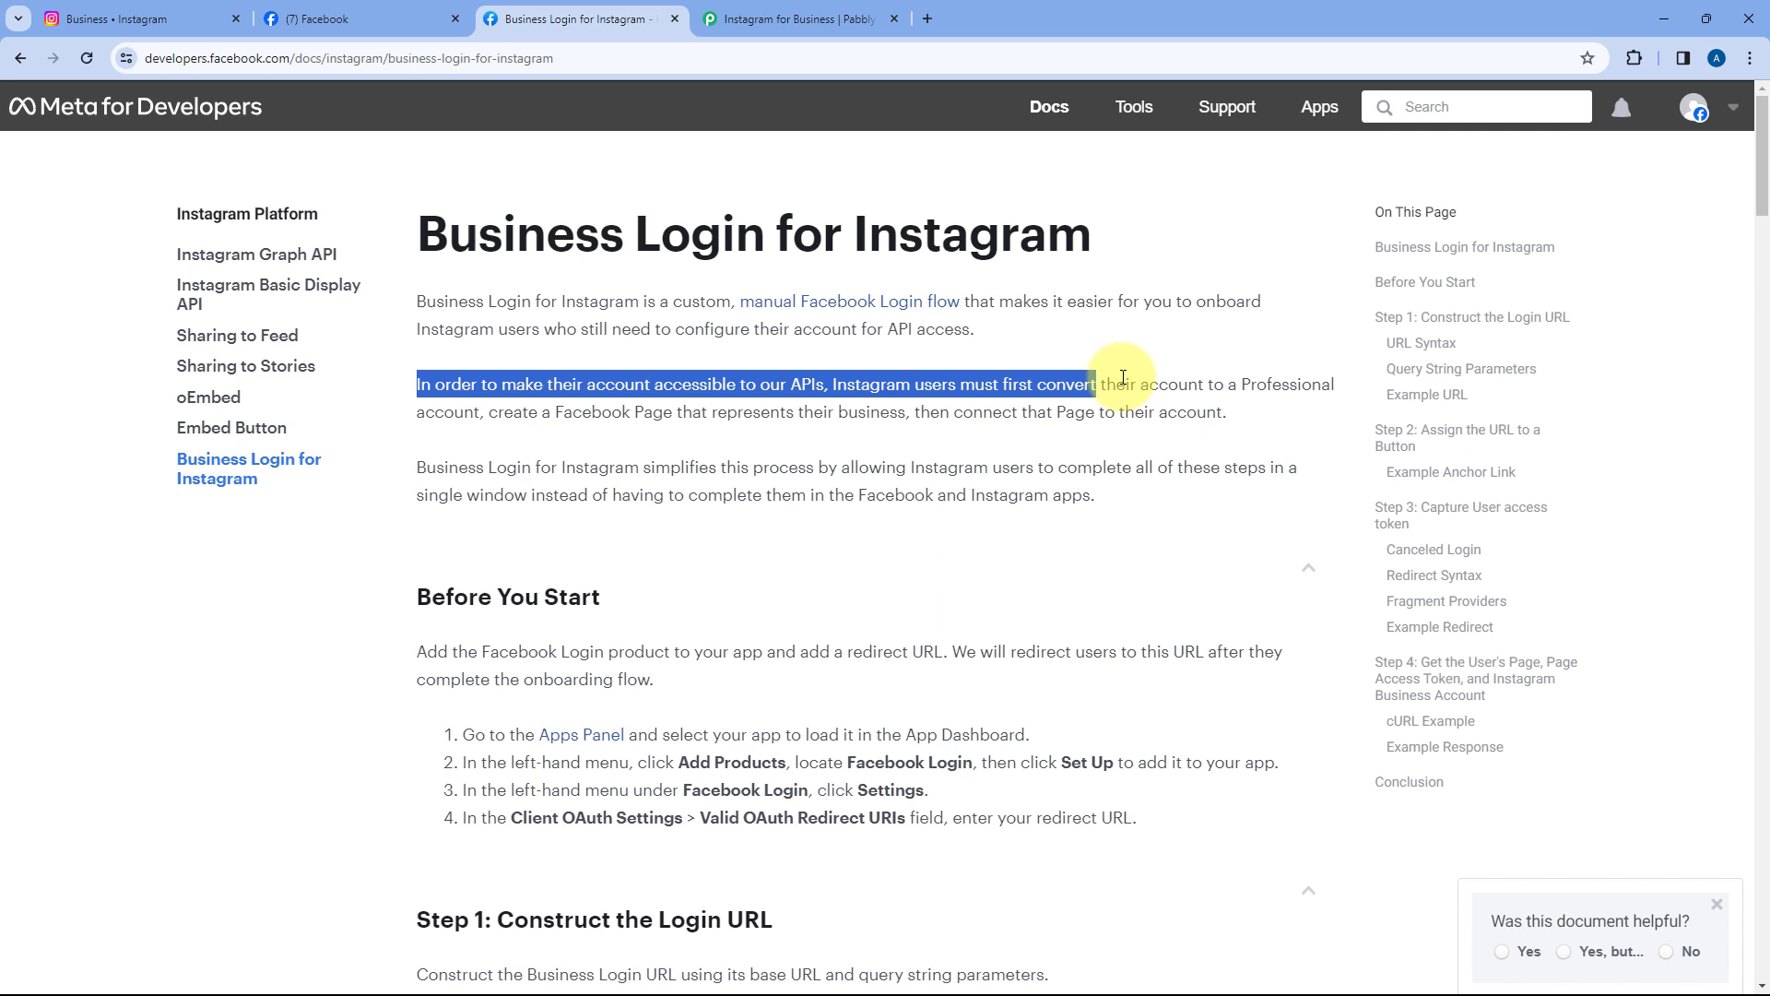
left_click_drag(1121, 384, 473, 412)
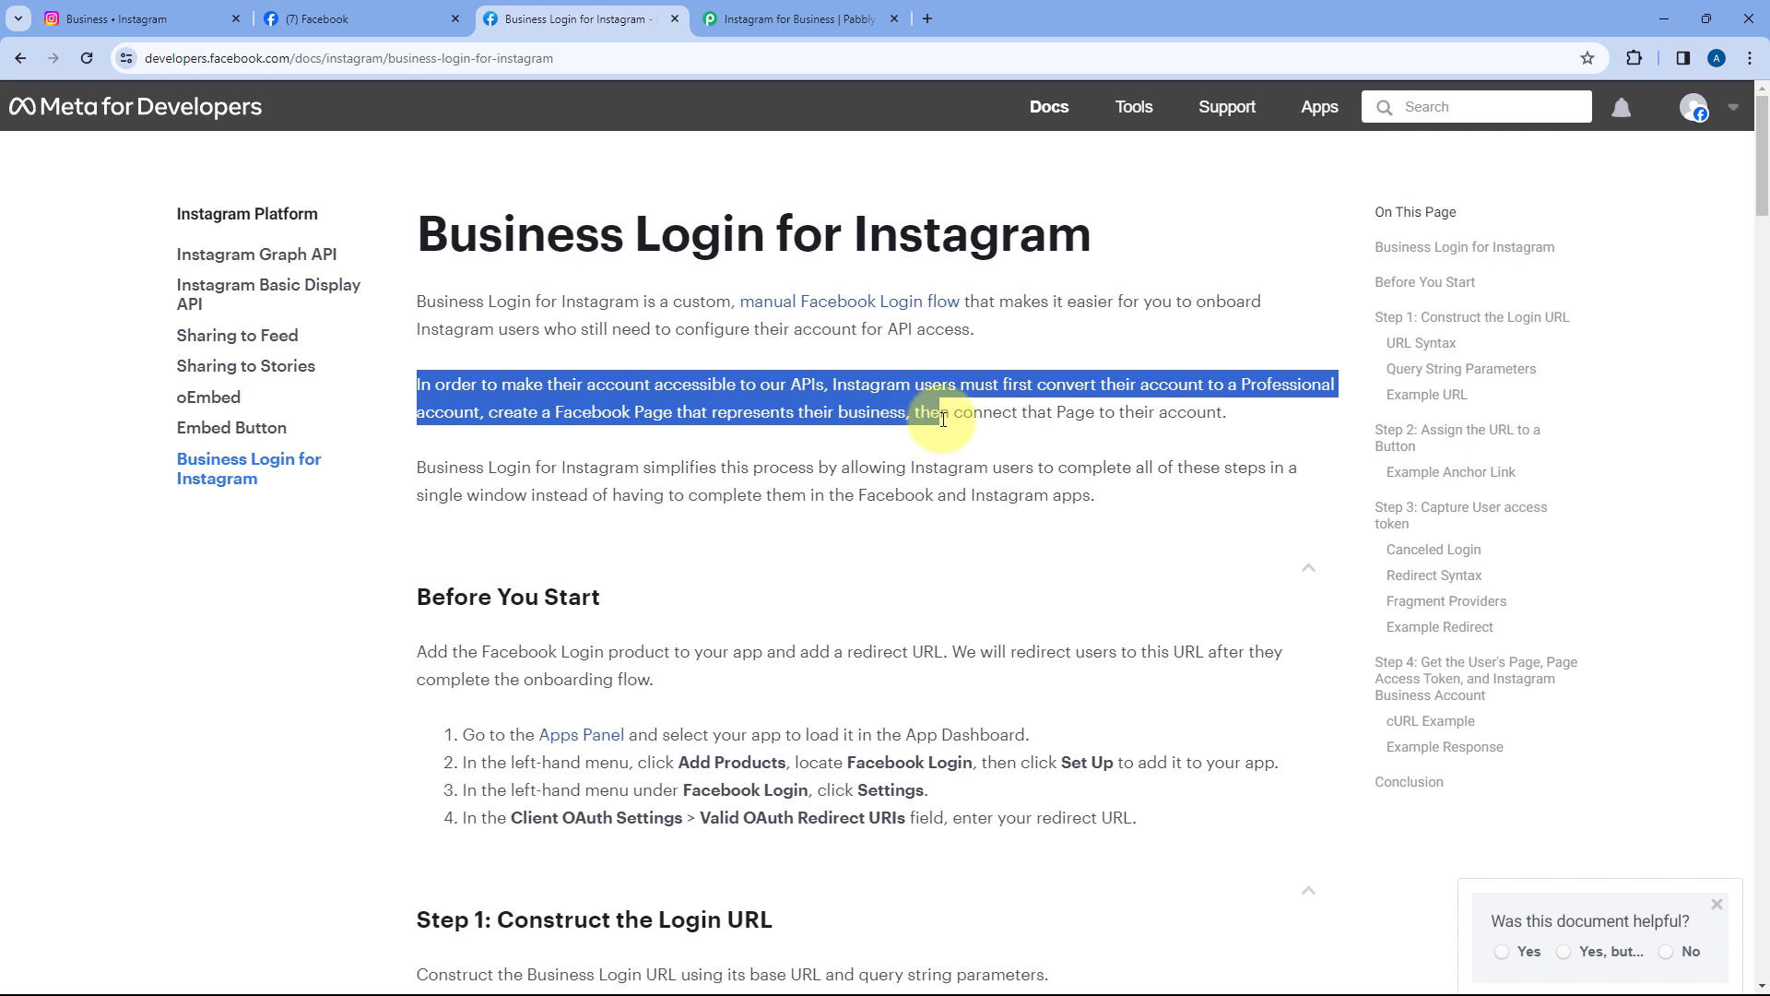
left_click_drag(942, 421, 1225, 411)
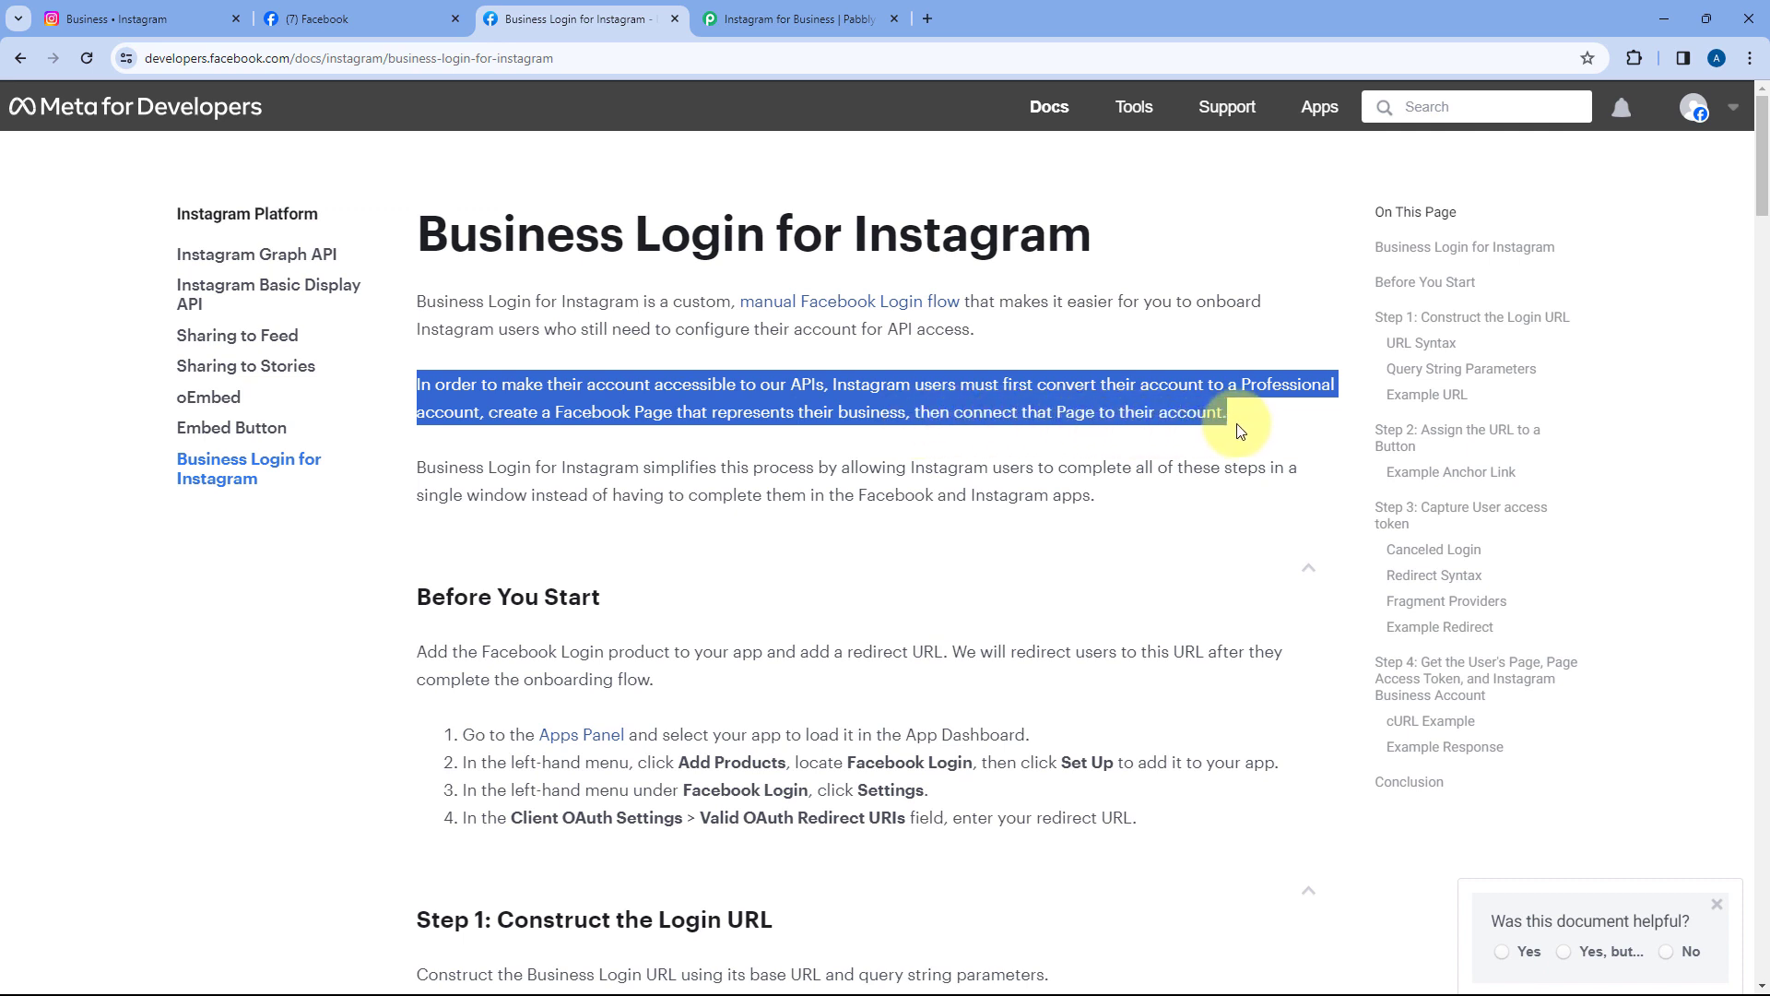
left_click(136, 18)
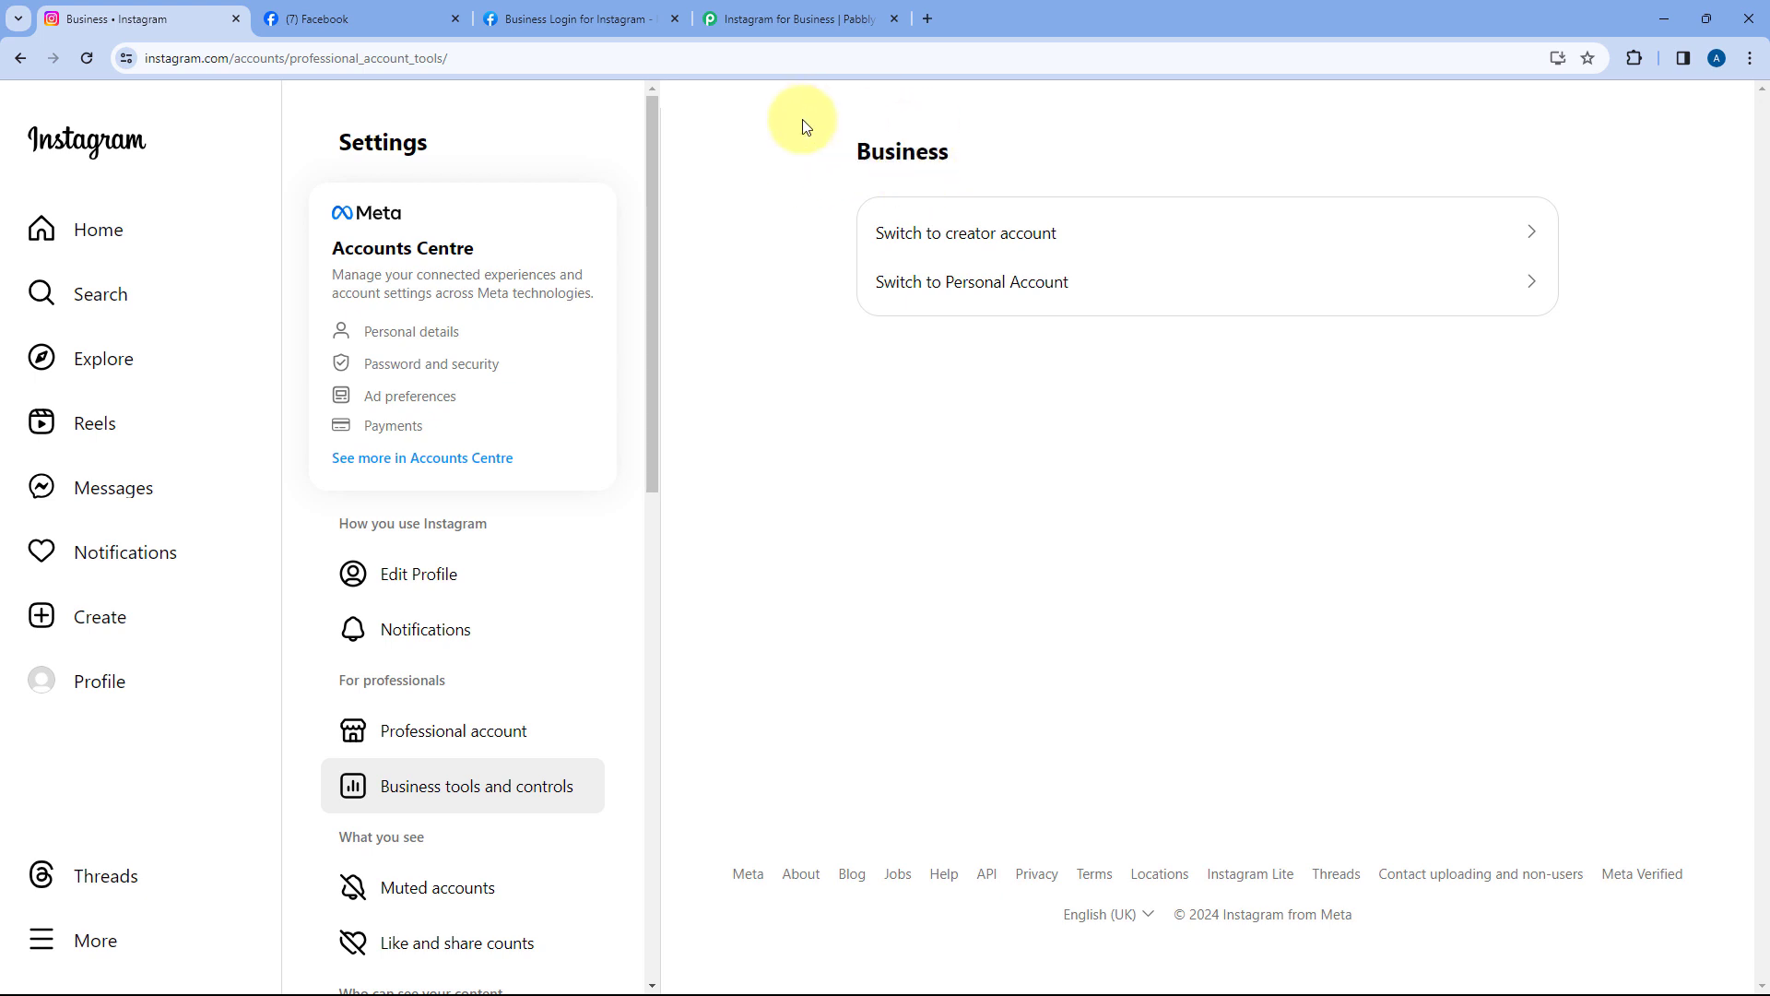
mouse_move(817, 208)
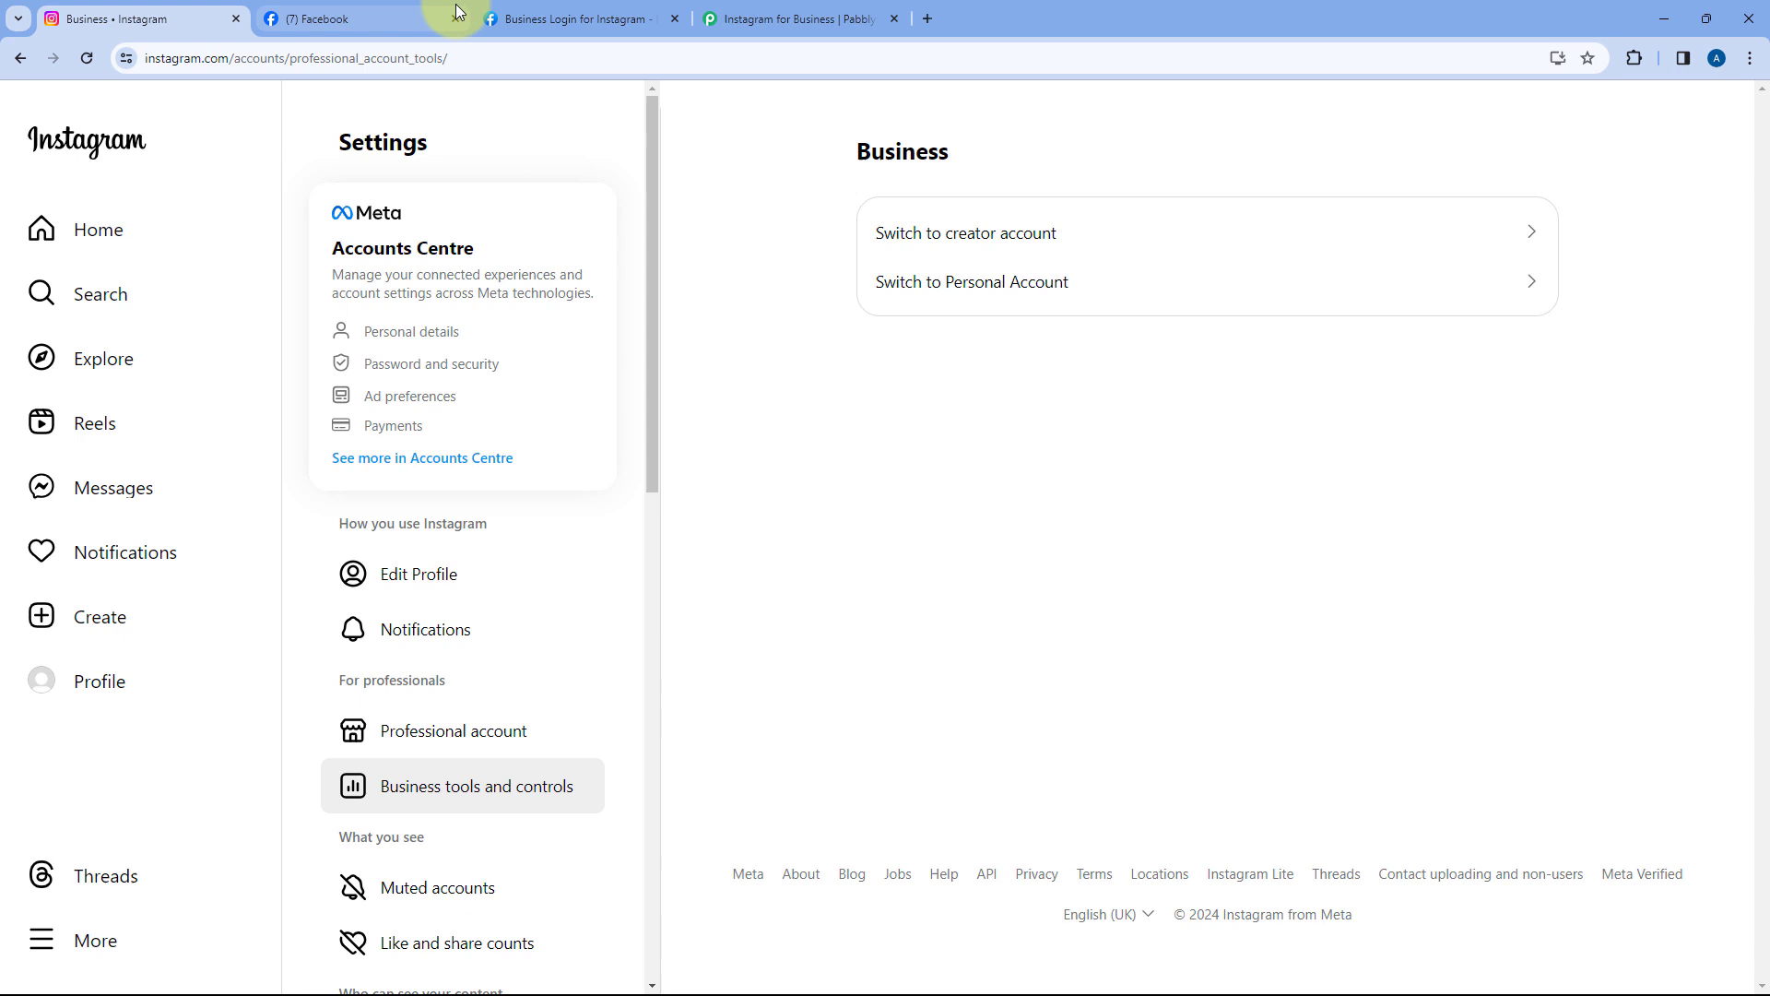
- Open Pixel Print from Pages you manage and switch to acting as the Pixel Print Page
left_click(339, 19)
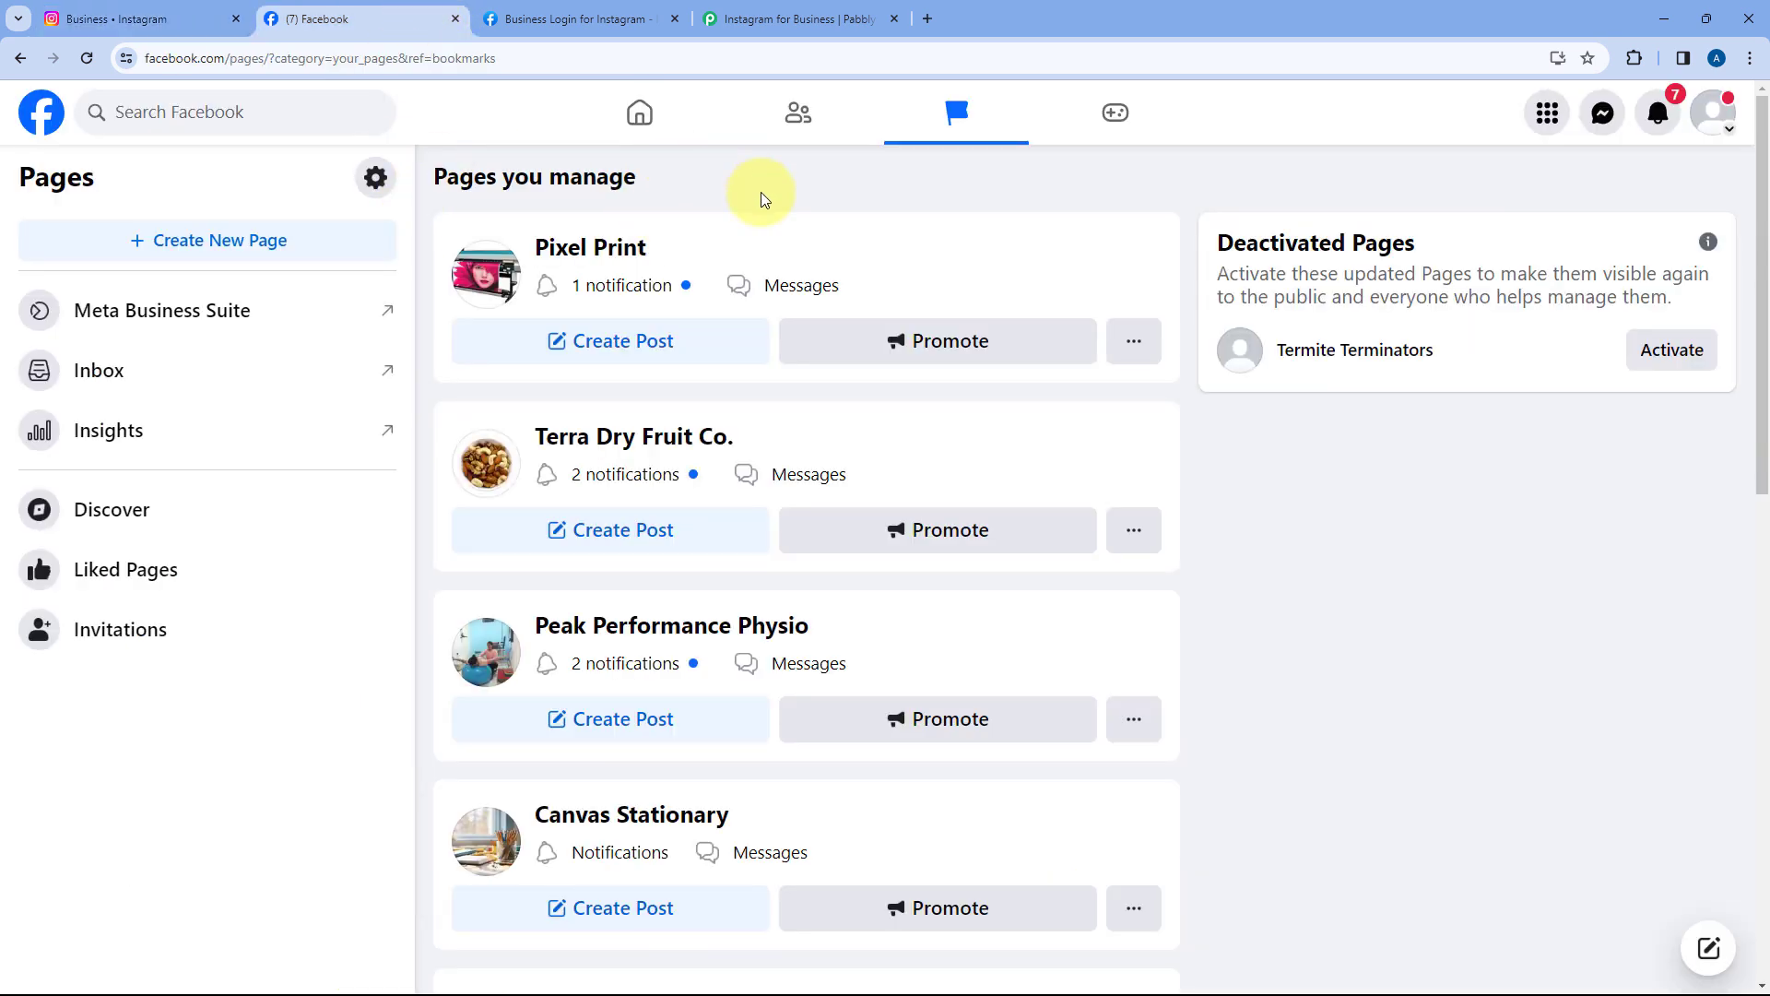
left_click(589, 247)
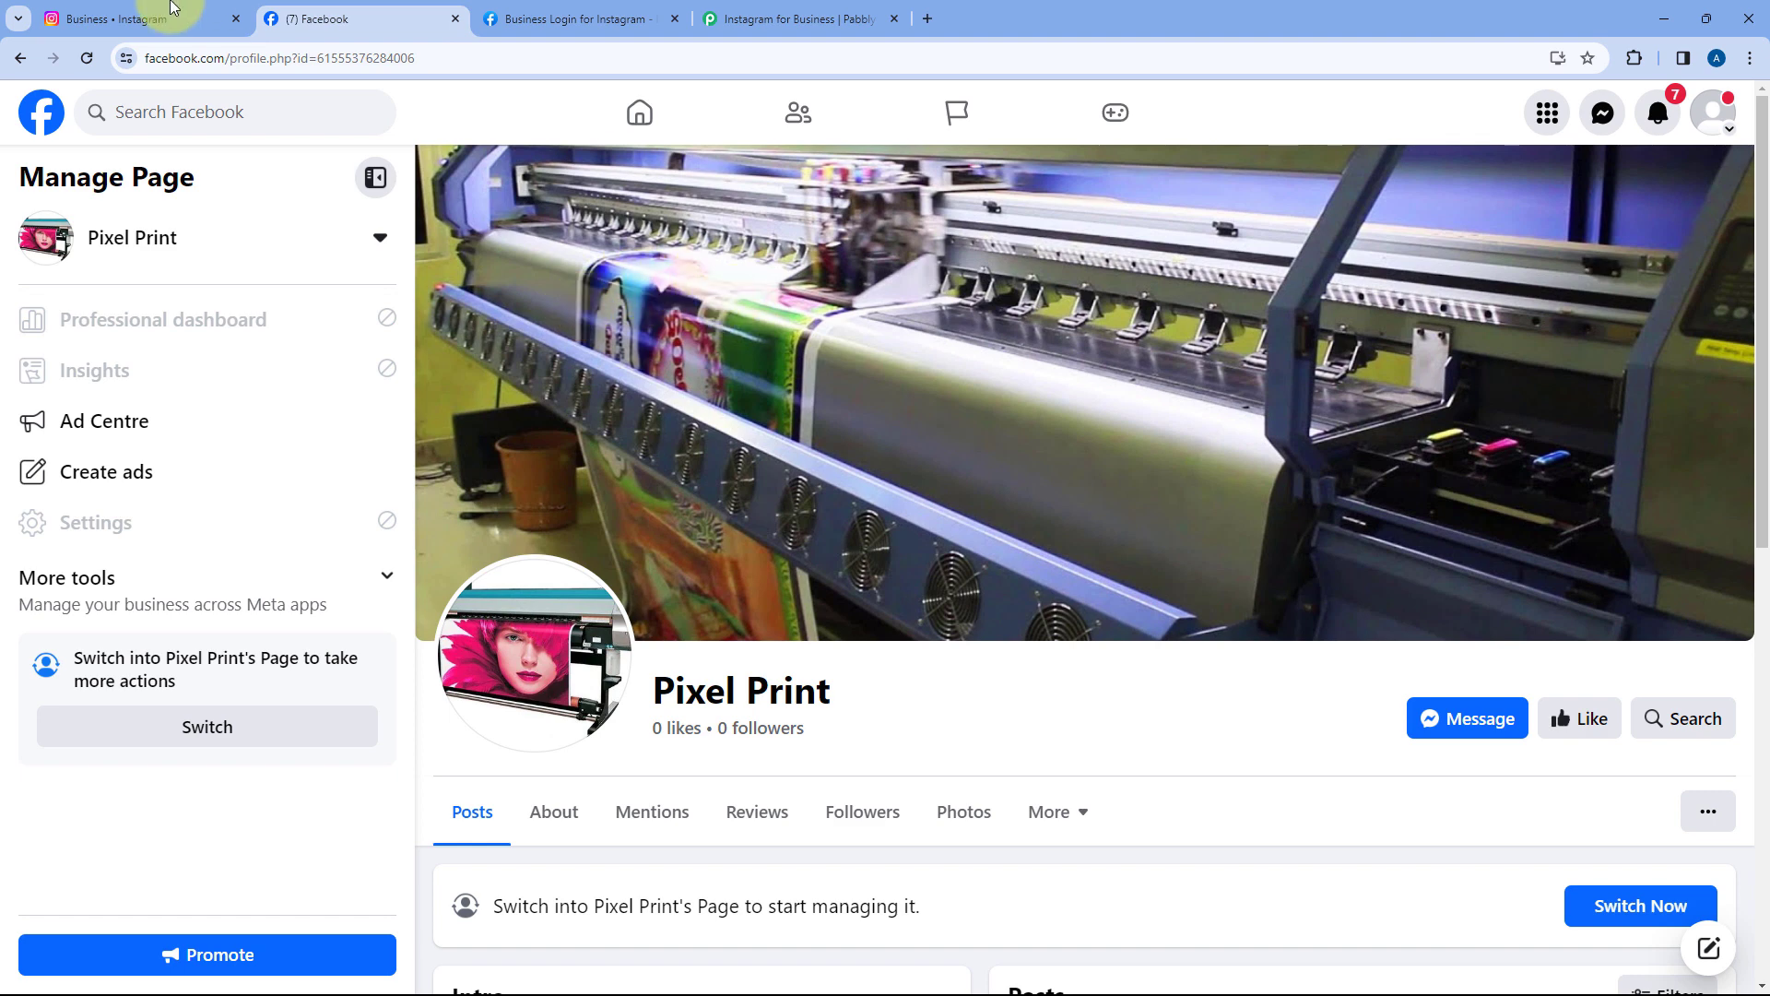
scroll("down", 3)
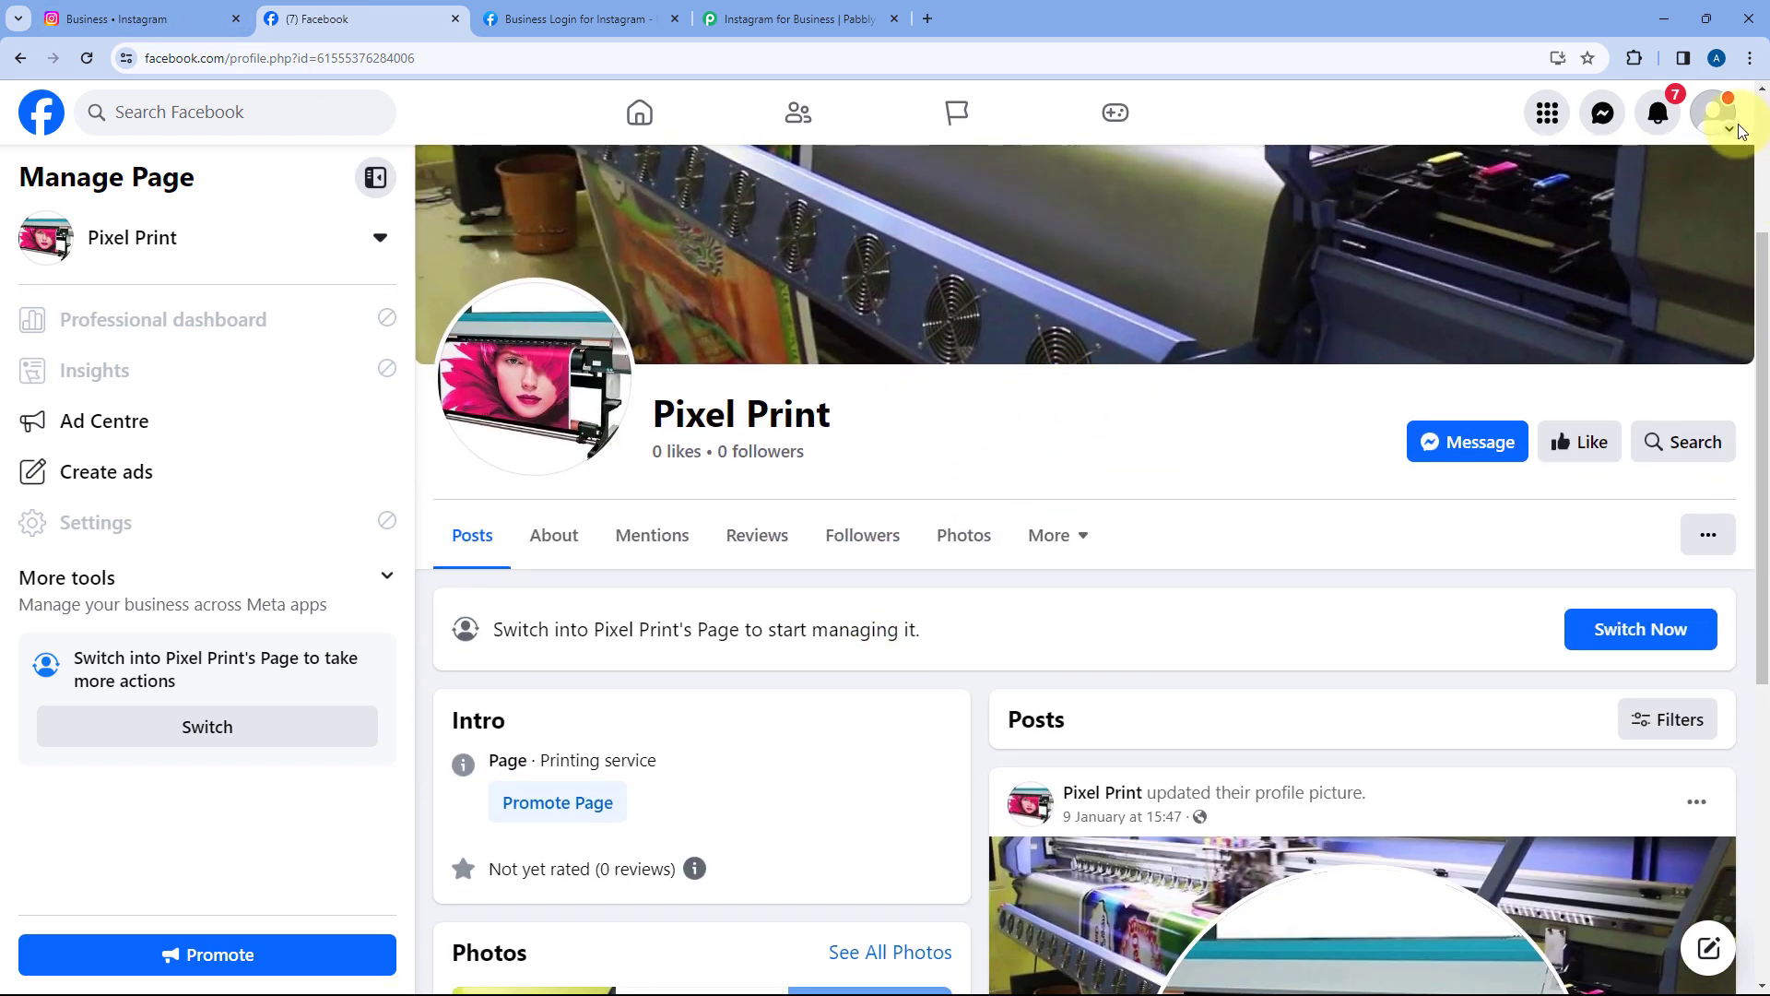
left_click(1716, 113)
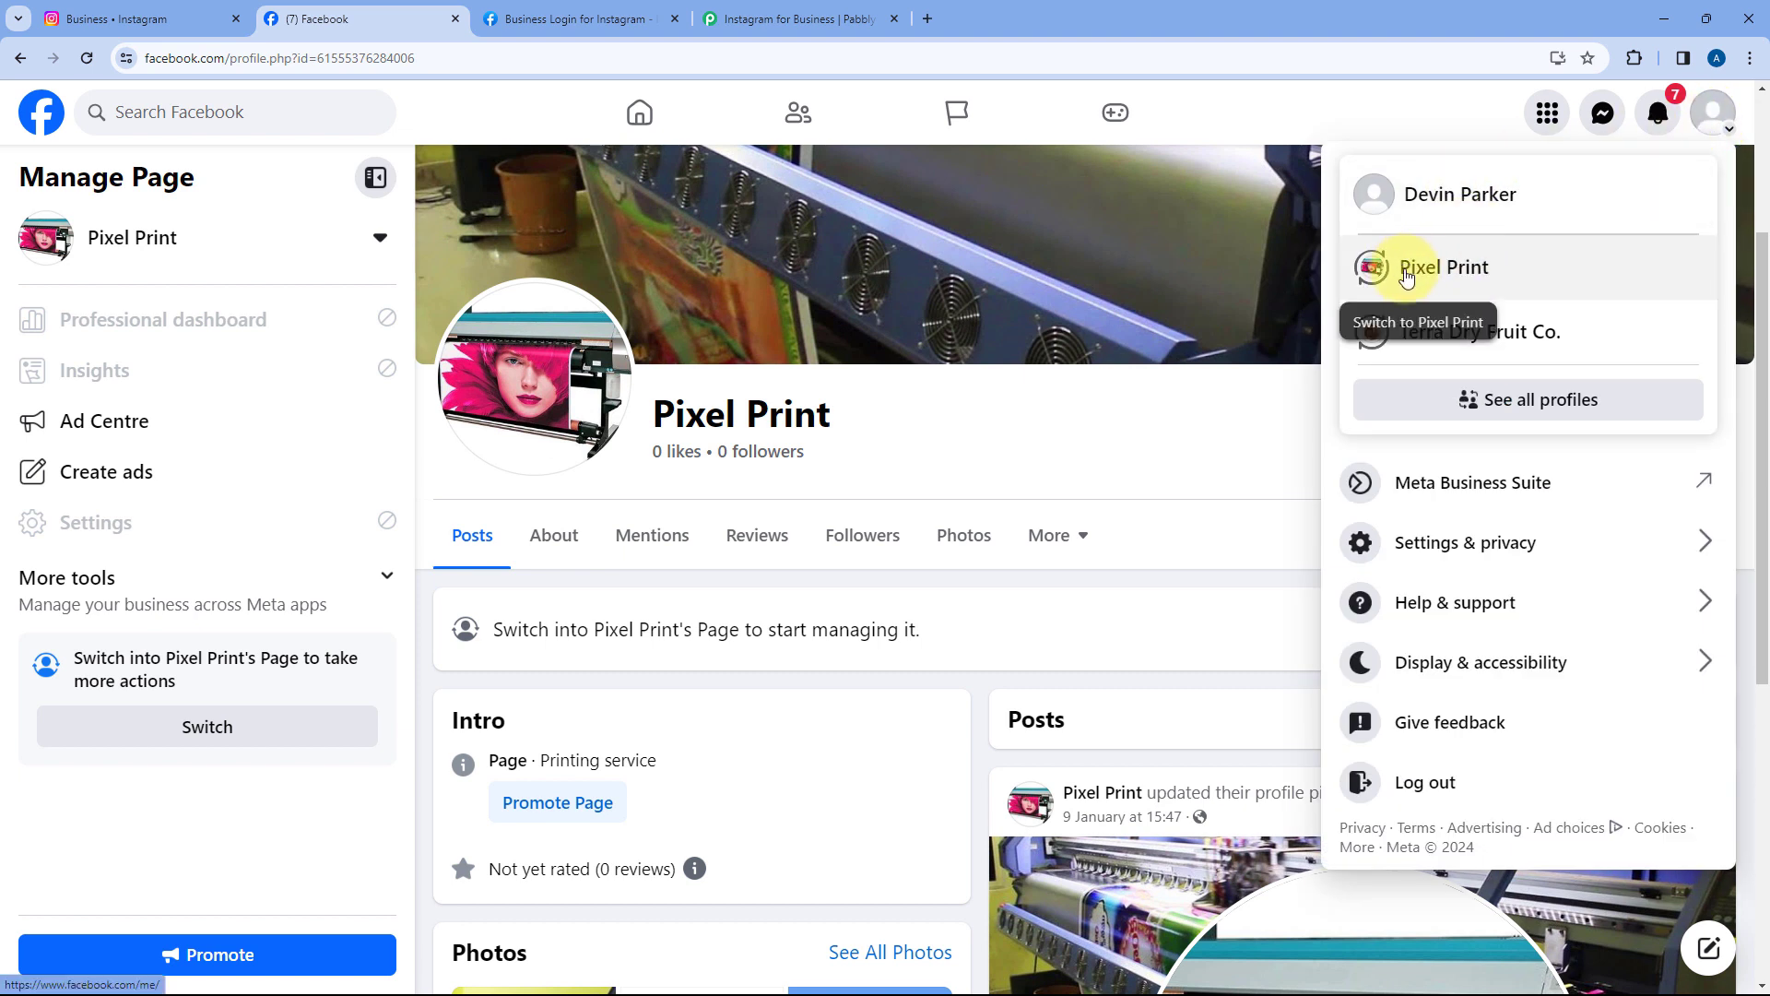
mouse_move(1462, 193)
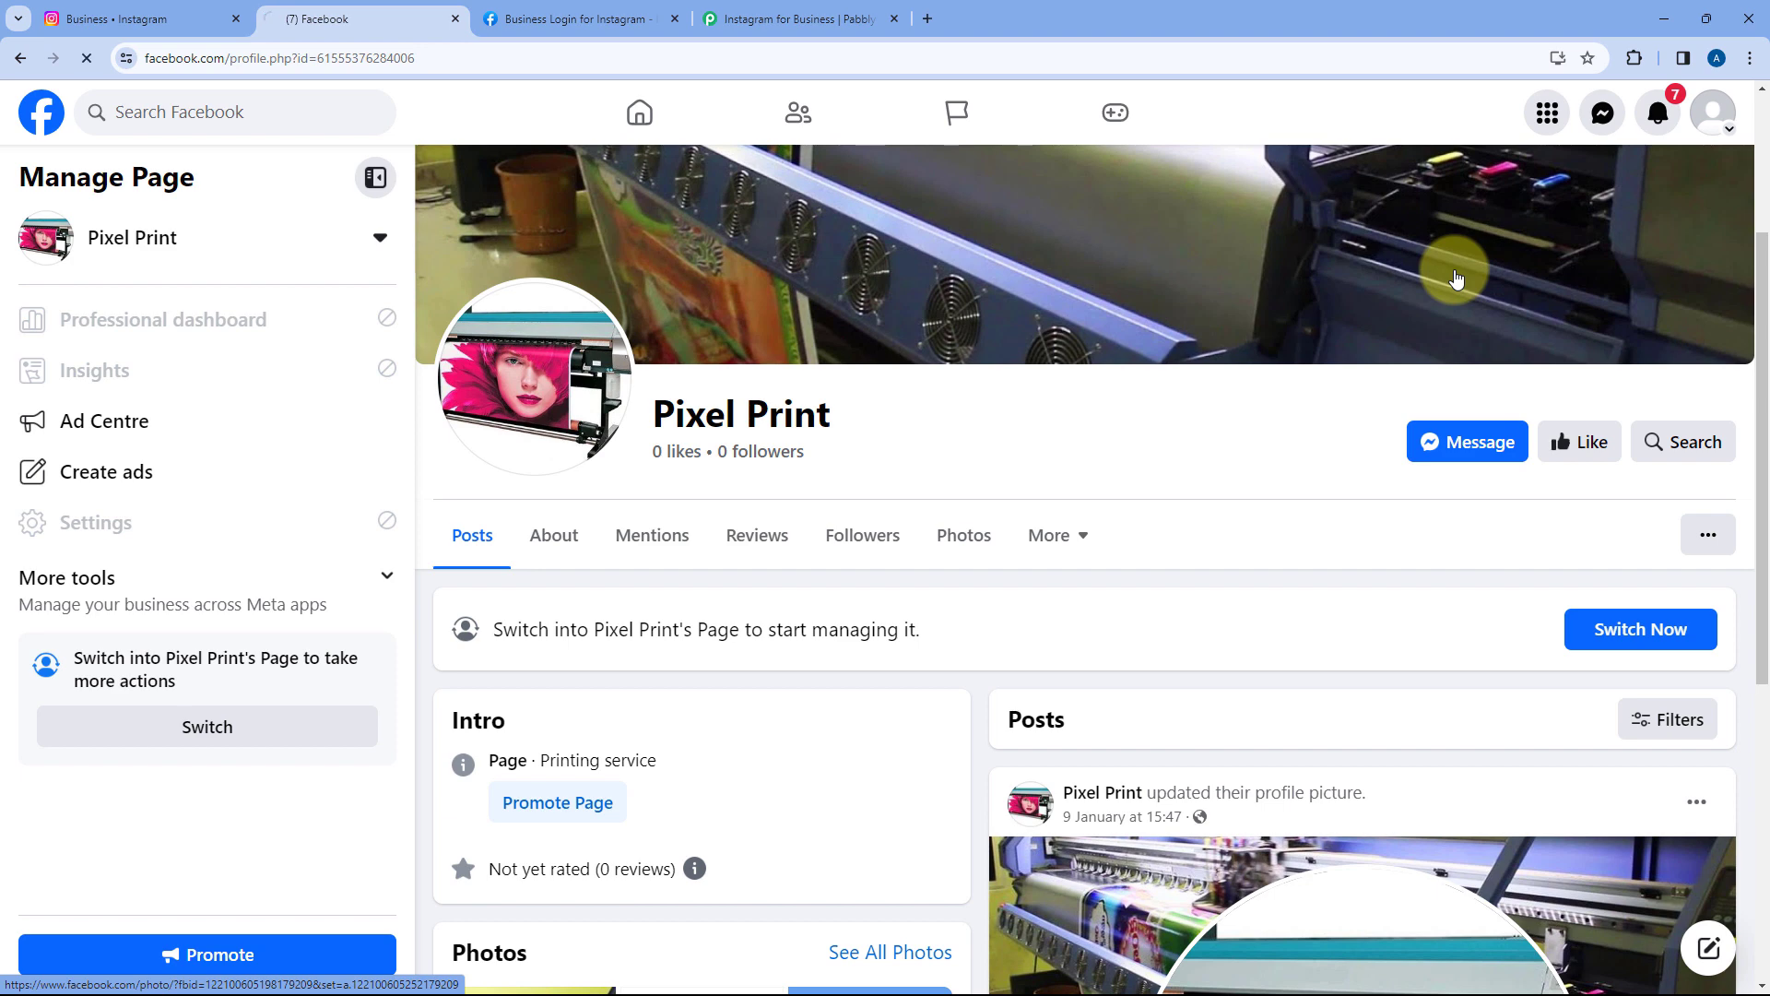
left_click(1639, 629)
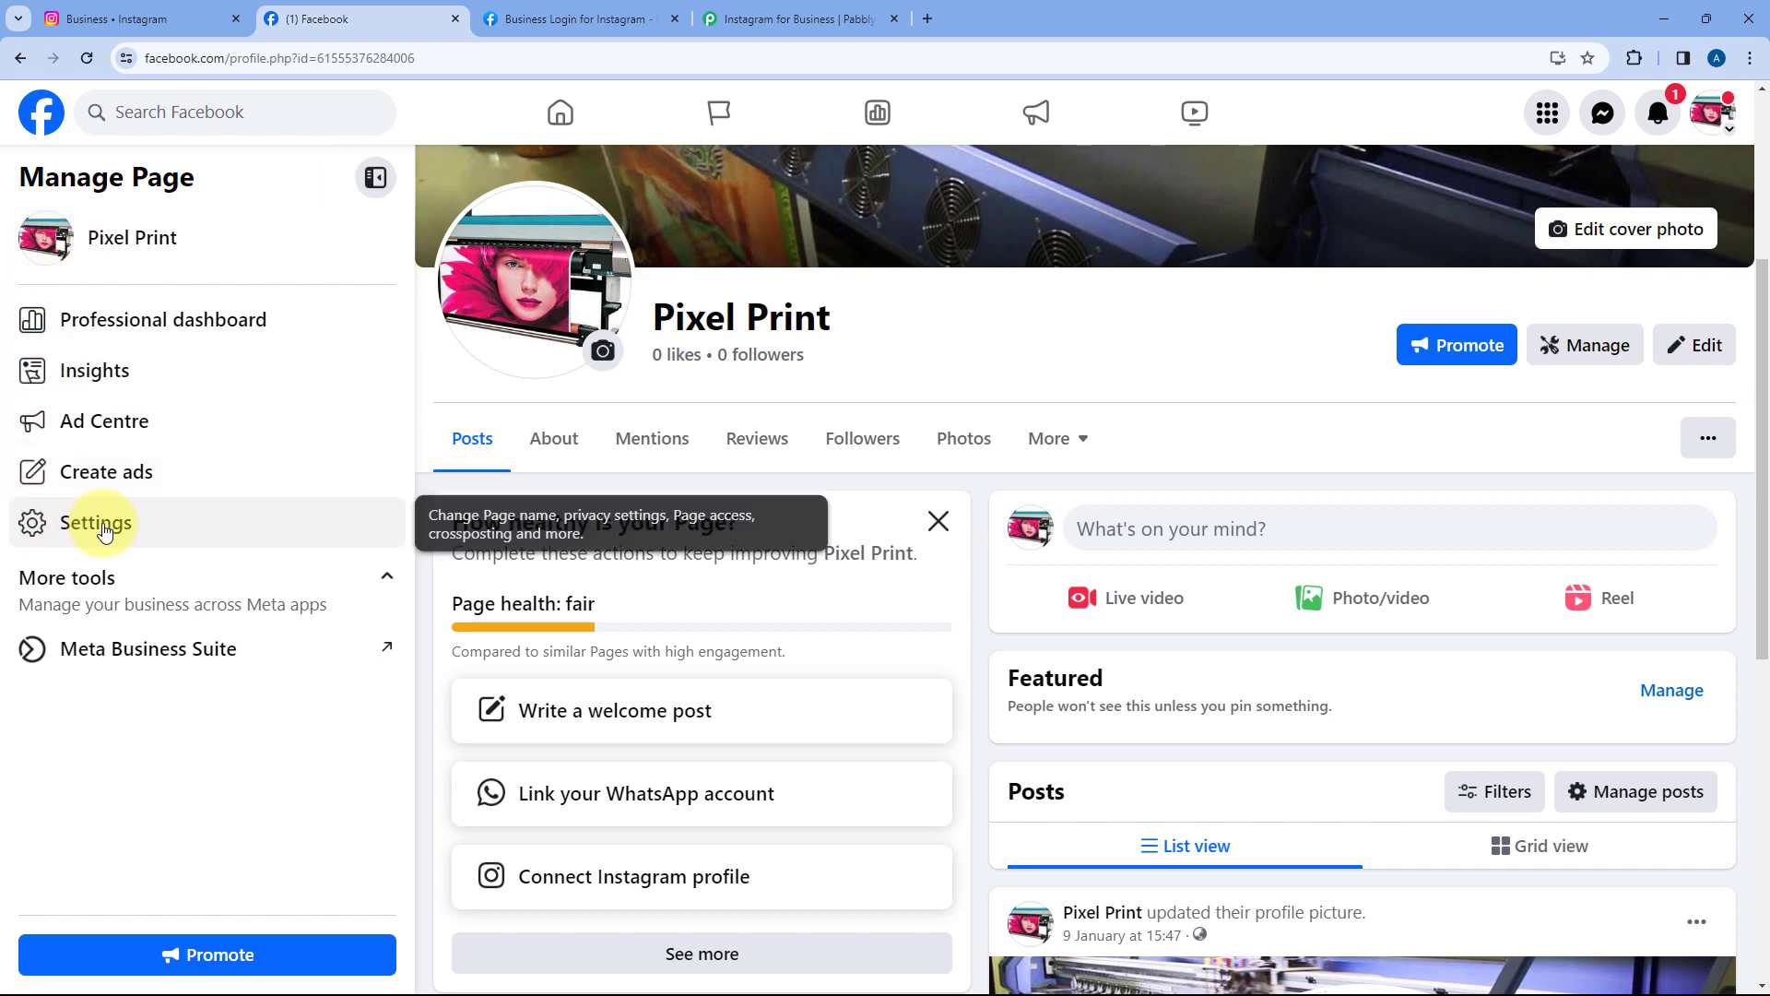
- Start connecting an Instagram account from Pixel Print's Settings > Linked accounts > Instagram
left_click(96, 522)
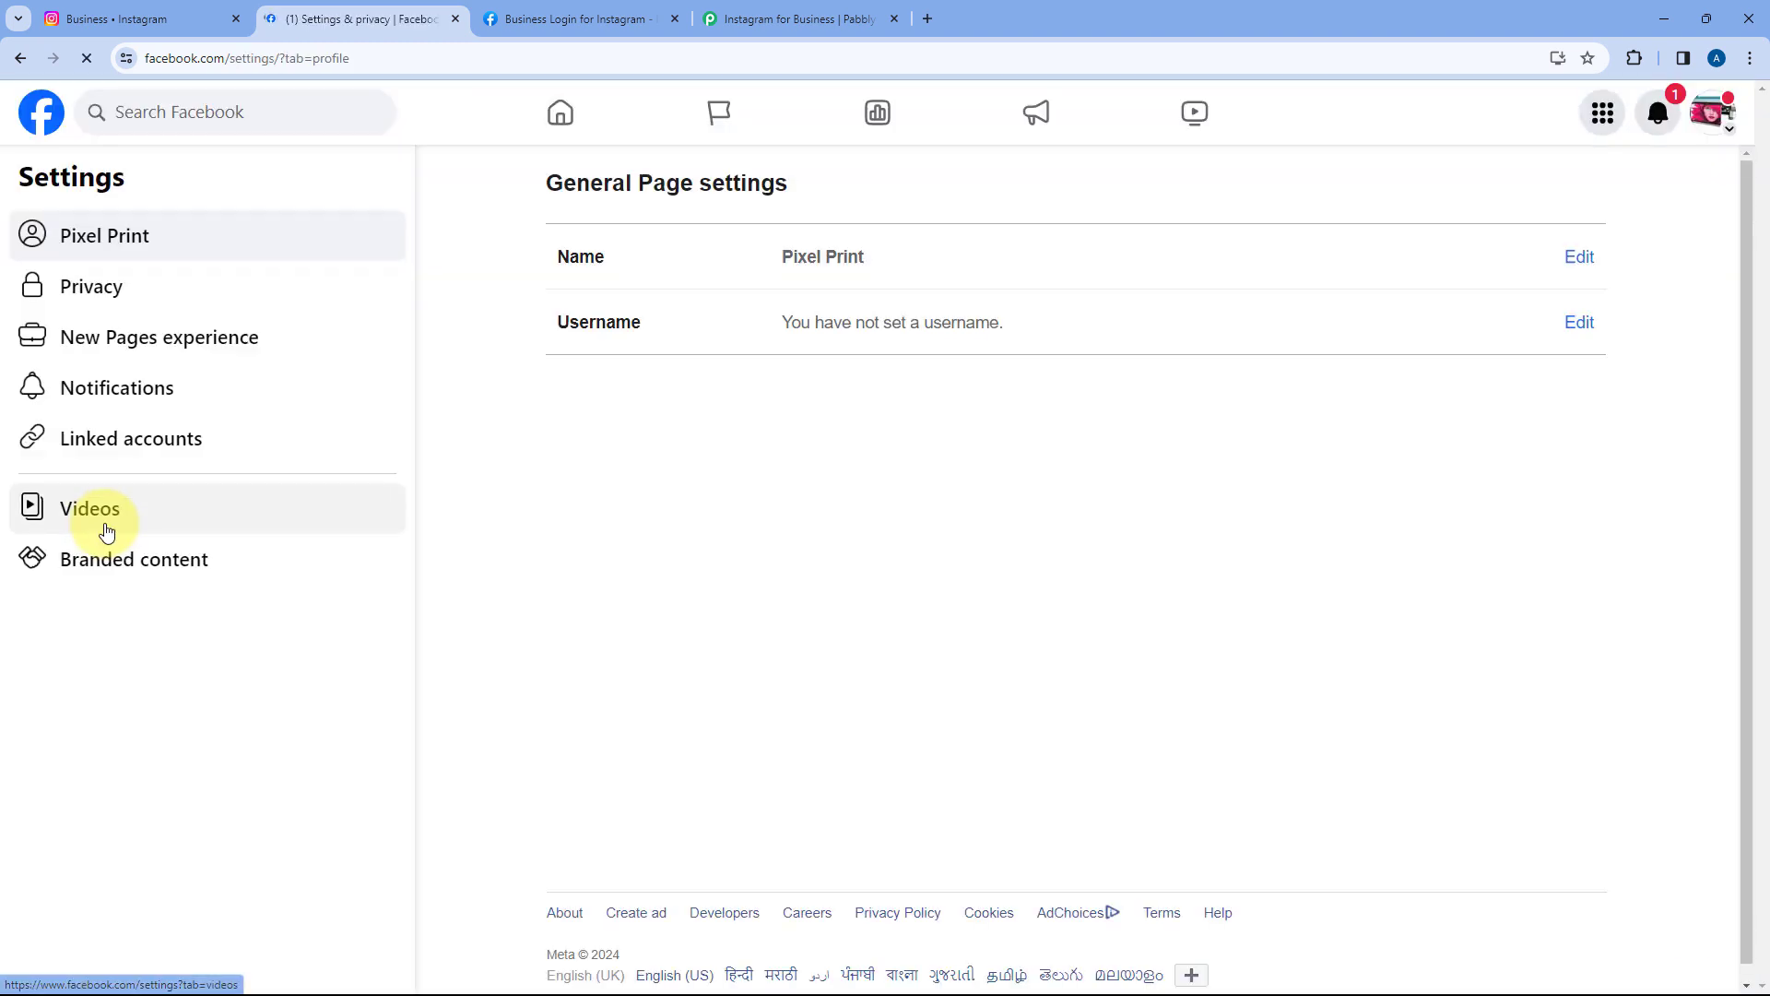
left_click(131, 438)
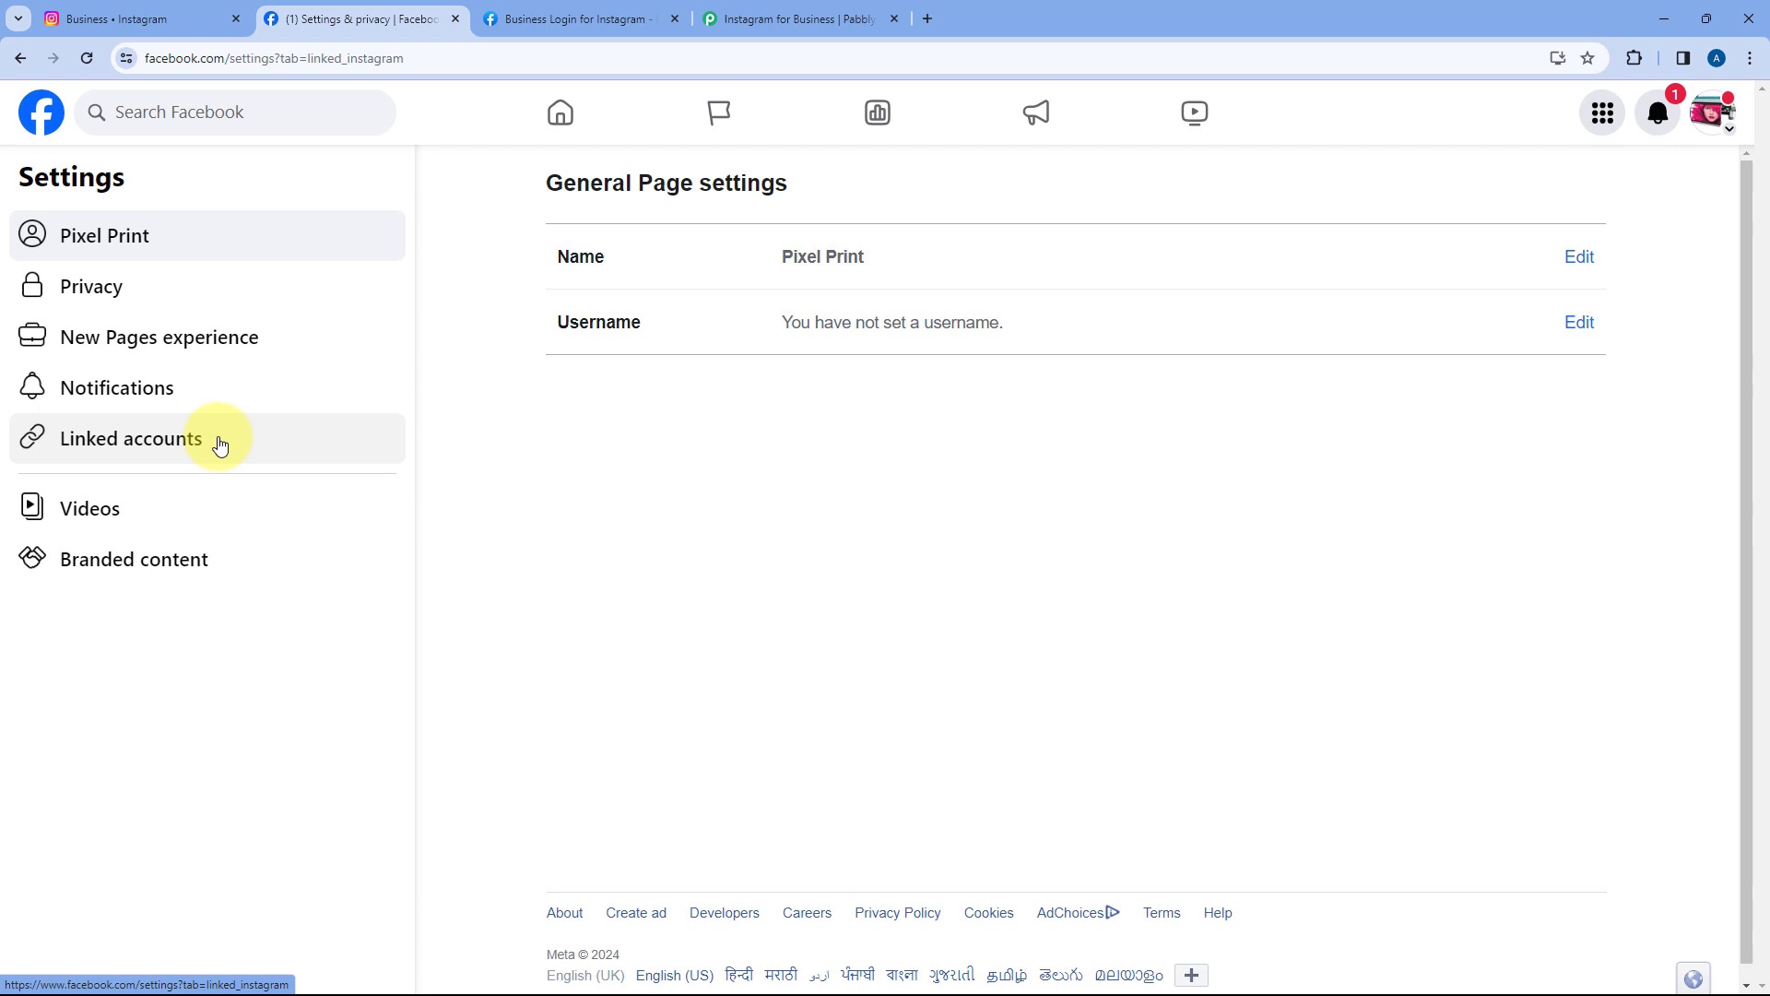
left_click(131, 438)
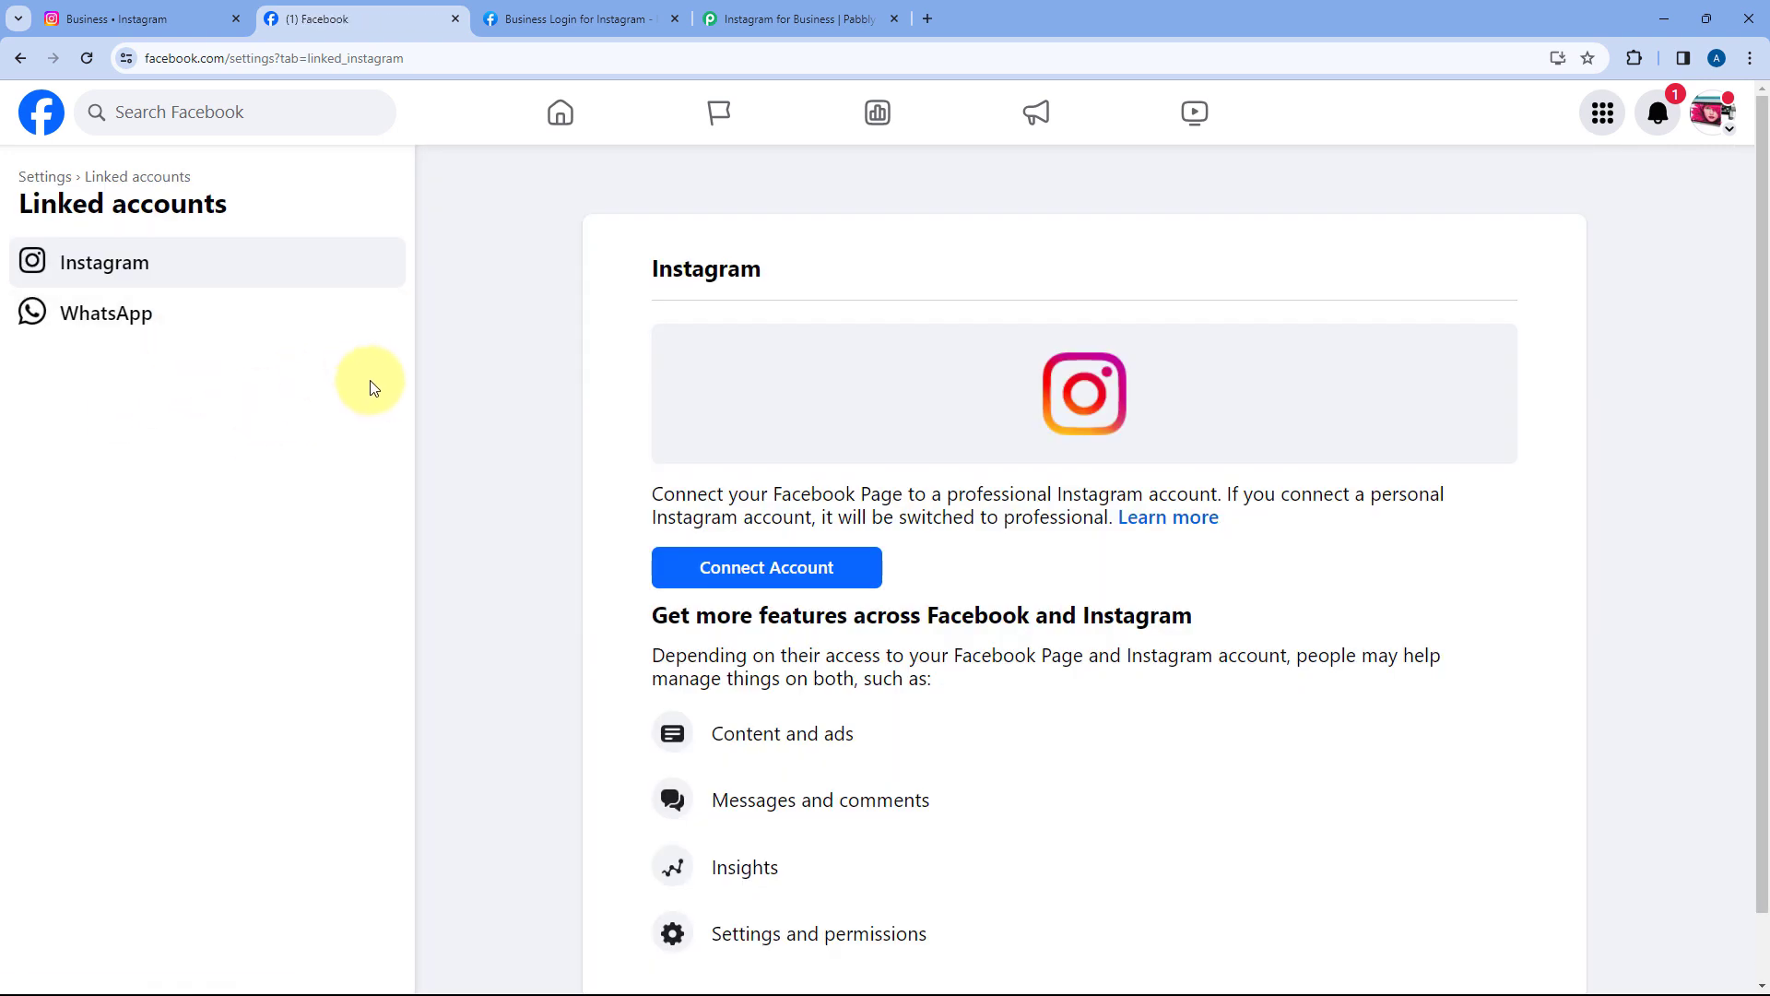
mouse_move(487, 342)
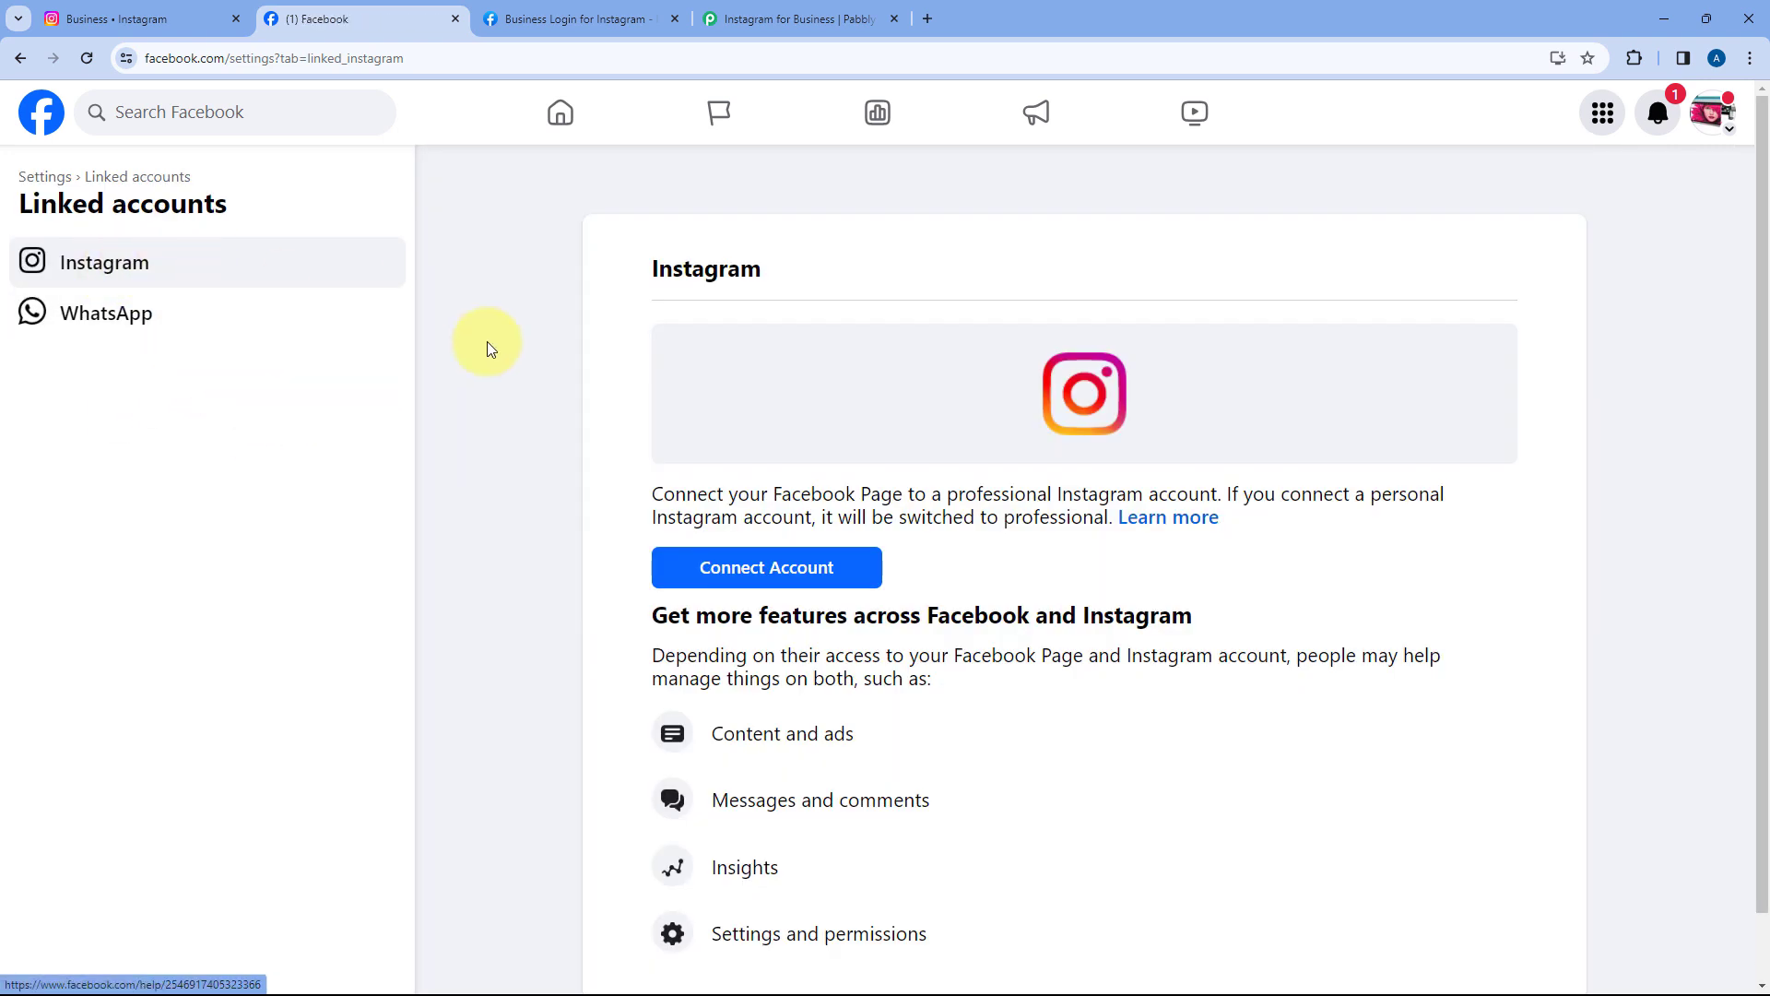
scroll("down", 3)
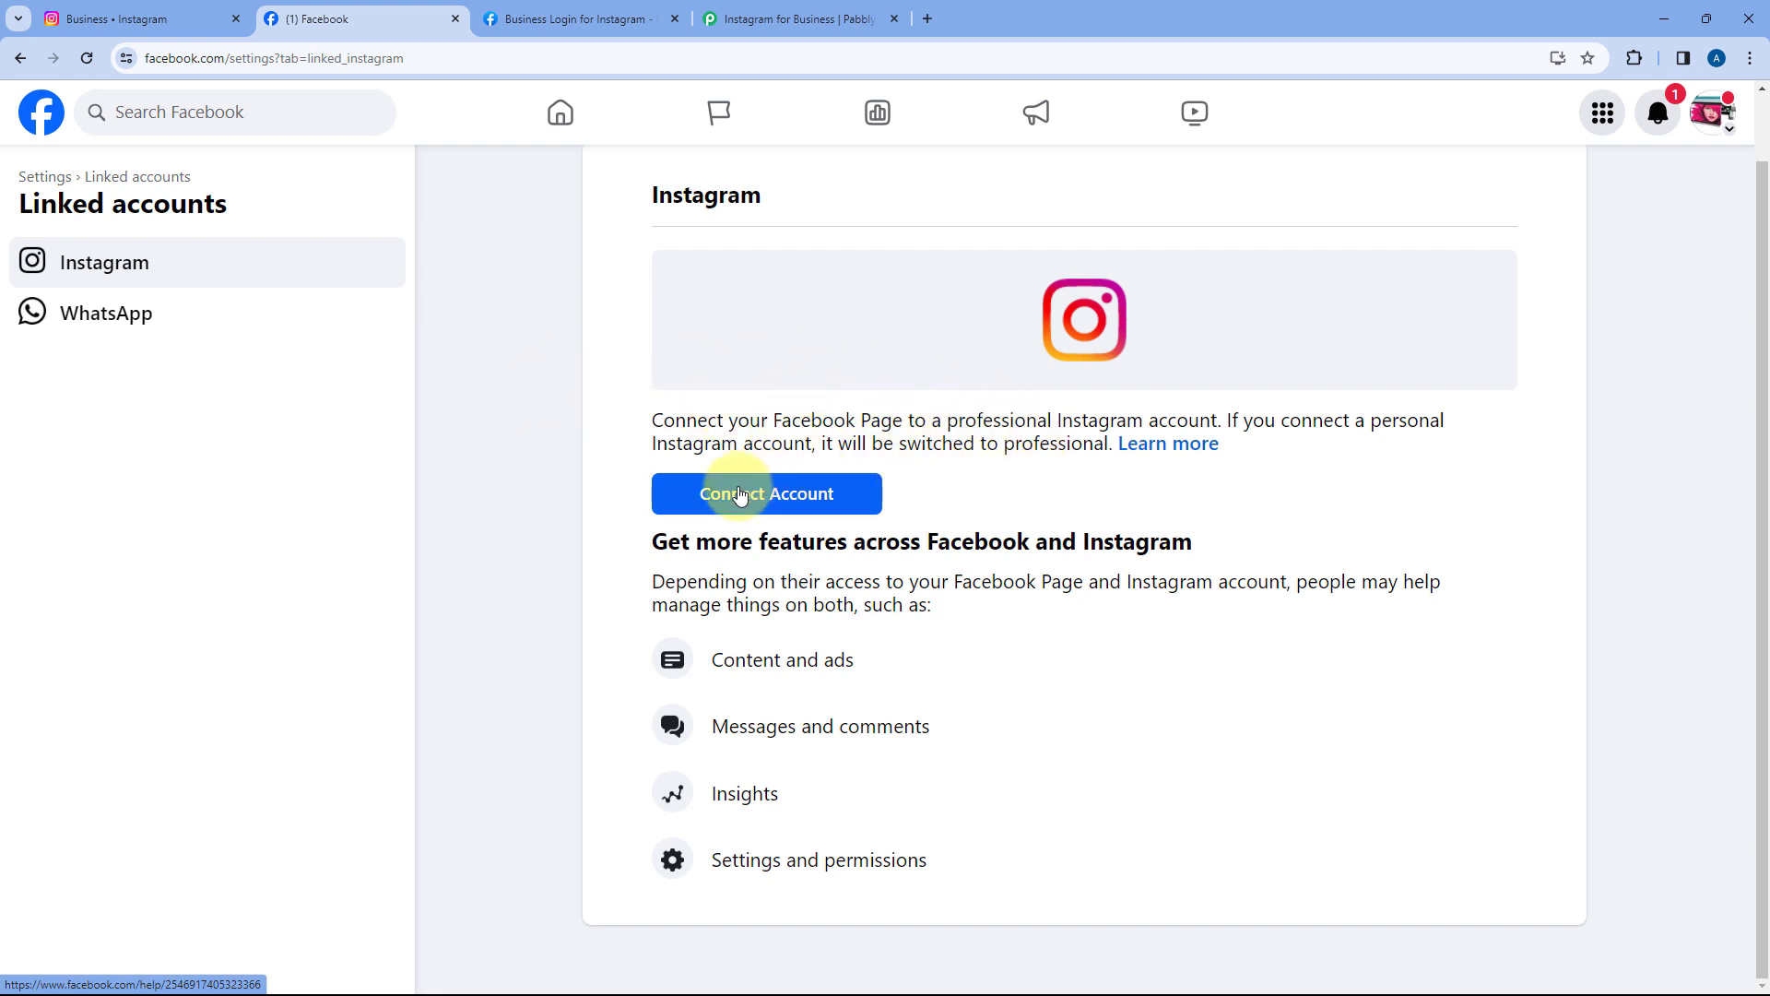
left_click(765, 493)
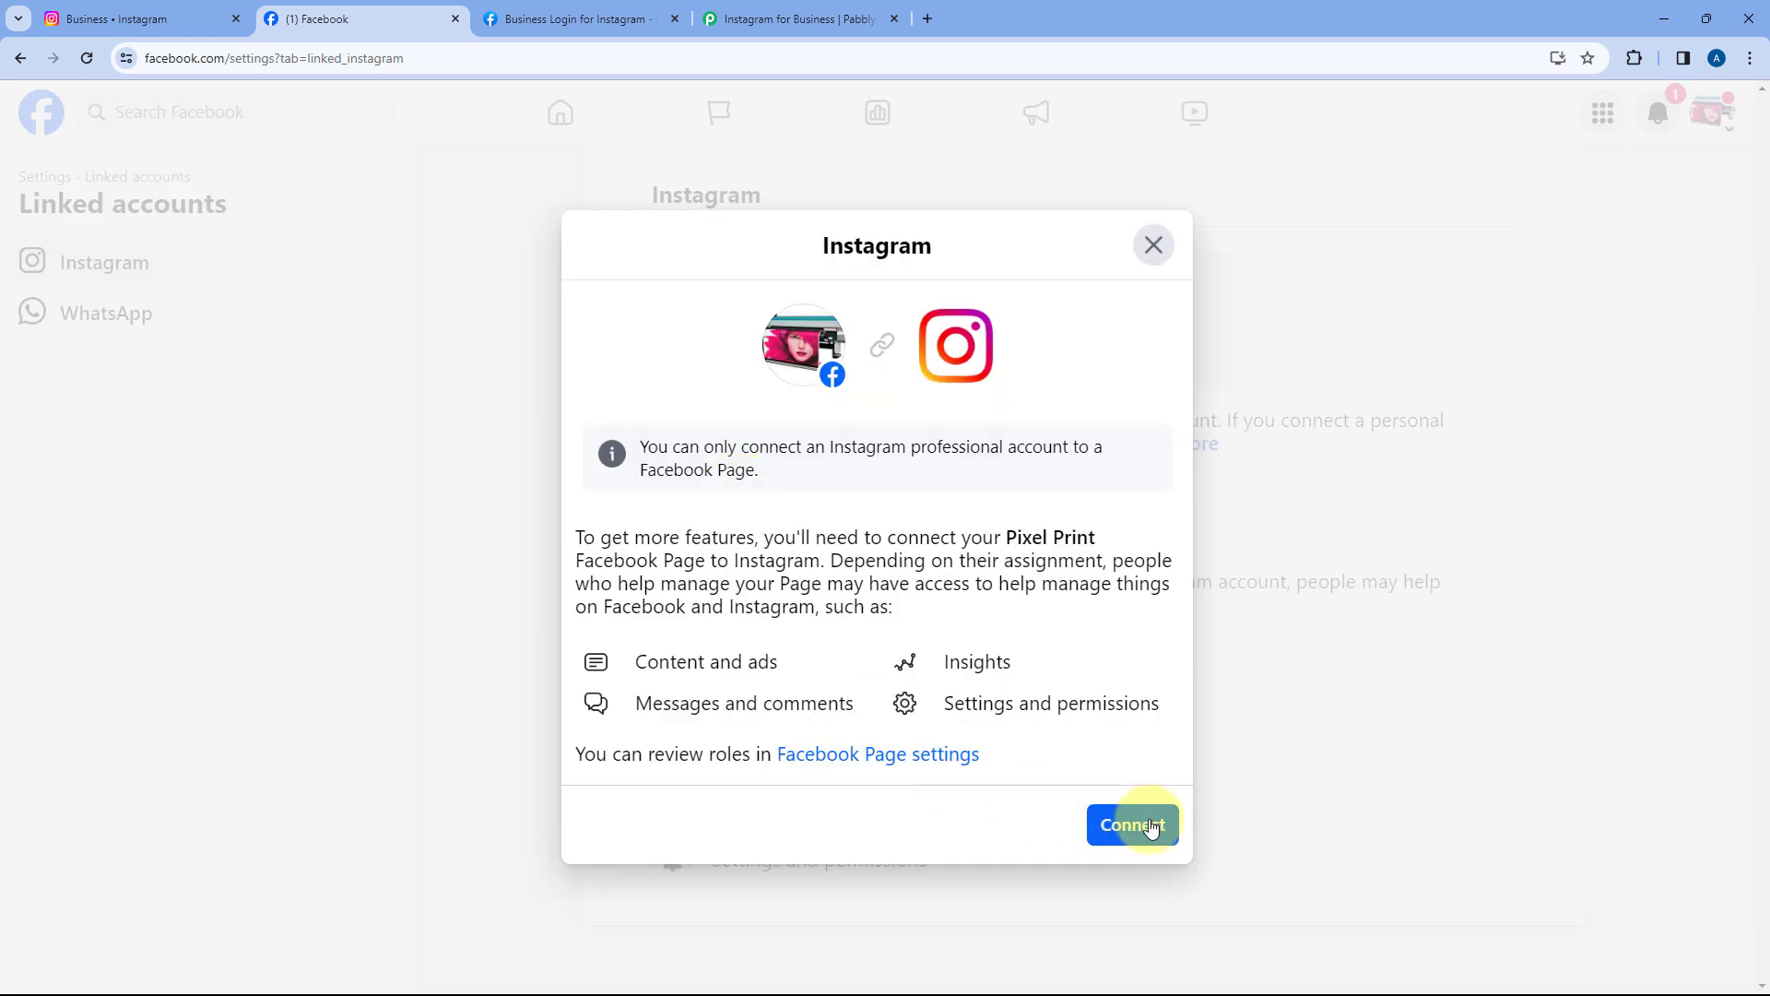
- Connect the page, allow Instagram messages in Inbox, log in, and accept the business account
left_click(1131, 824)
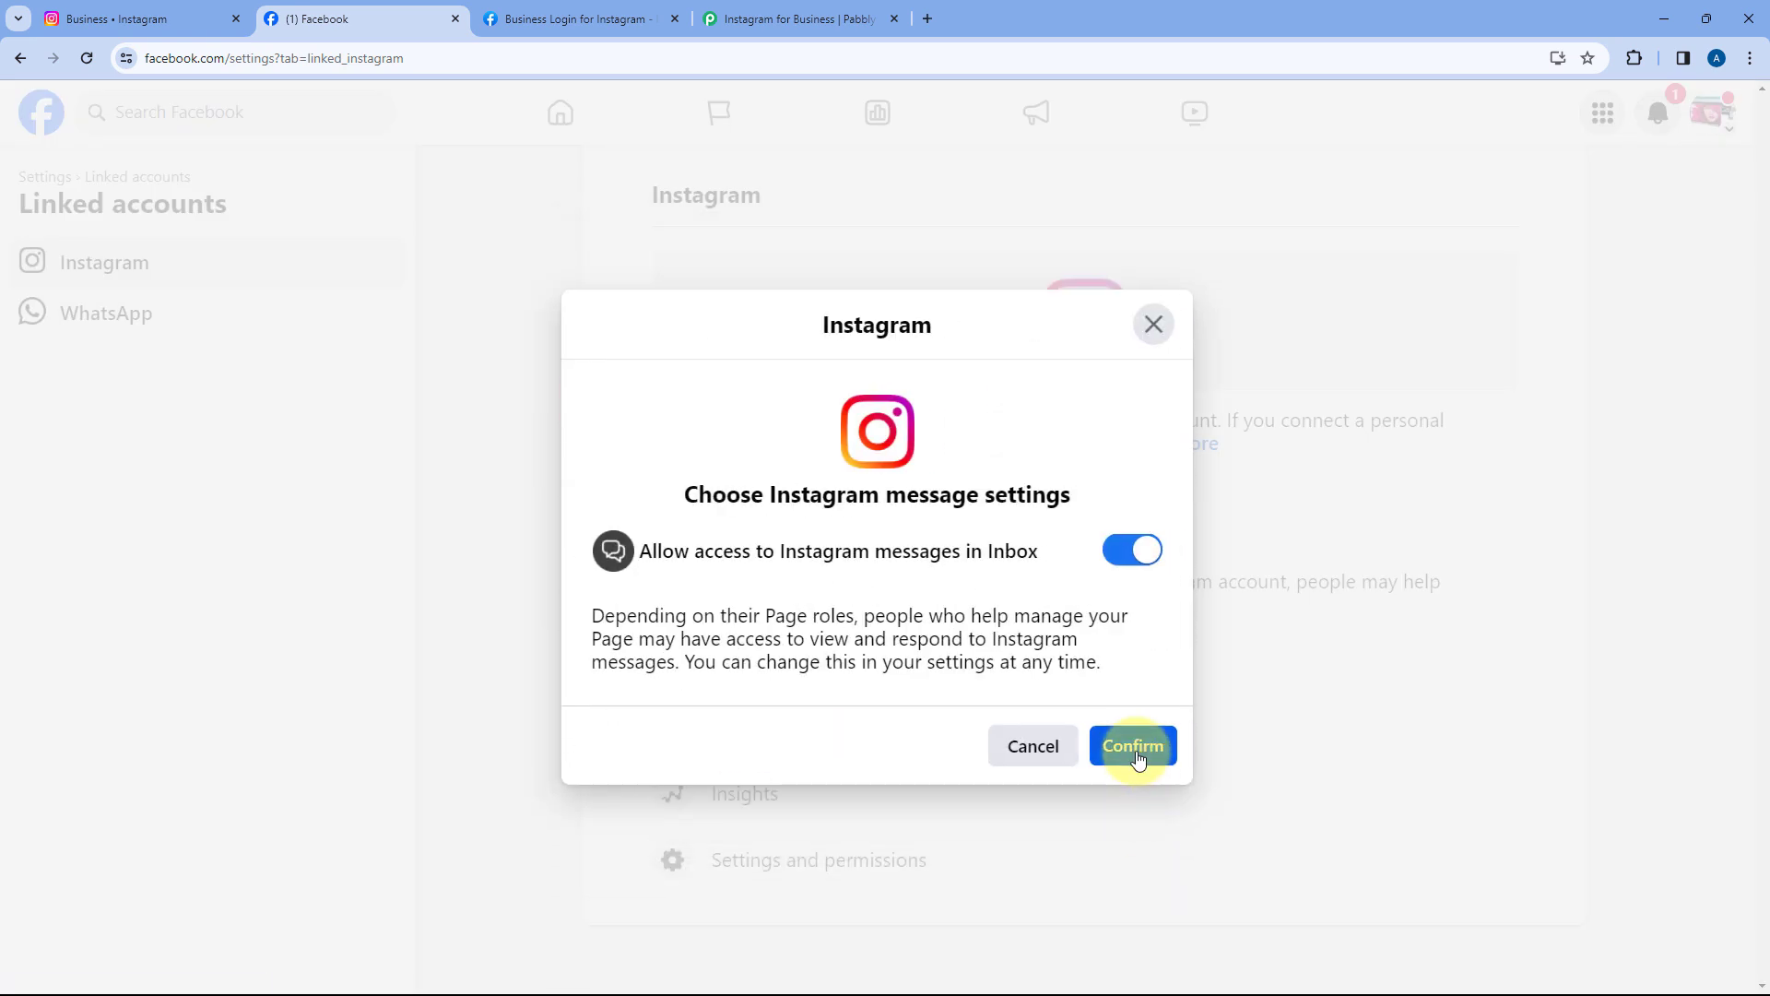
left_click(1132, 745)
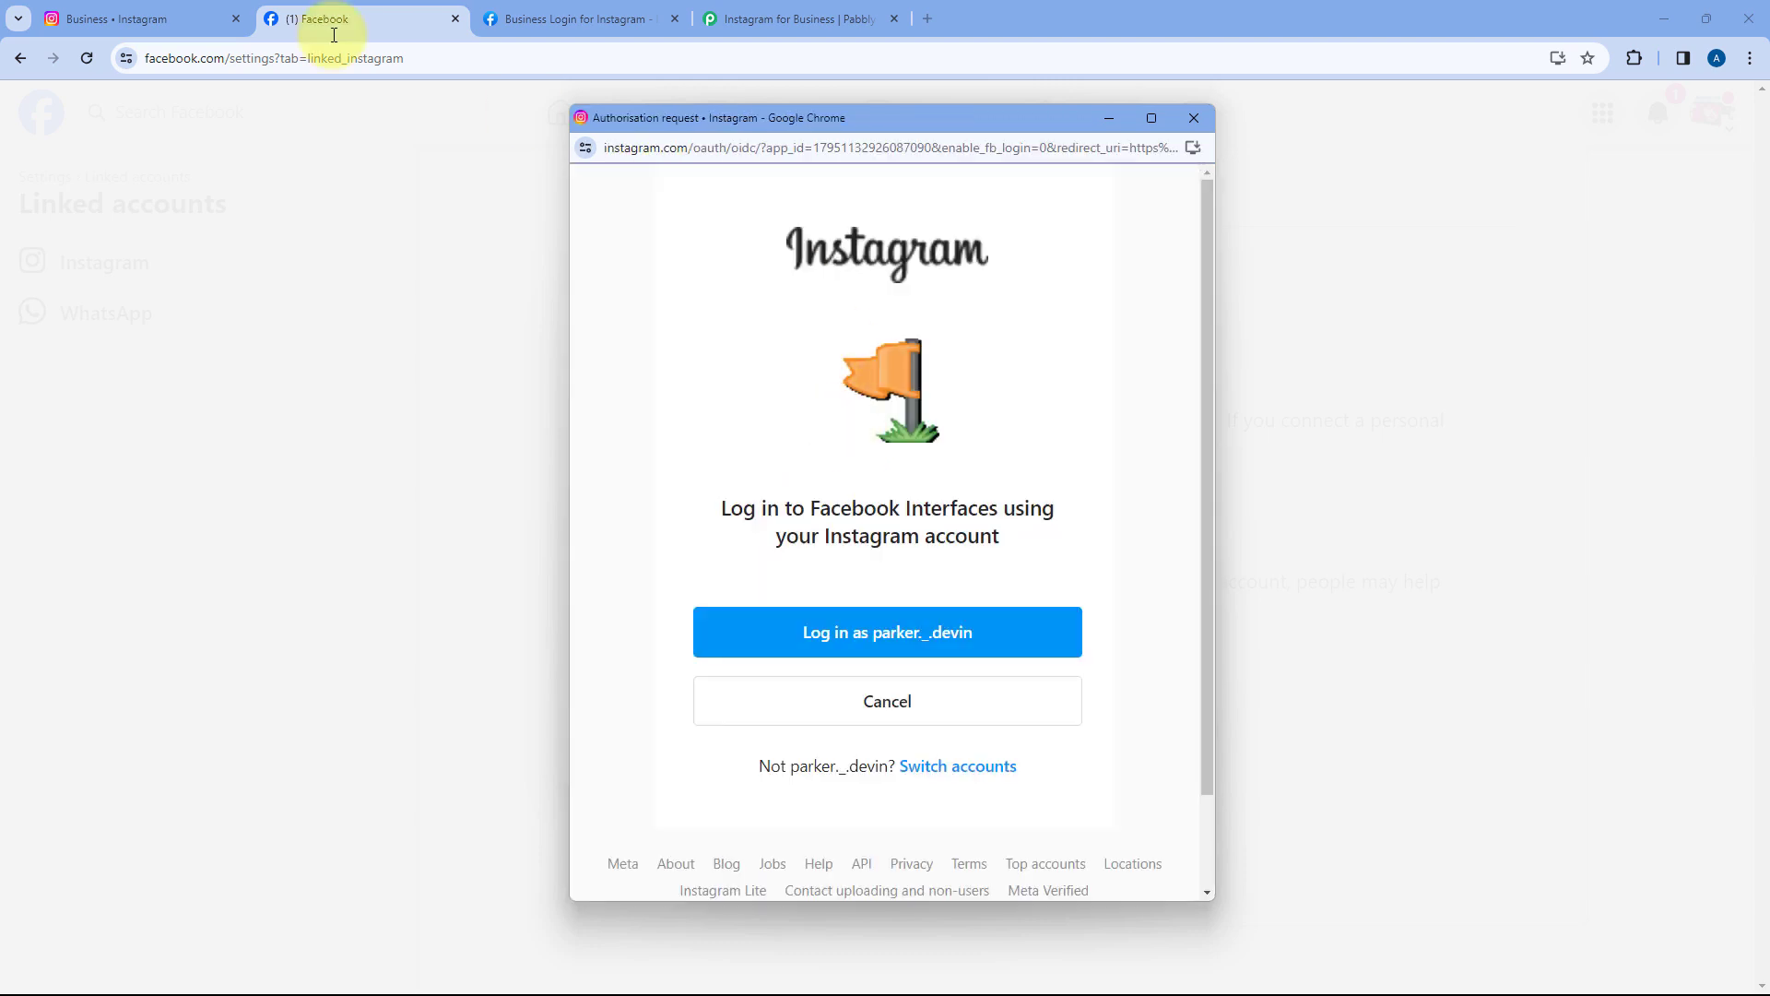
left_click(886, 631)
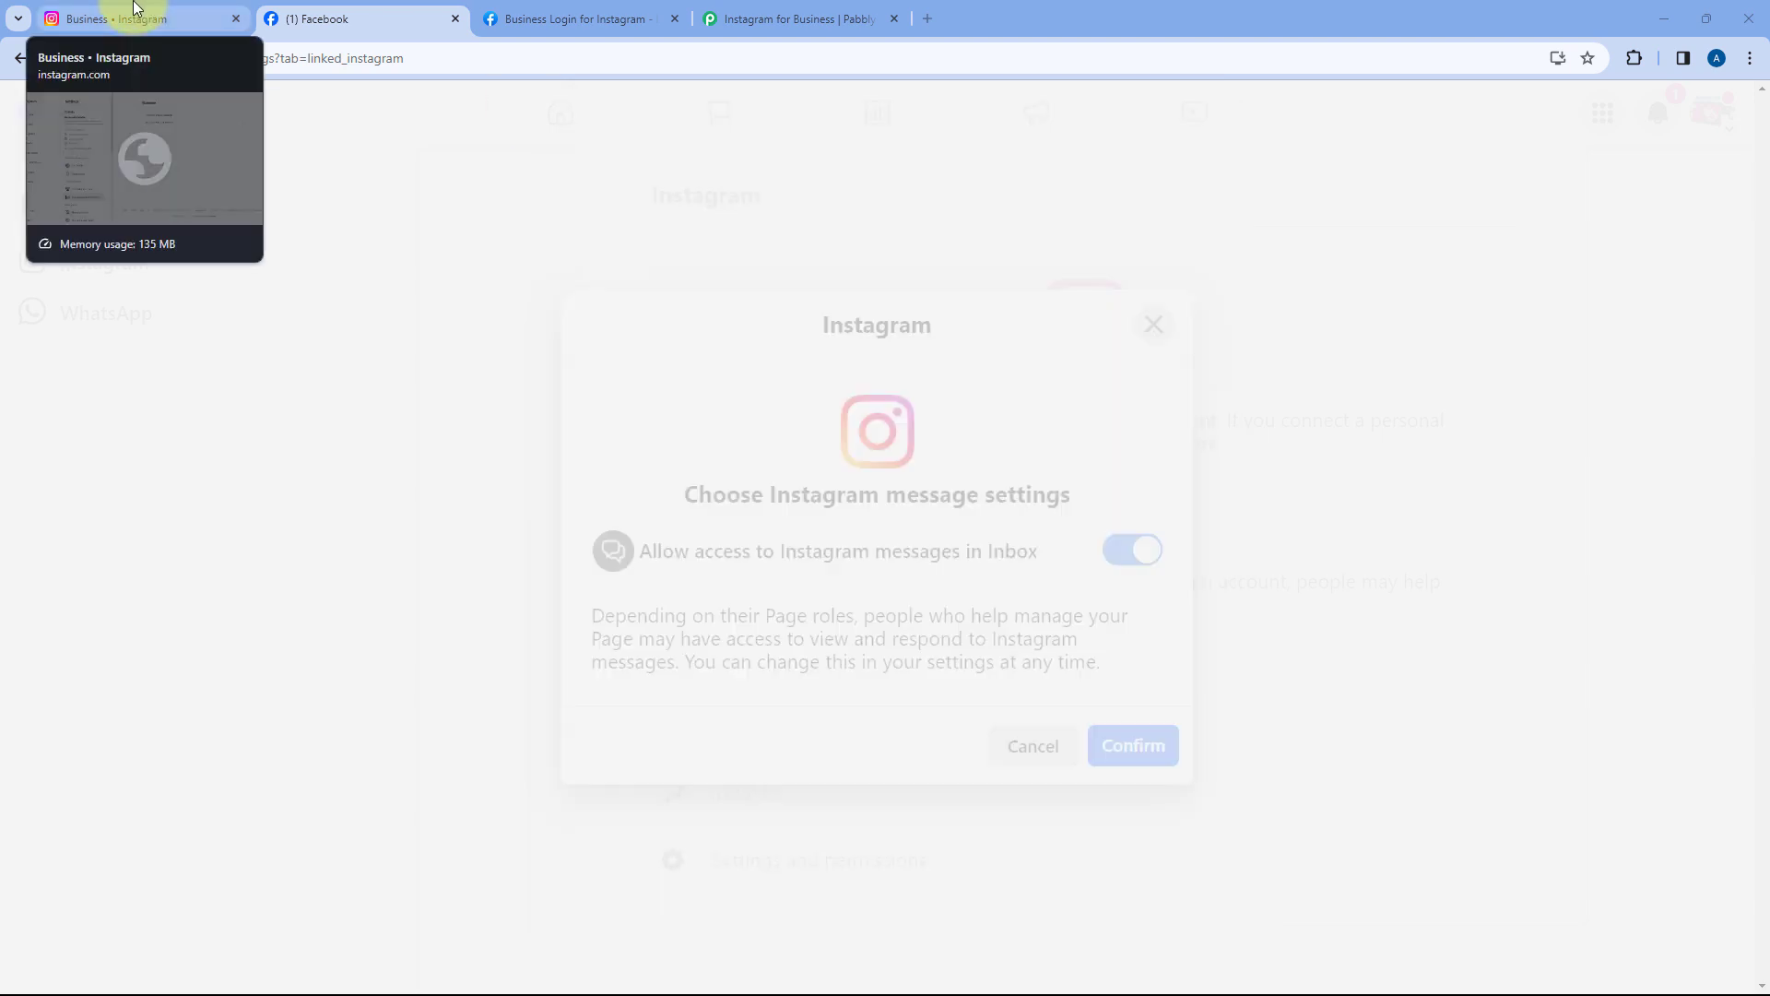
left_click(1131, 744)
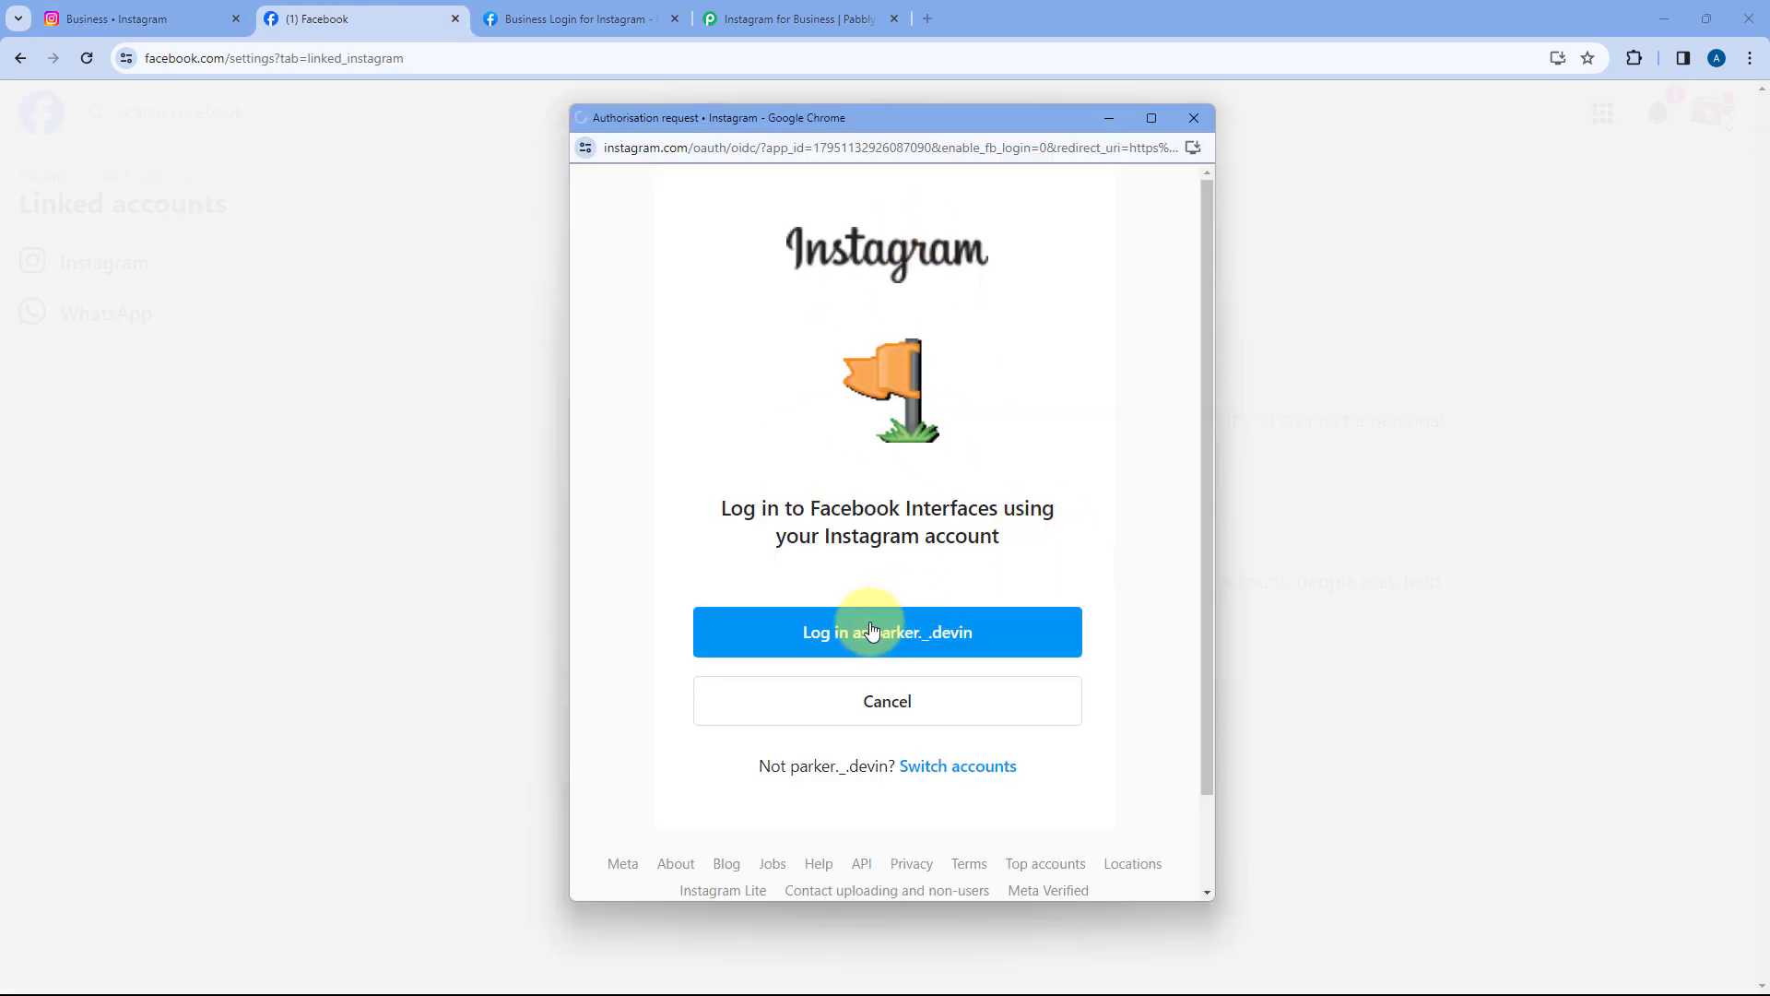
left_click(886, 631)
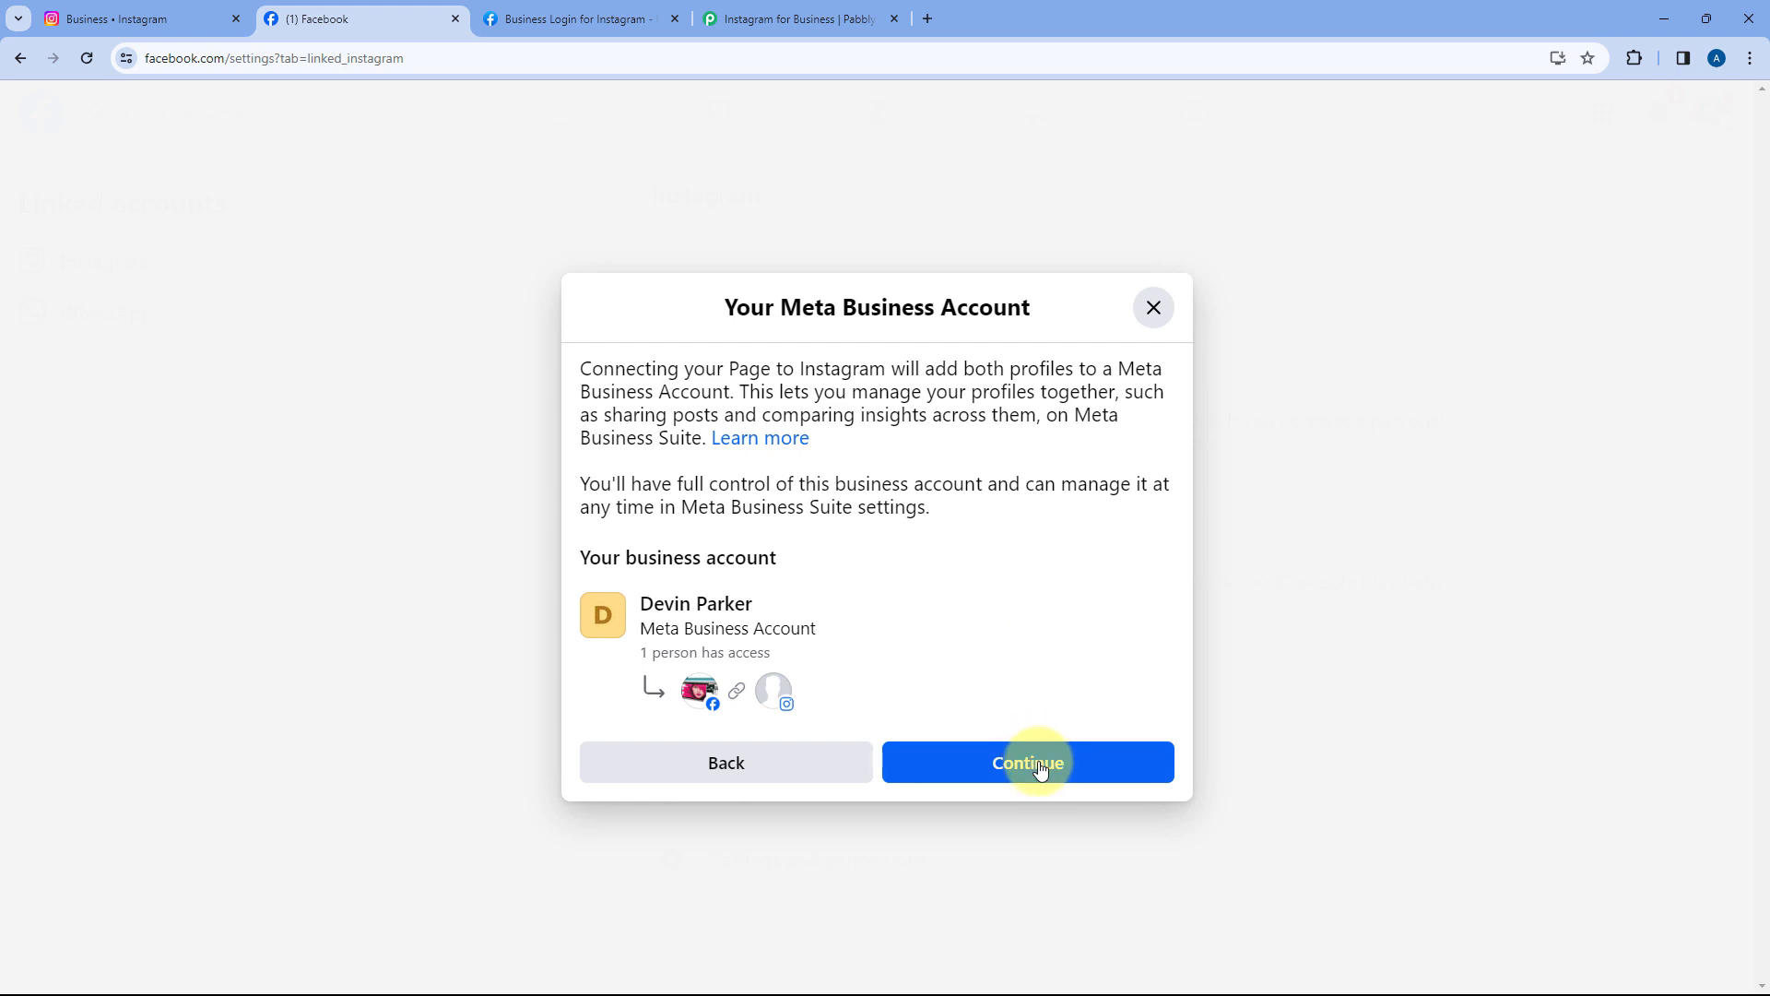
left_click(1026, 761)
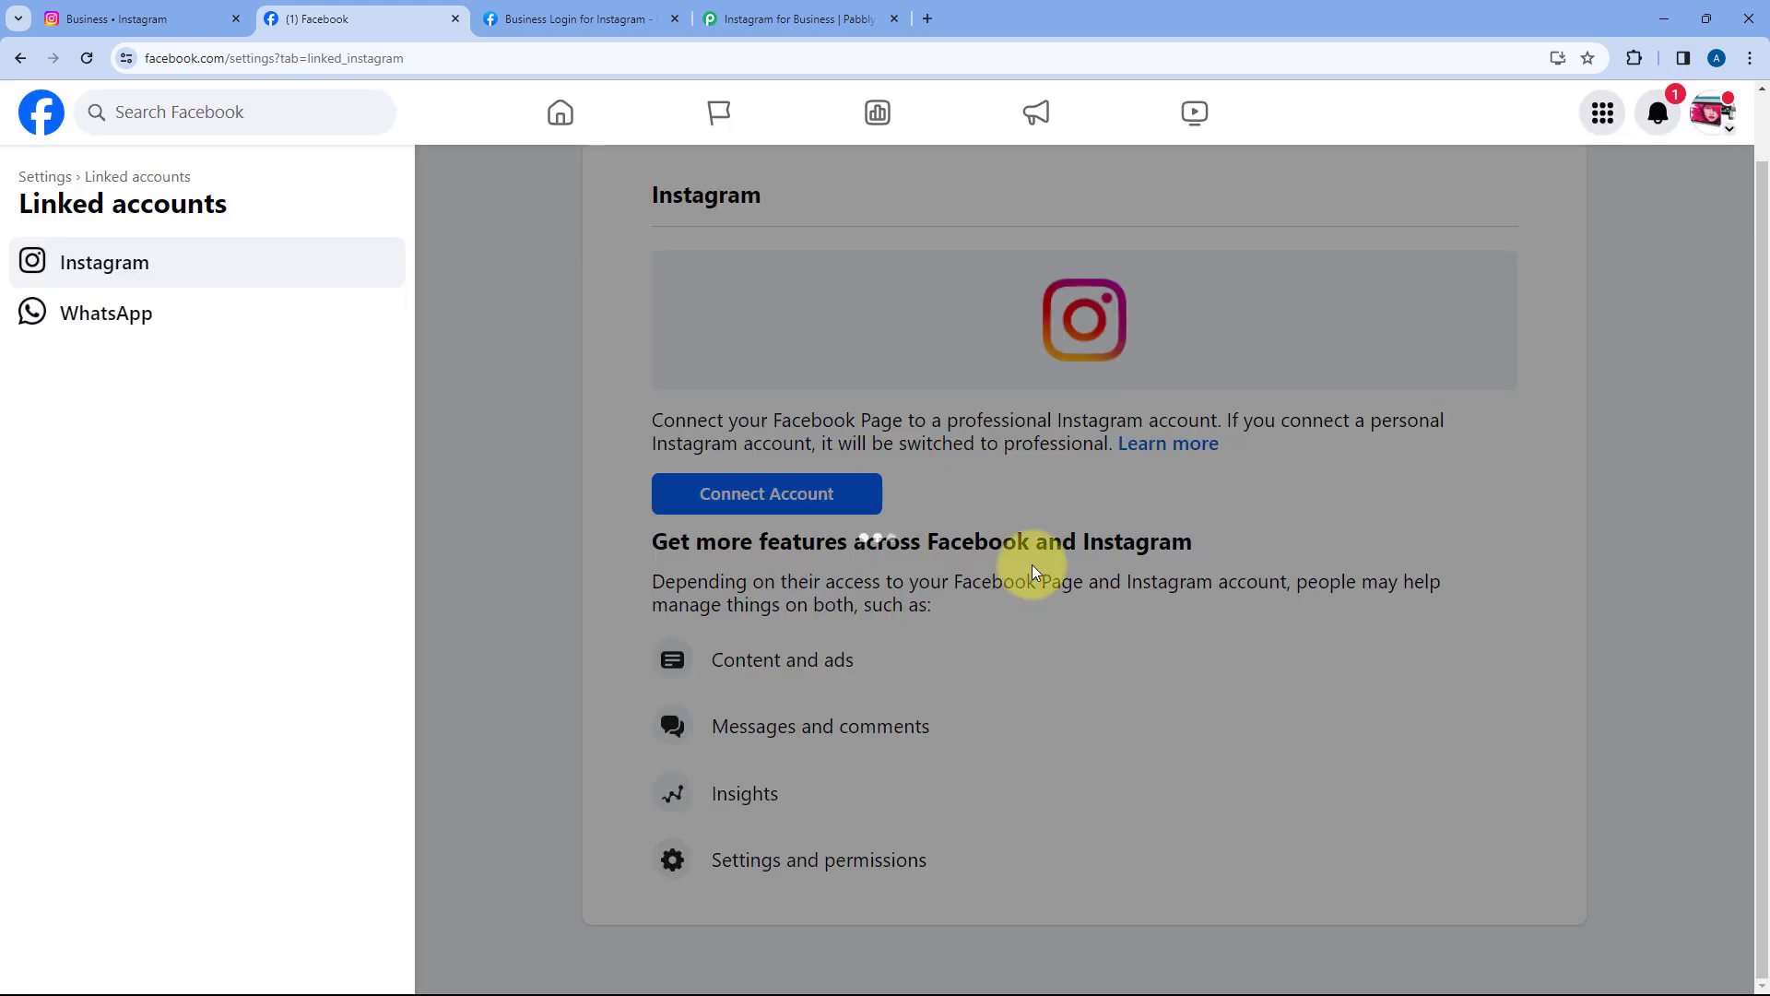
mouse_move(1081, 527)
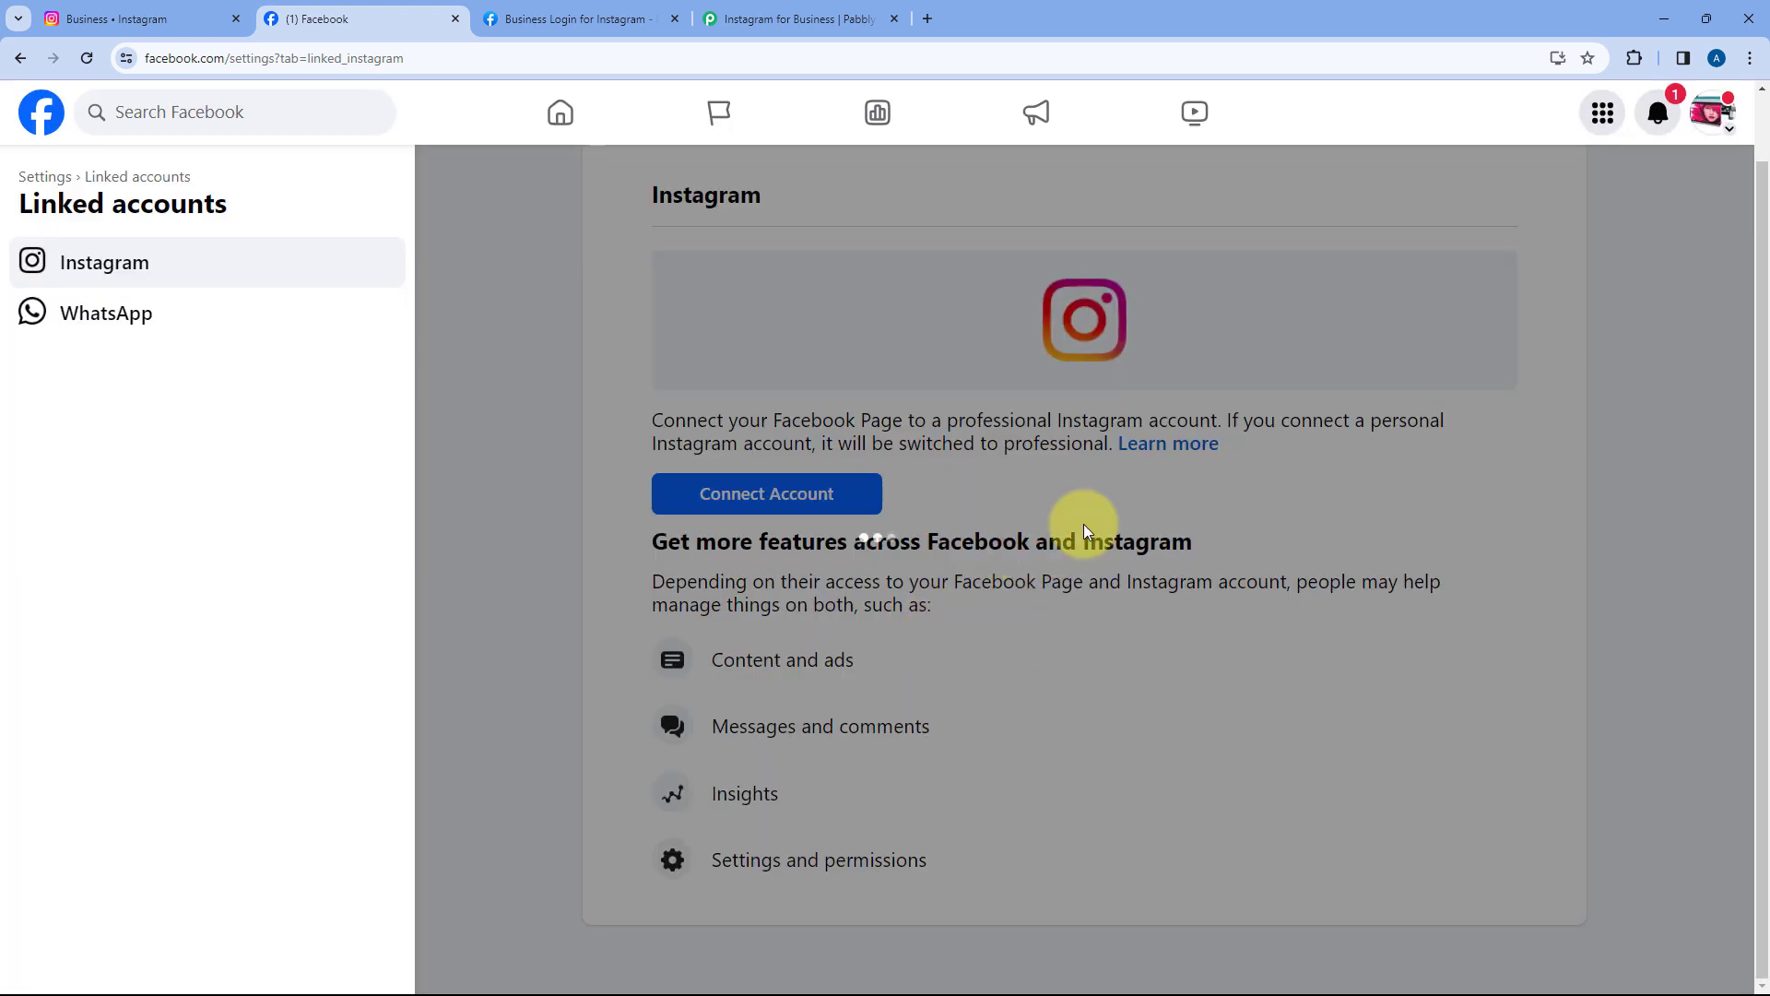
- Highlight the message confirming Pixel Print is connected to Instagram, then dismiss it
left_click(765, 493)
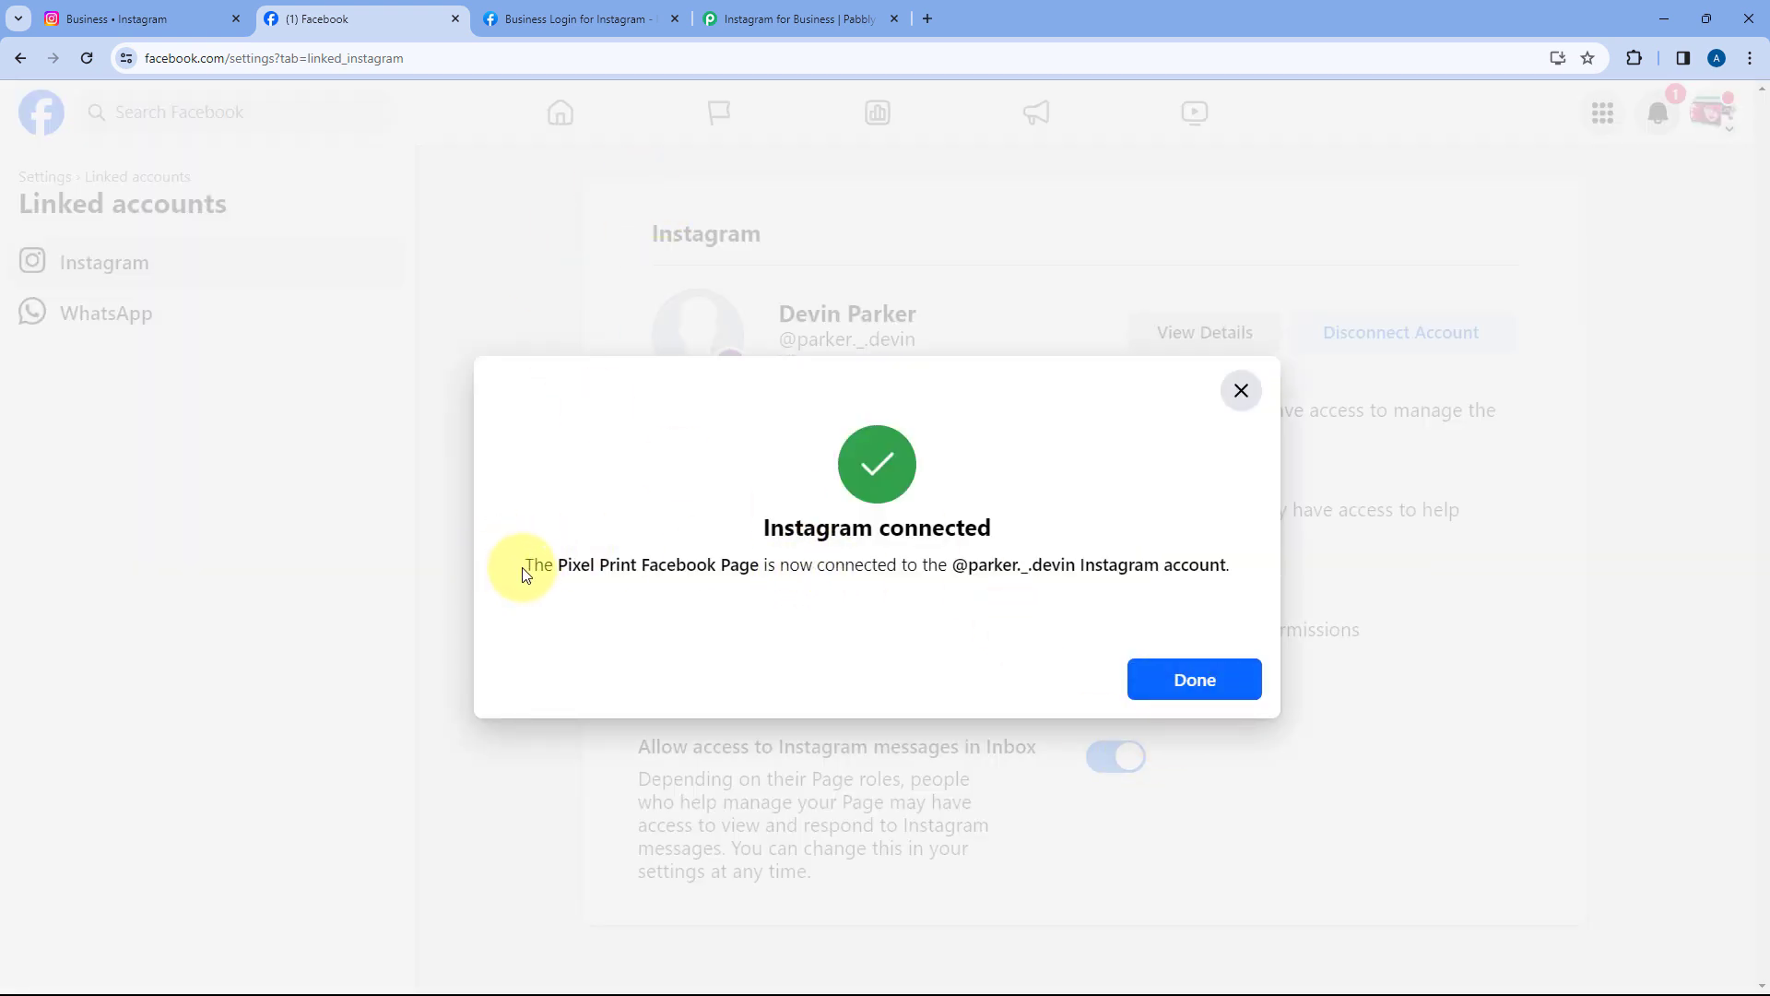
left_click_drag(522, 564, 756, 564)
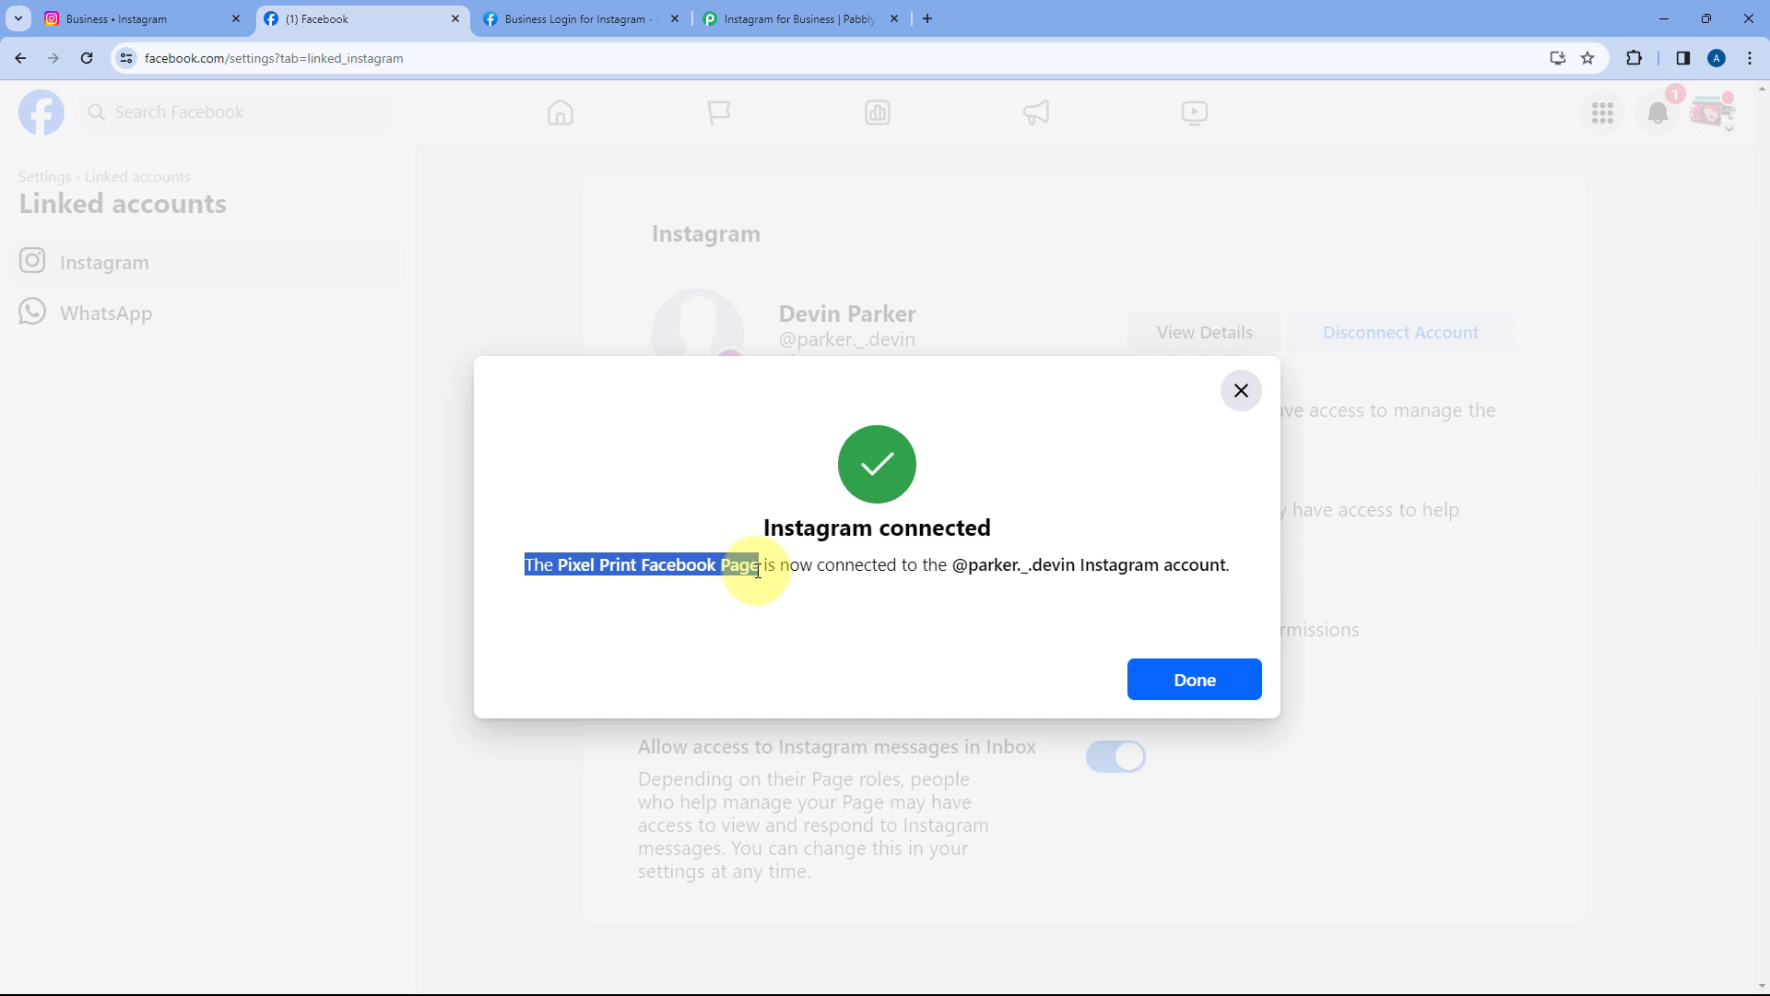
left_click_drag(756, 564, 1228, 565)
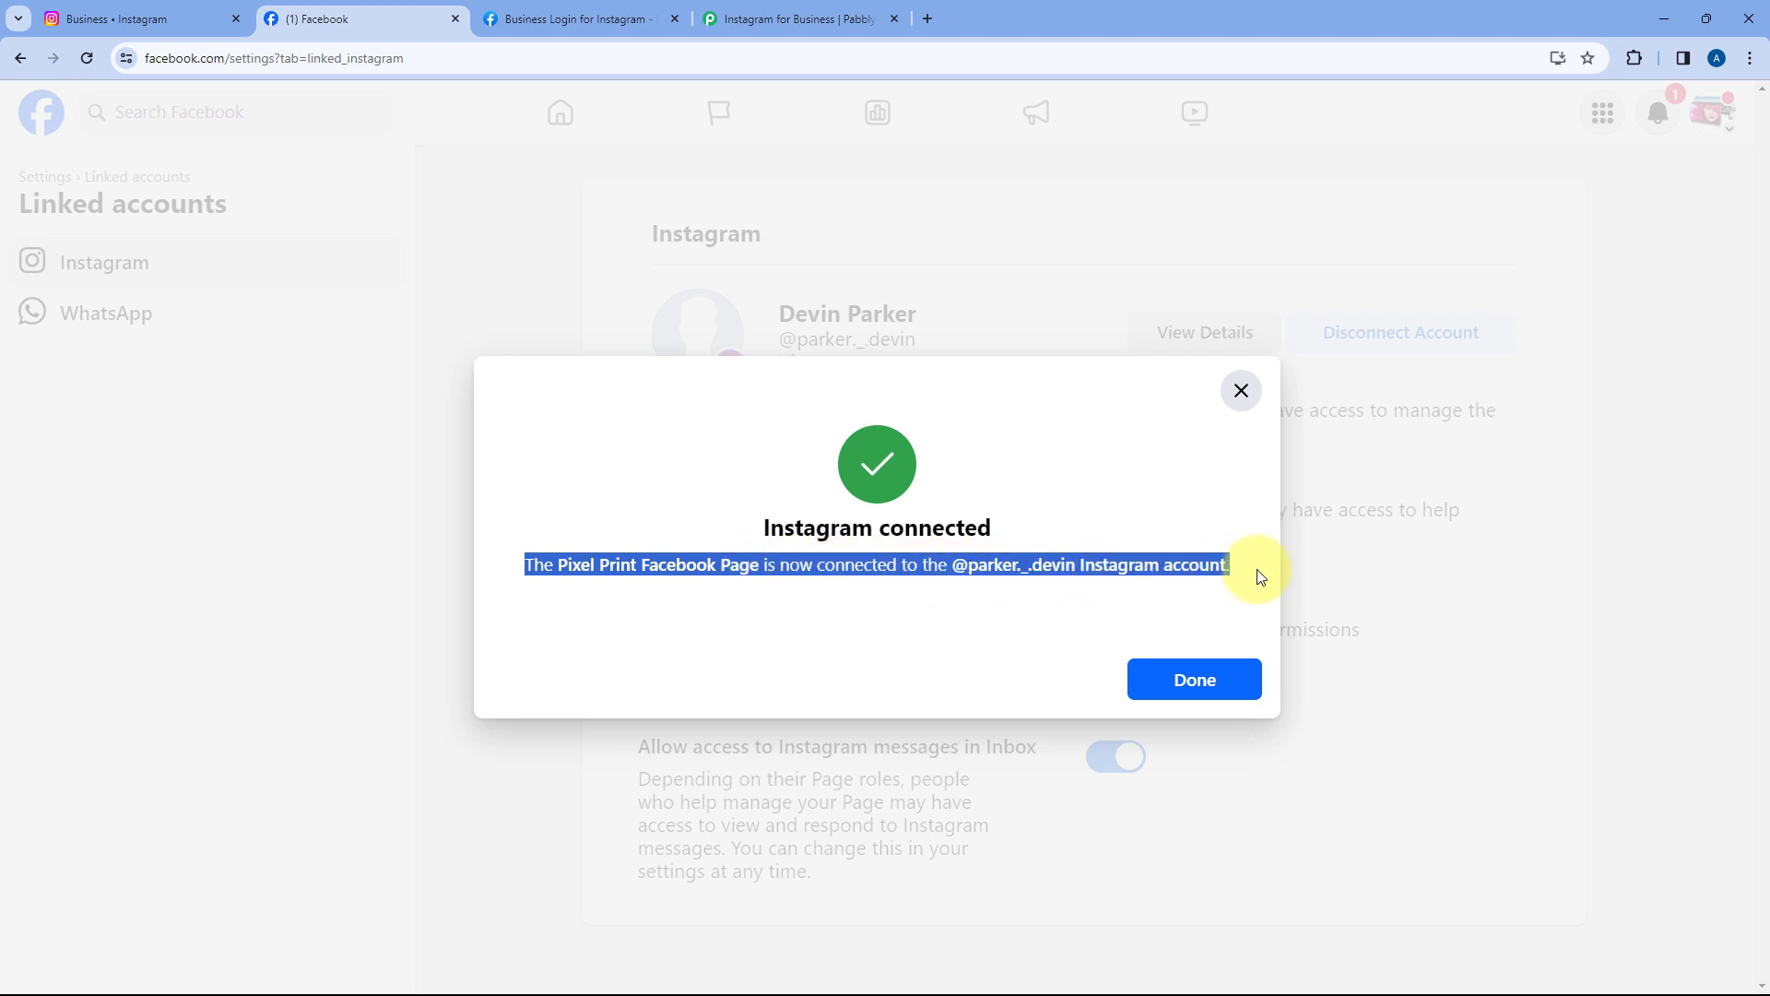
left_click(1192, 679)
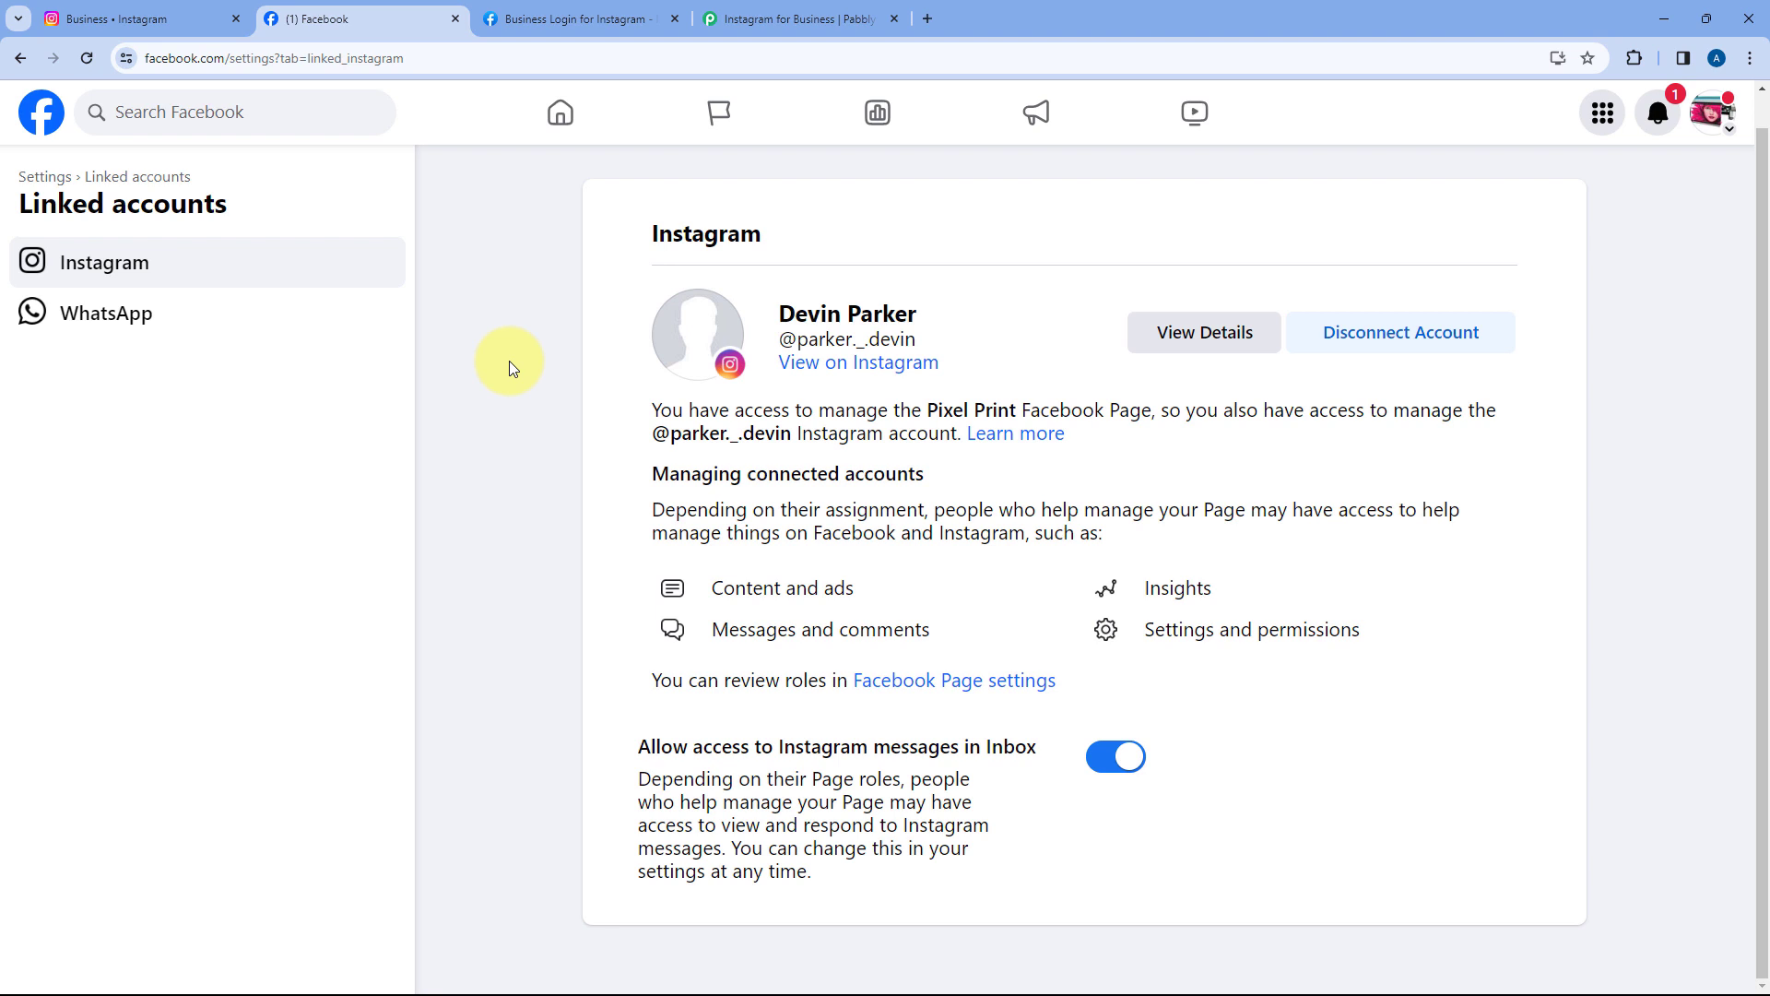
- Add a new Instagram for Business connection and authorize it through the Facebook popup
left_click(799, 19)
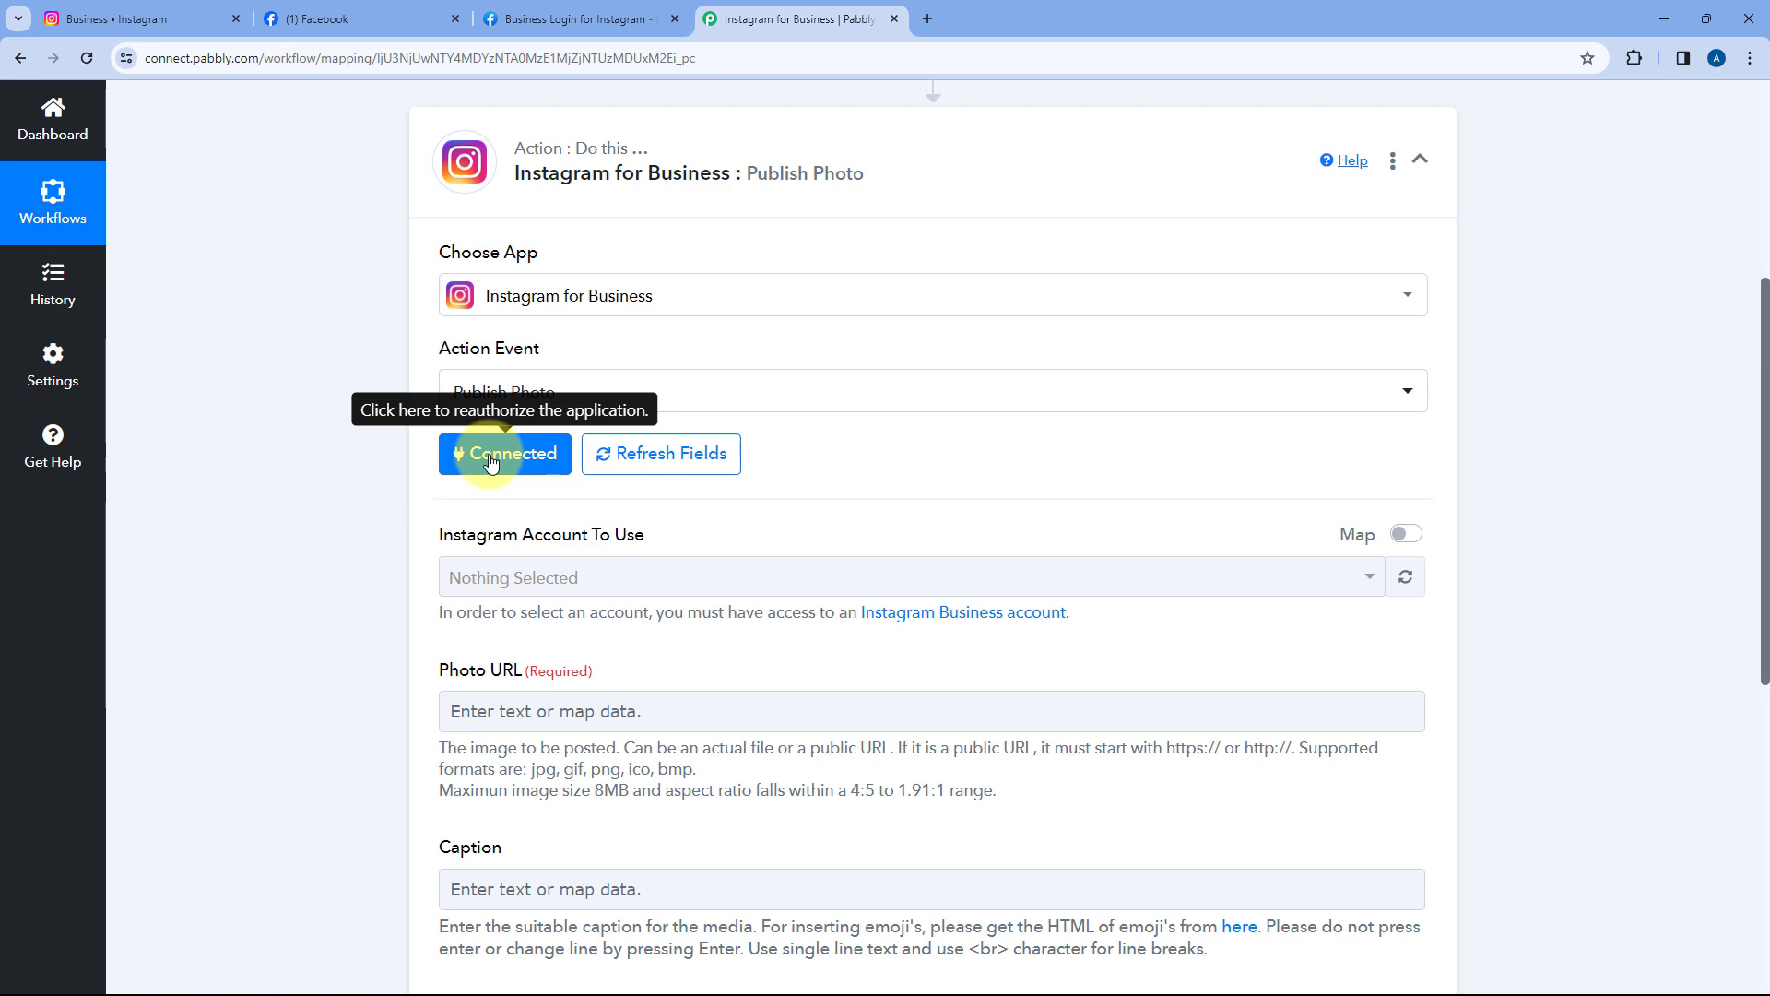
left_click(504, 452)
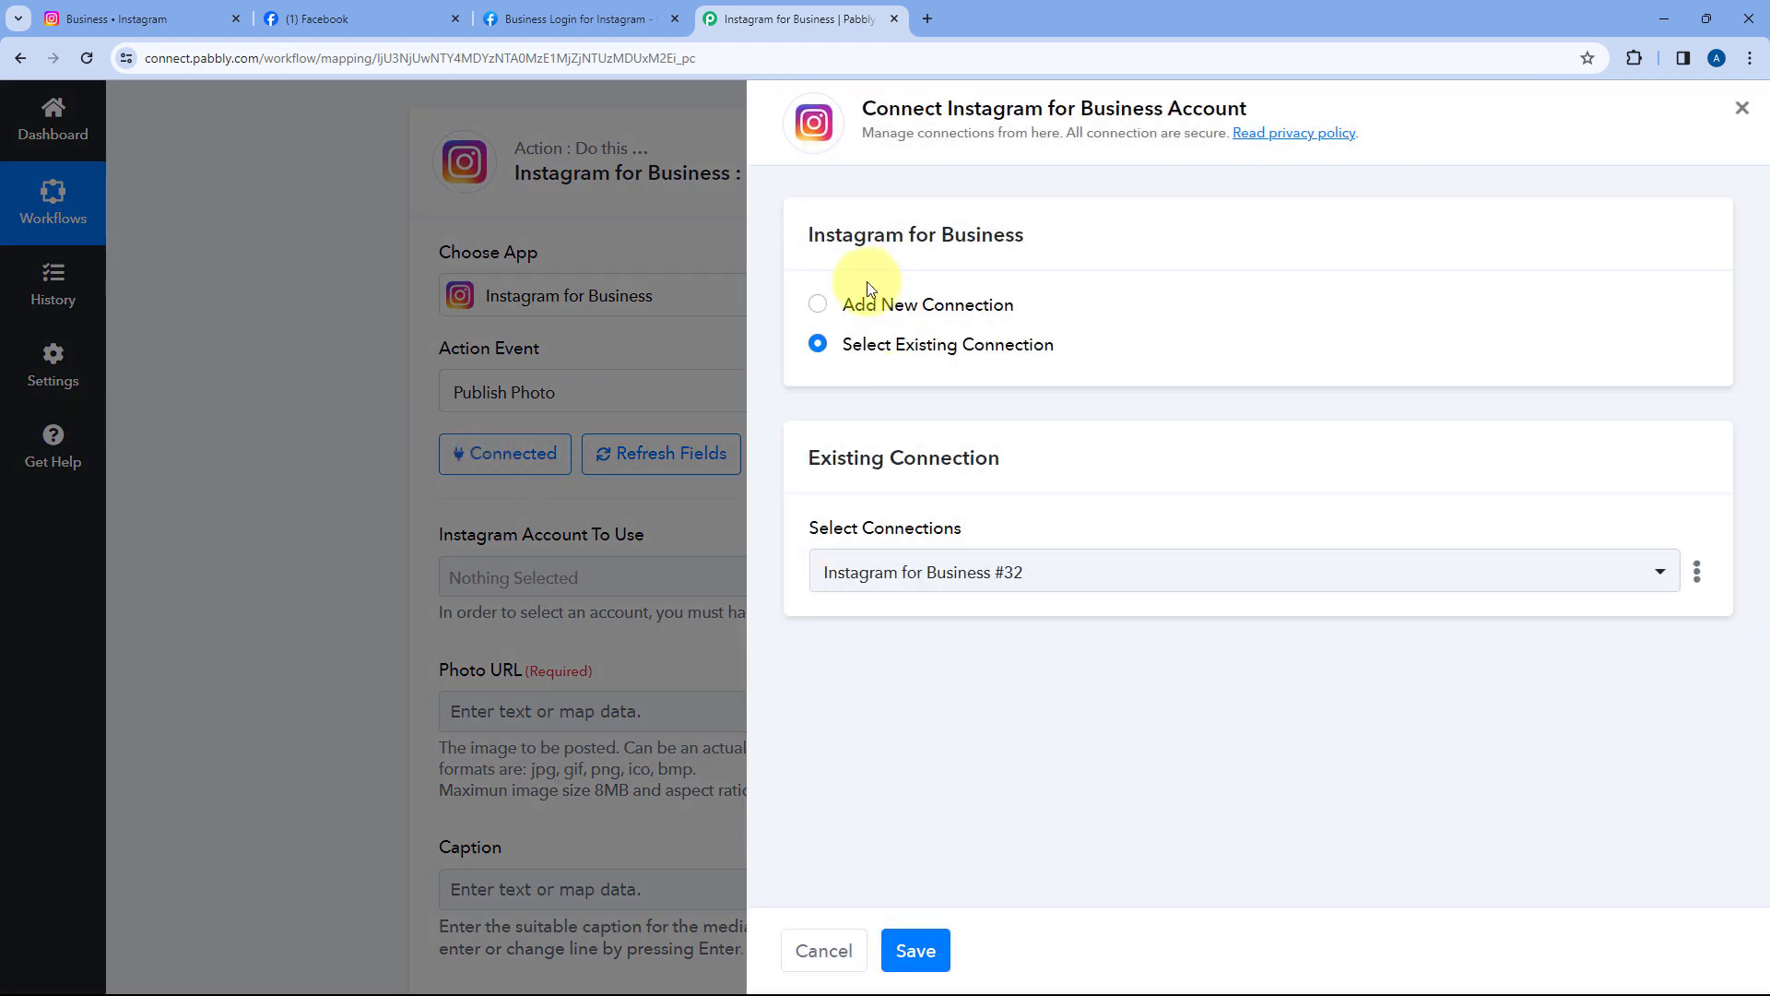
left_click(817, 303)
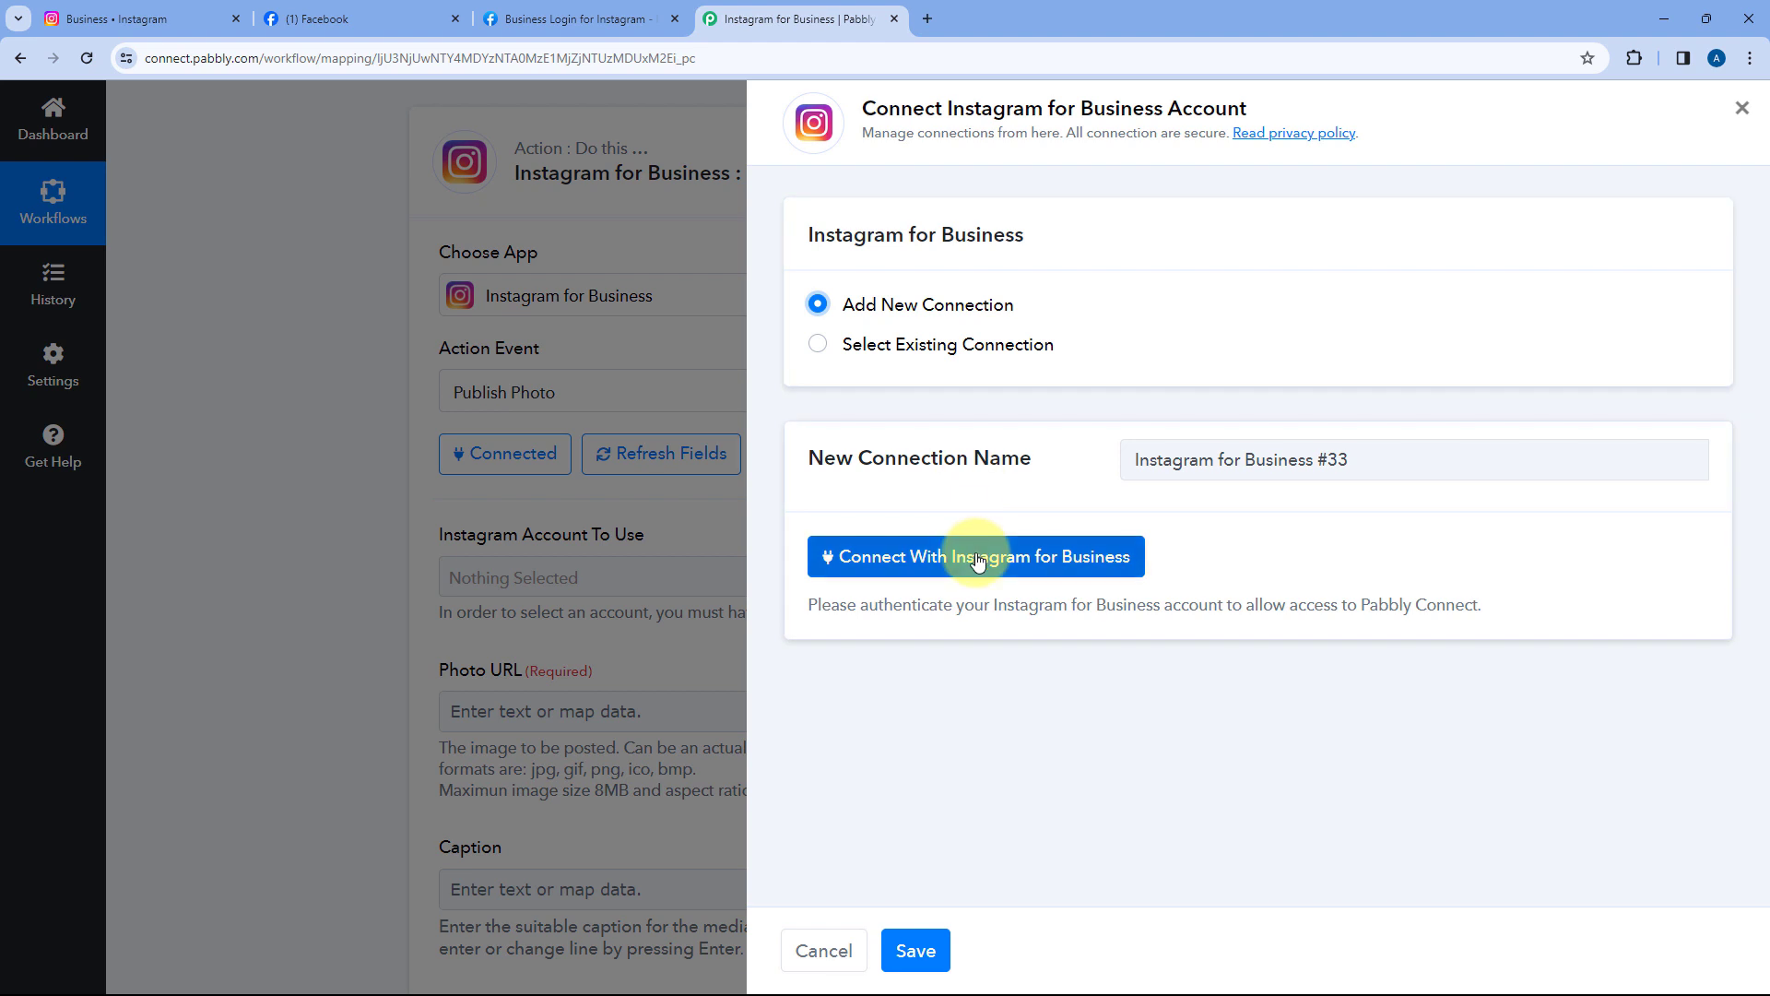
left_click(973, 555)
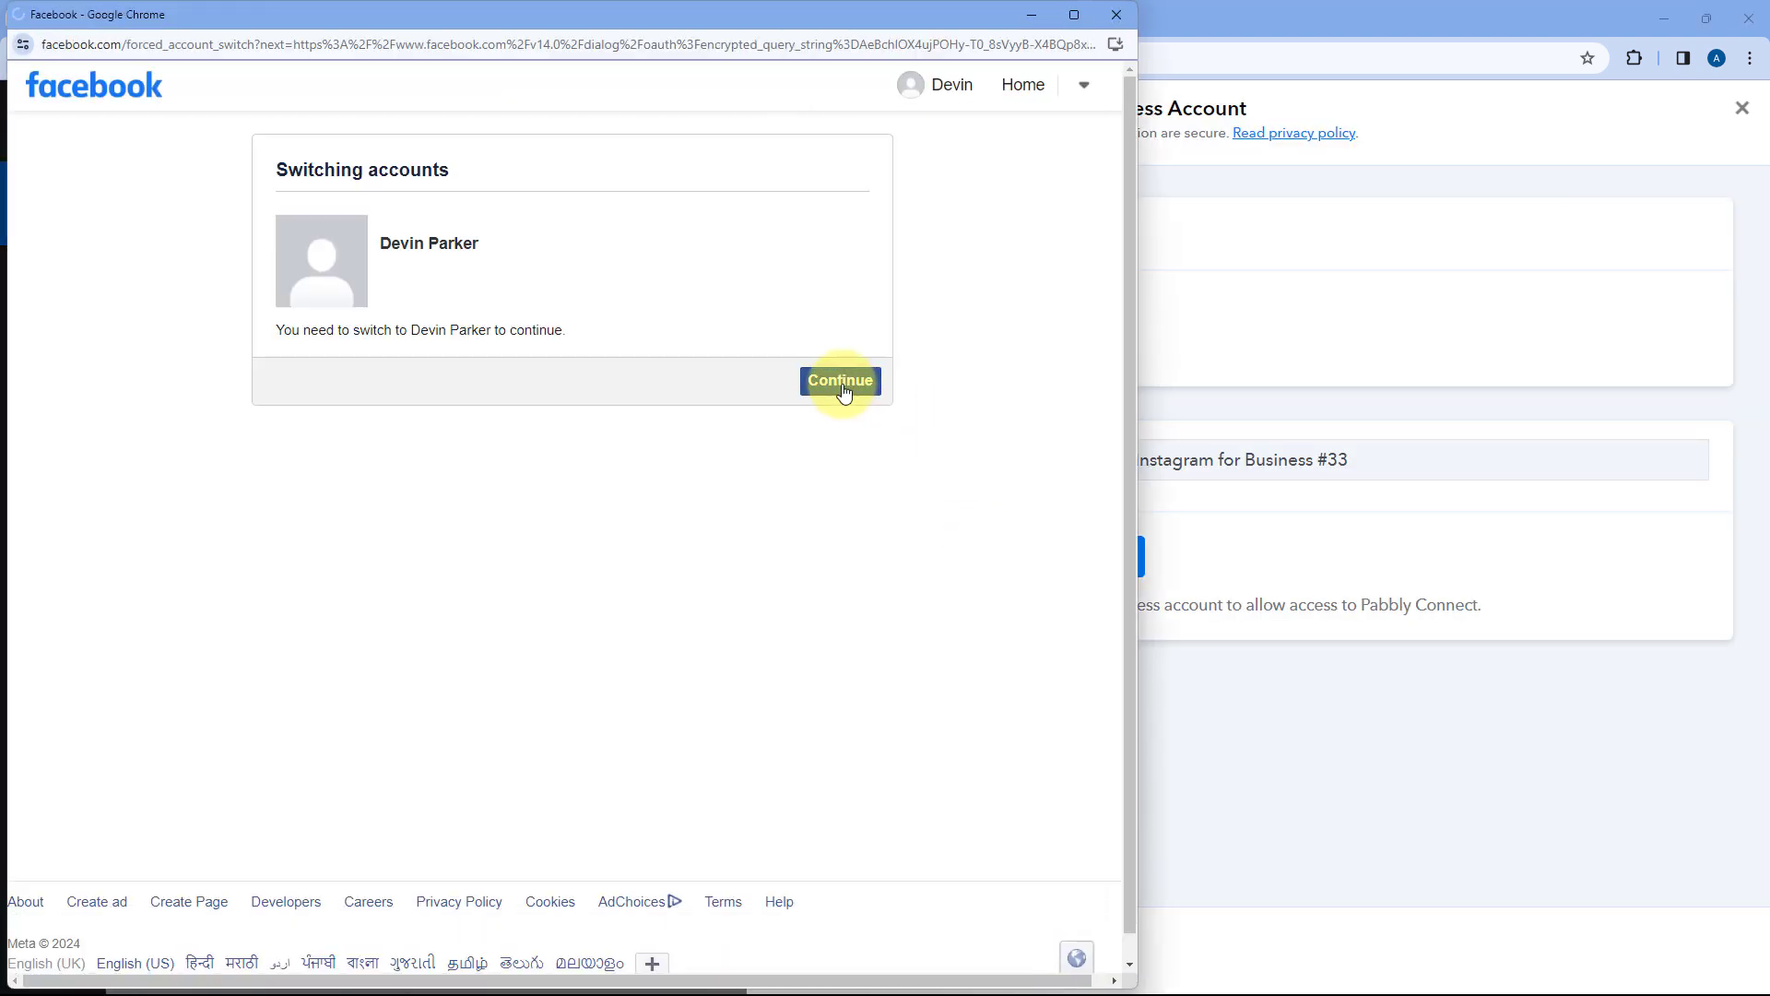
left_click(840, 381)
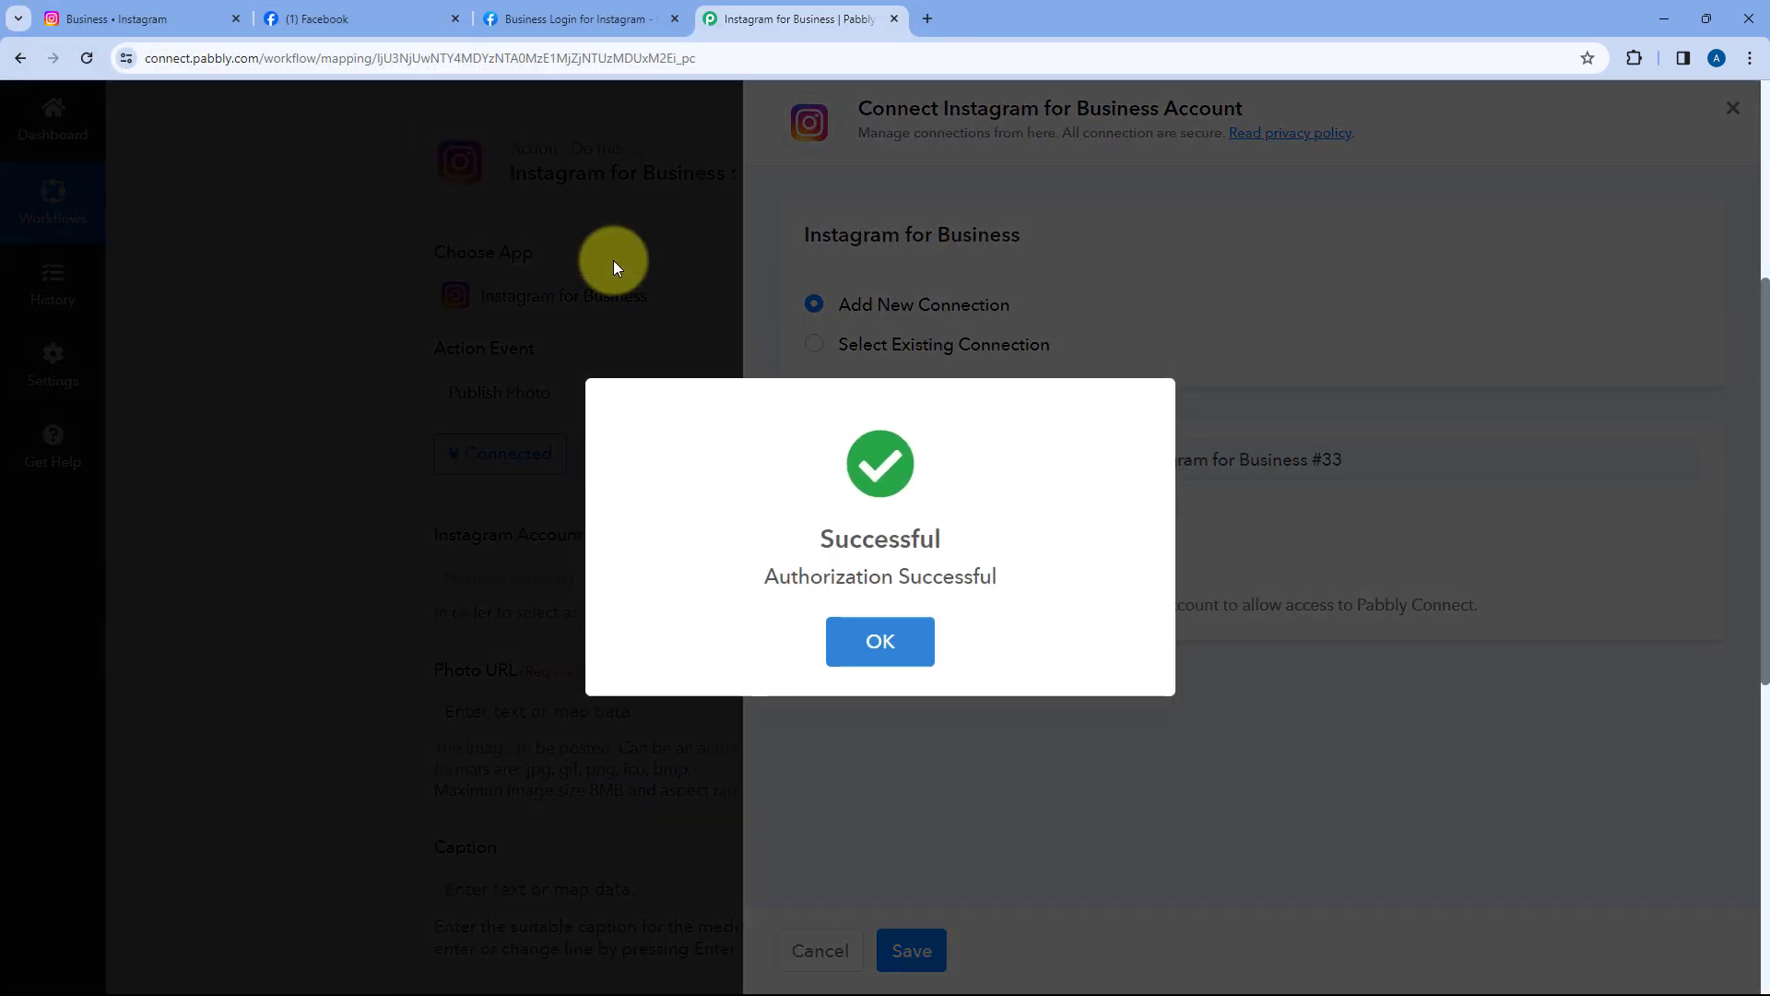
left_click(879, 640)
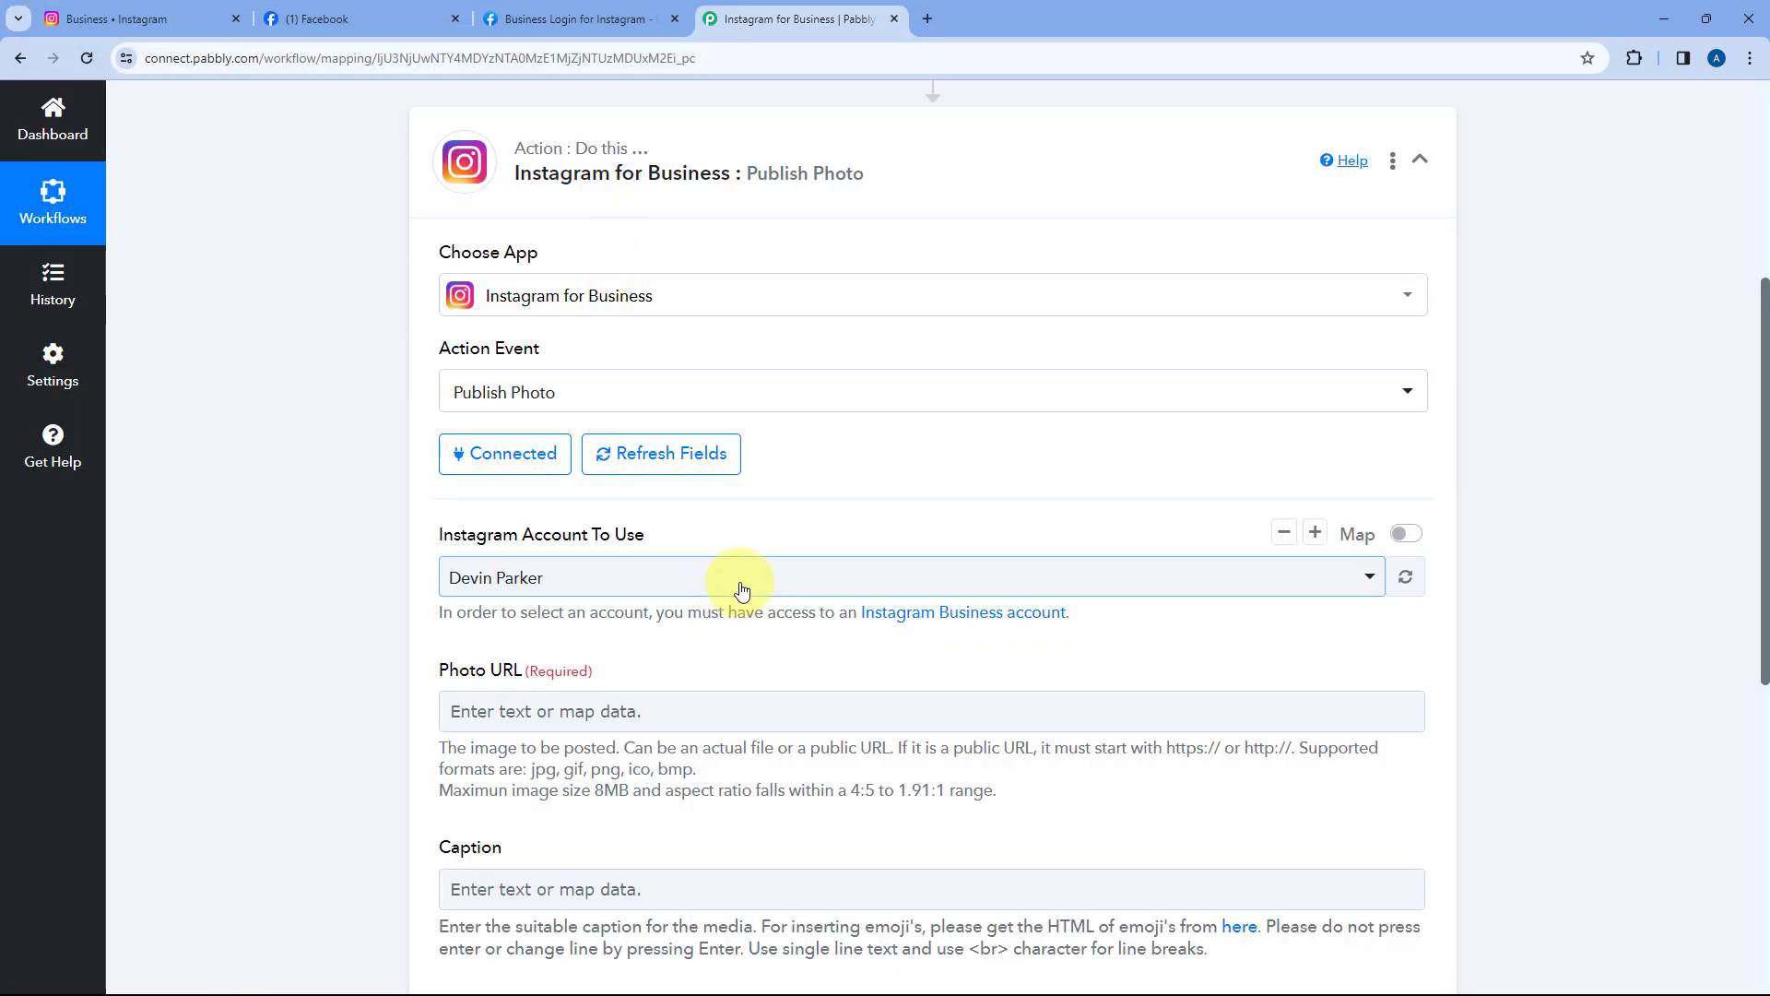
- Choose Devin Parker as the Instagram account to use and collapse the Publish Photo step
left_click(903, 577)
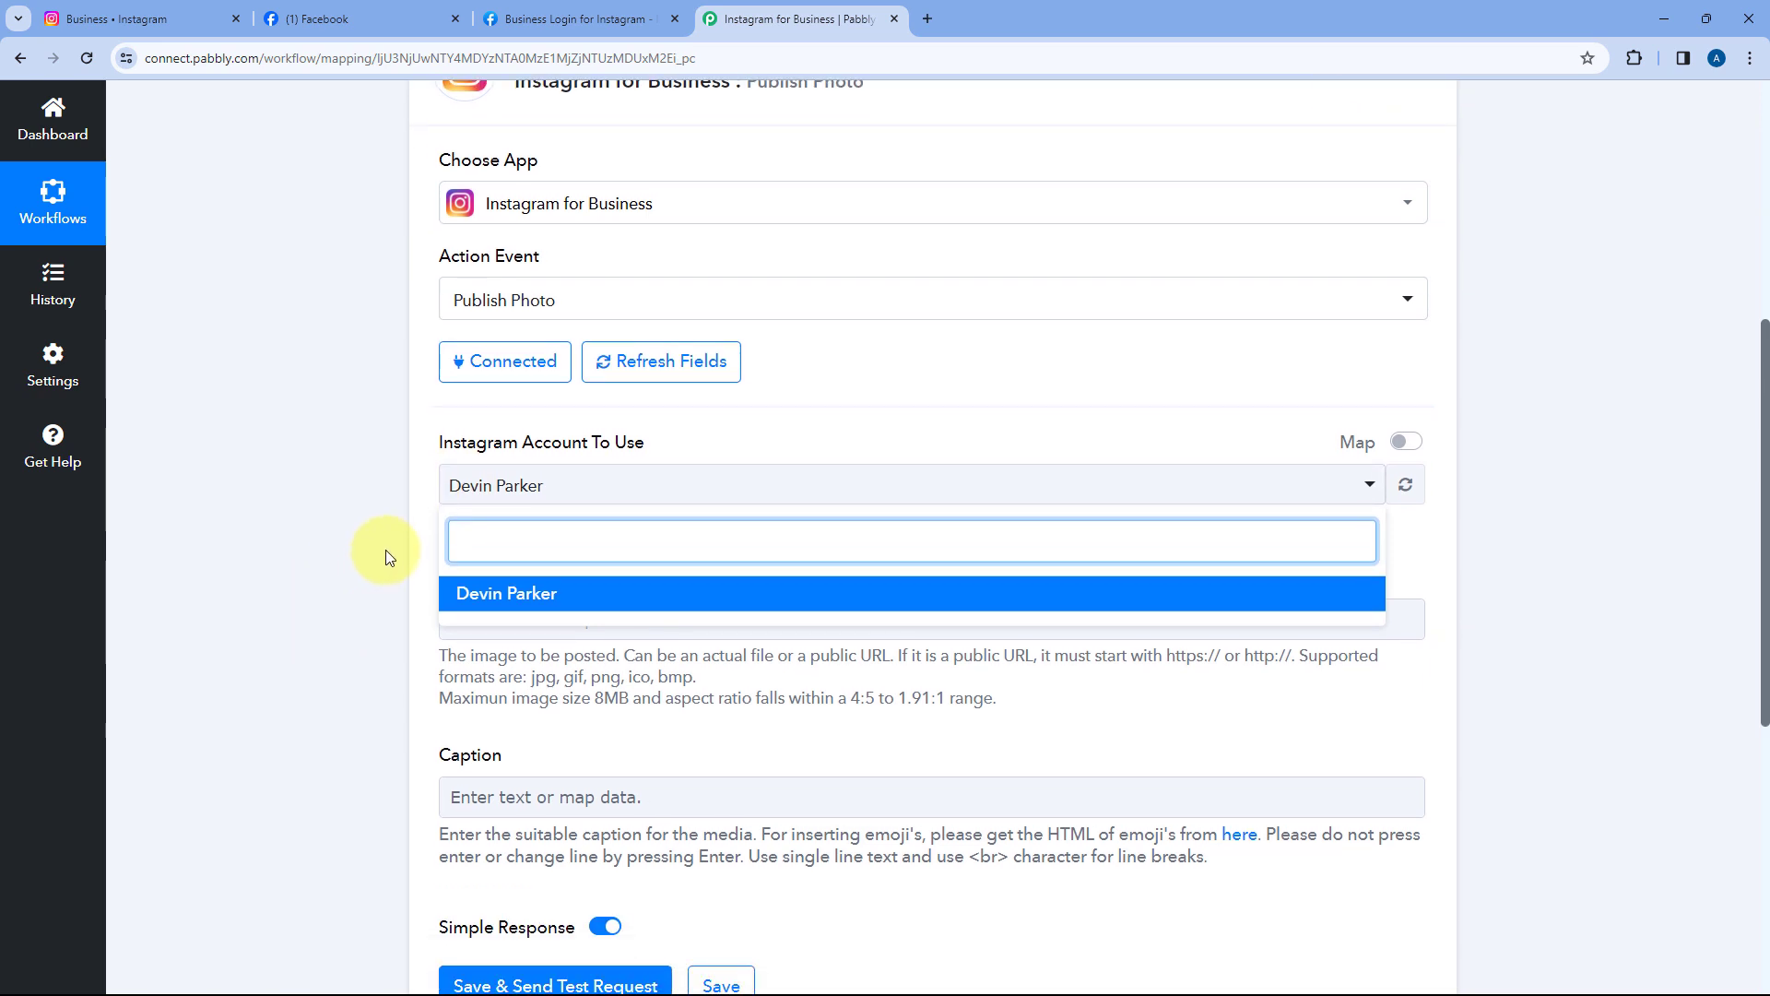
left_click(506, 593)
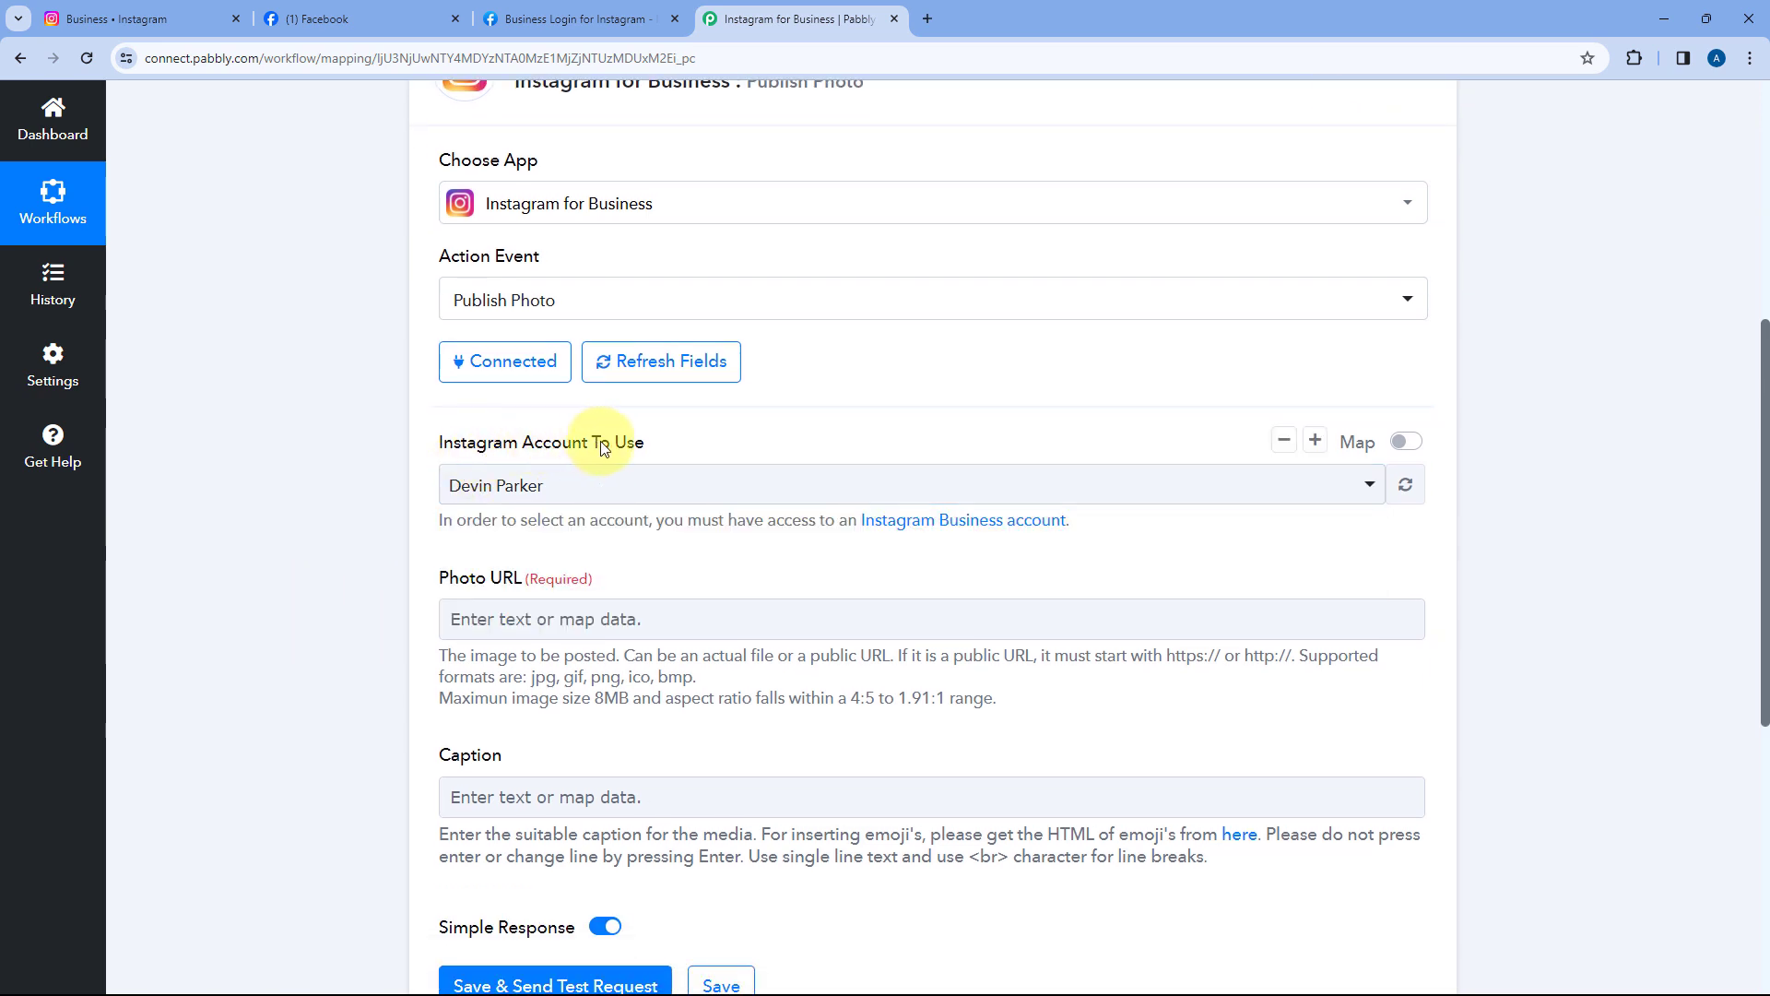
left_click(909, 485)
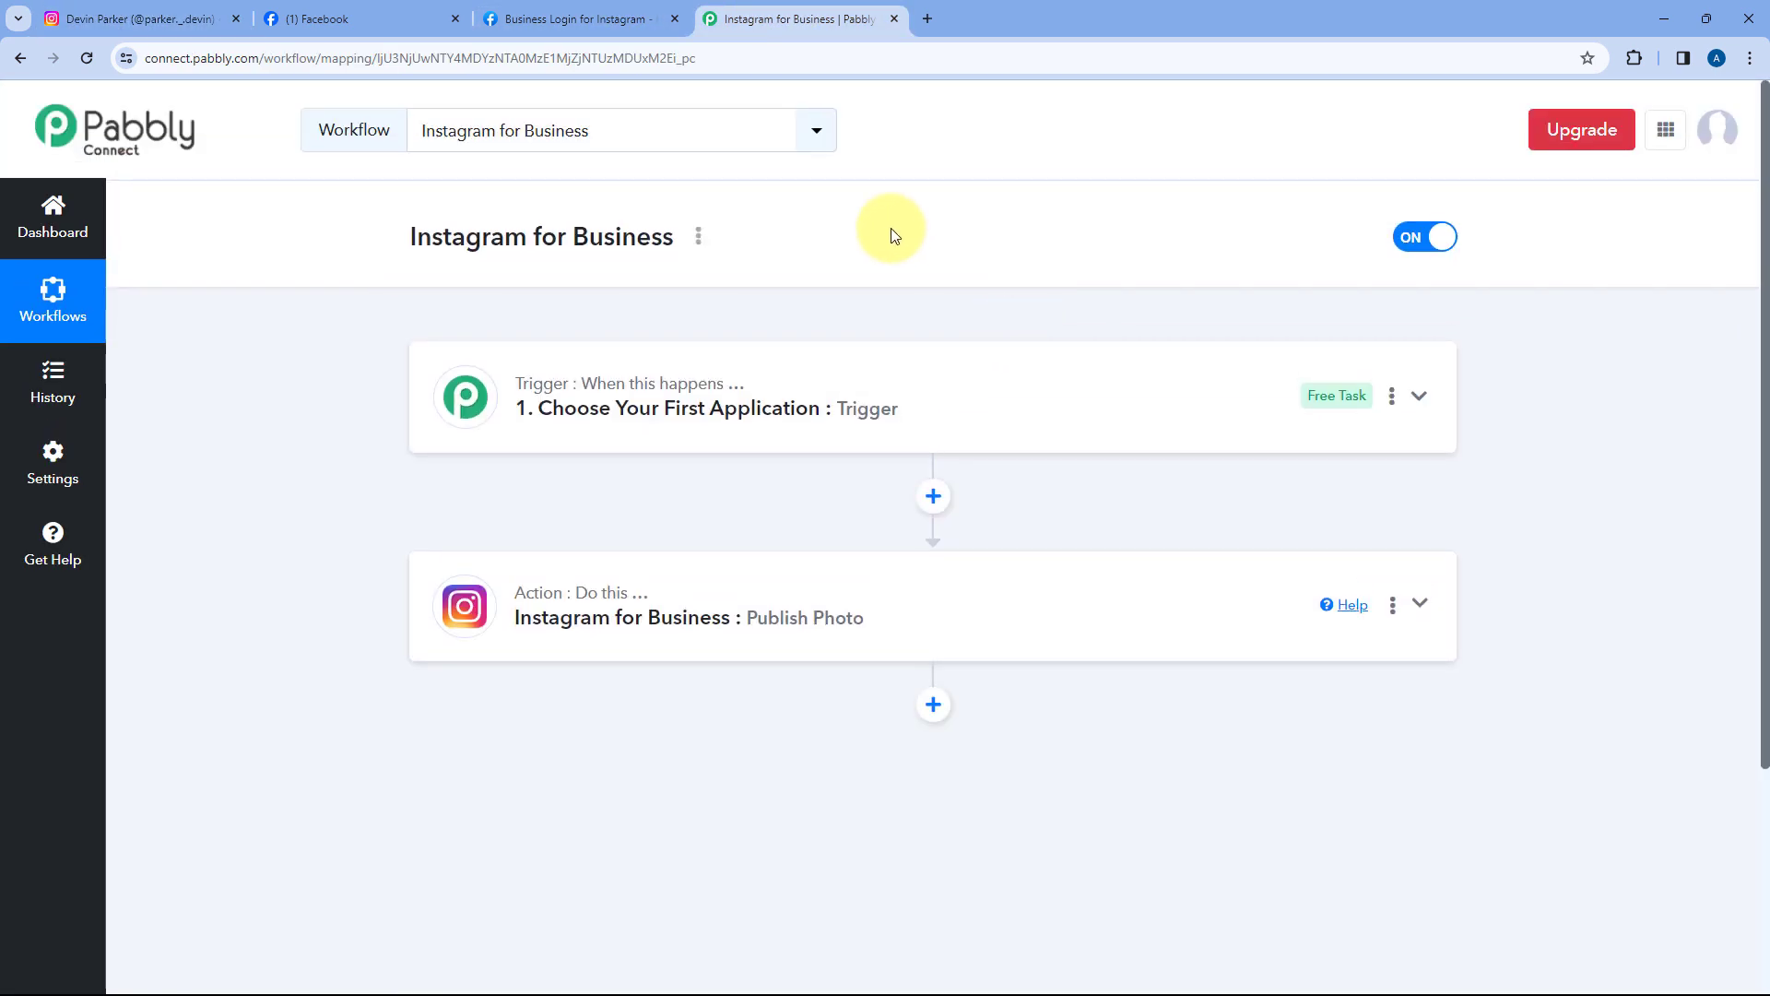
mouse_move(875, 241)
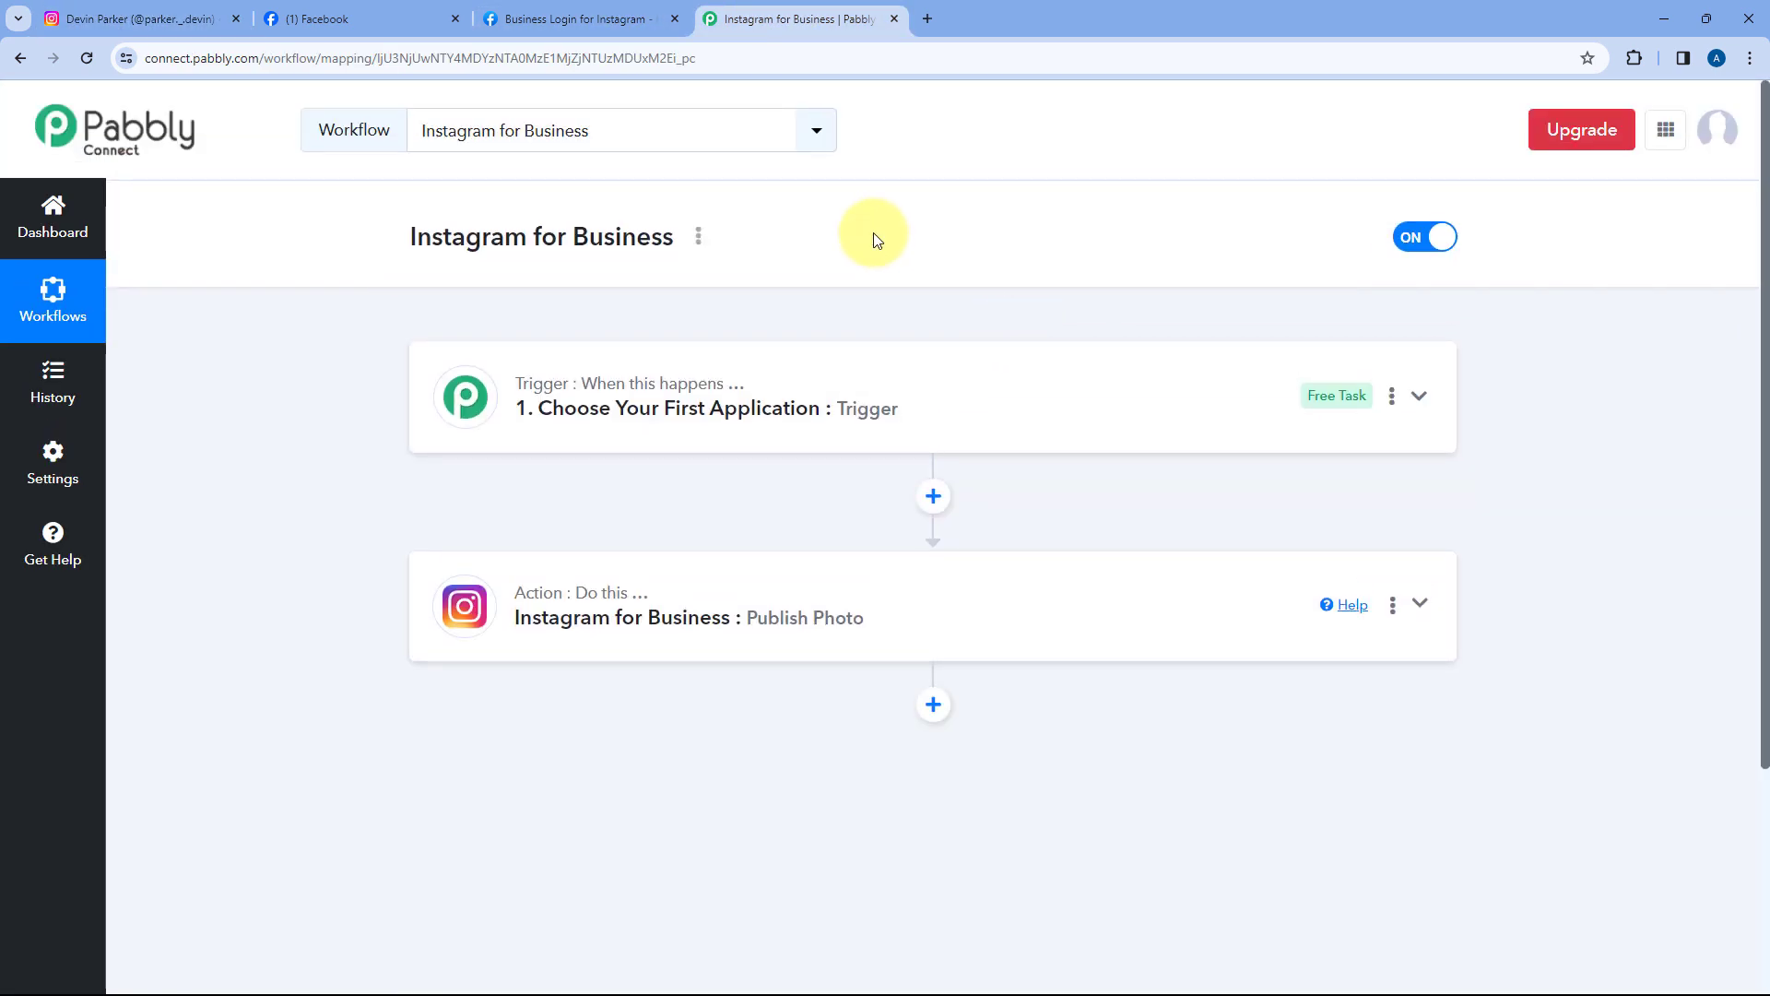